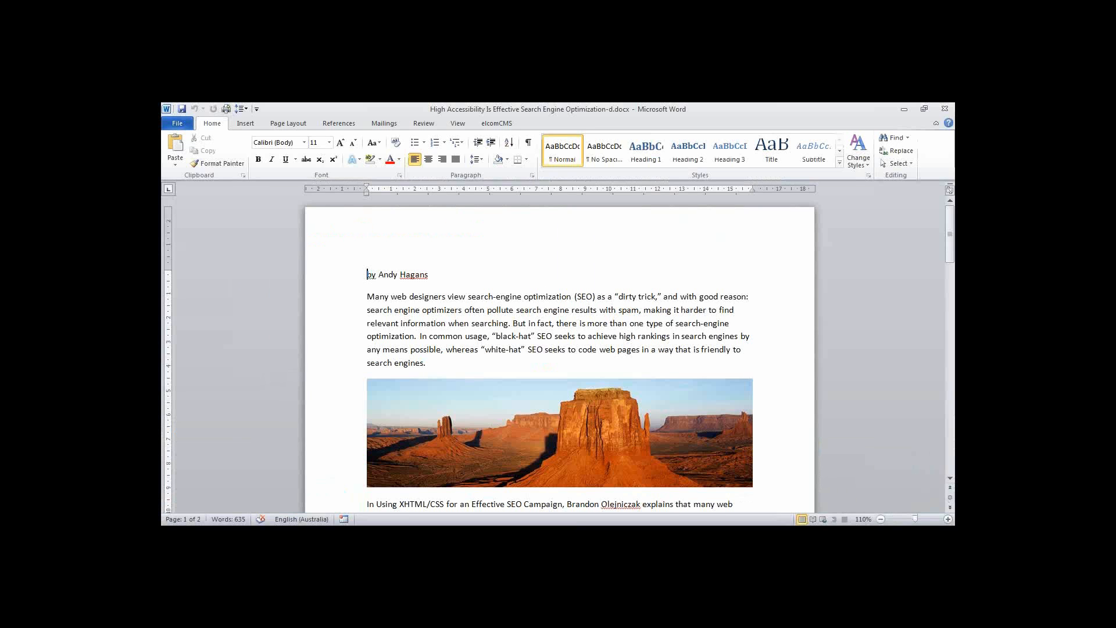
- Remove the desert picture after the opening paragraph and make the headings Normal body text
scroll("down", 3)
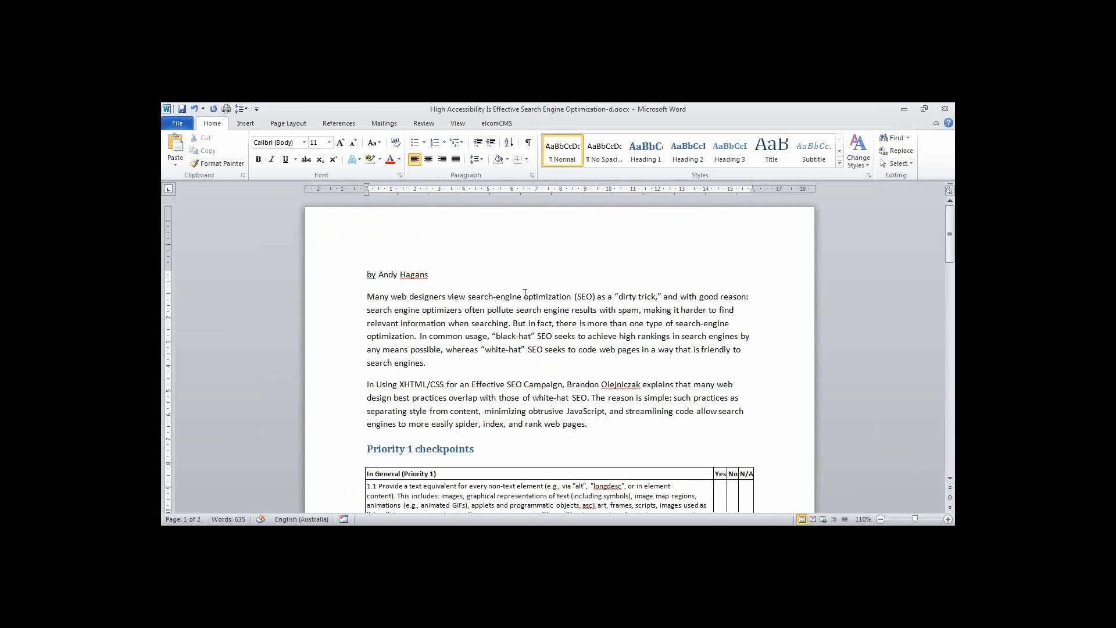
left_click(369, 384)
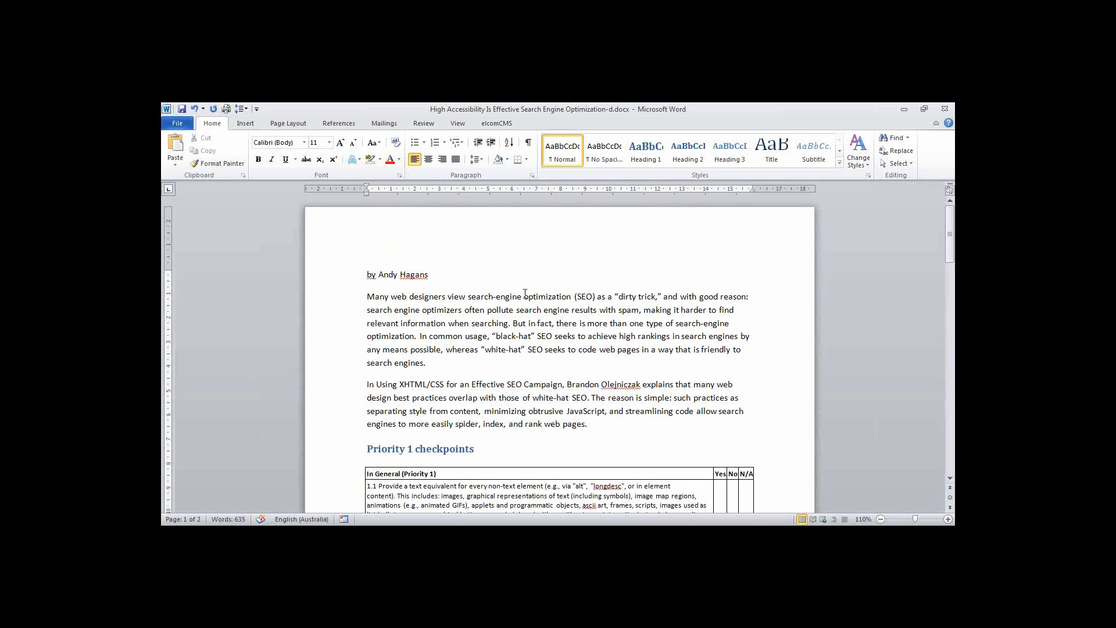
left_click(368, 384)
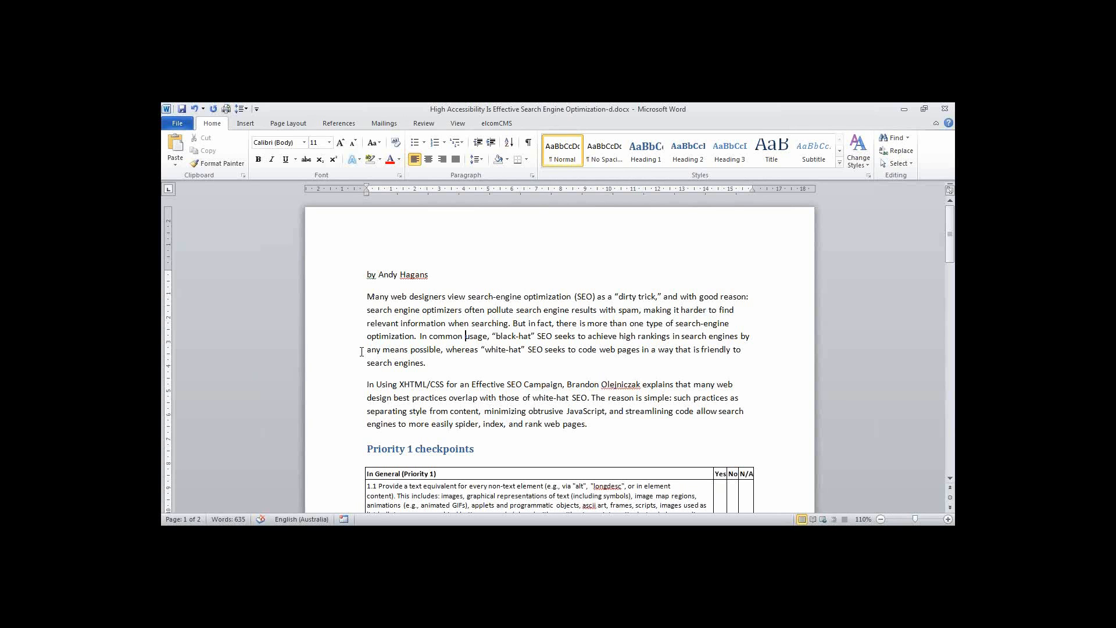
scroll("up", 3)
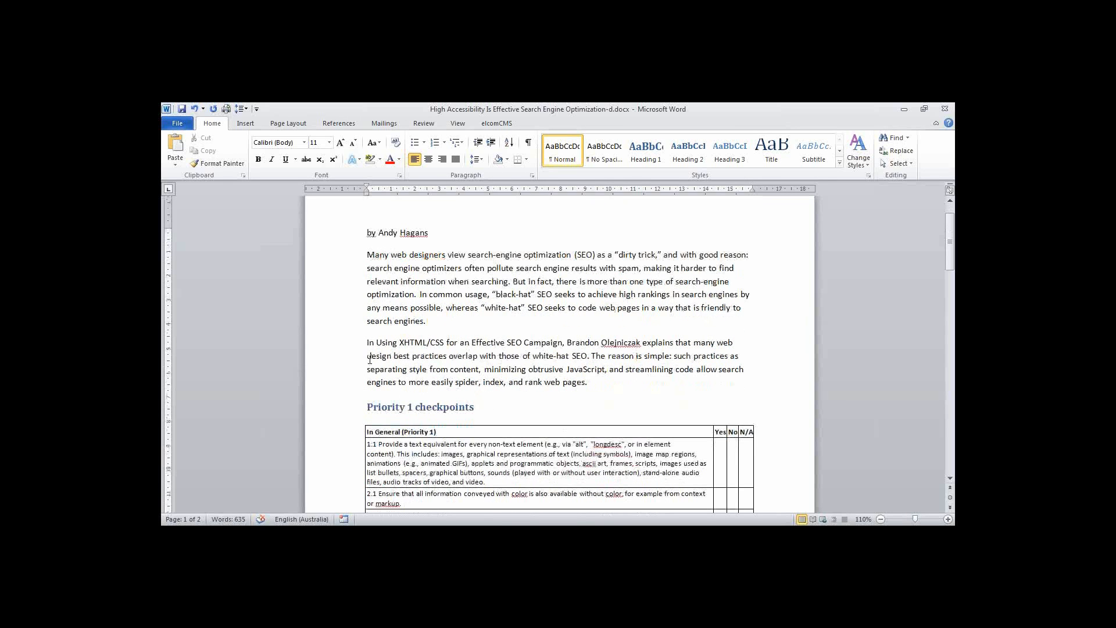
scroll("down", 3)
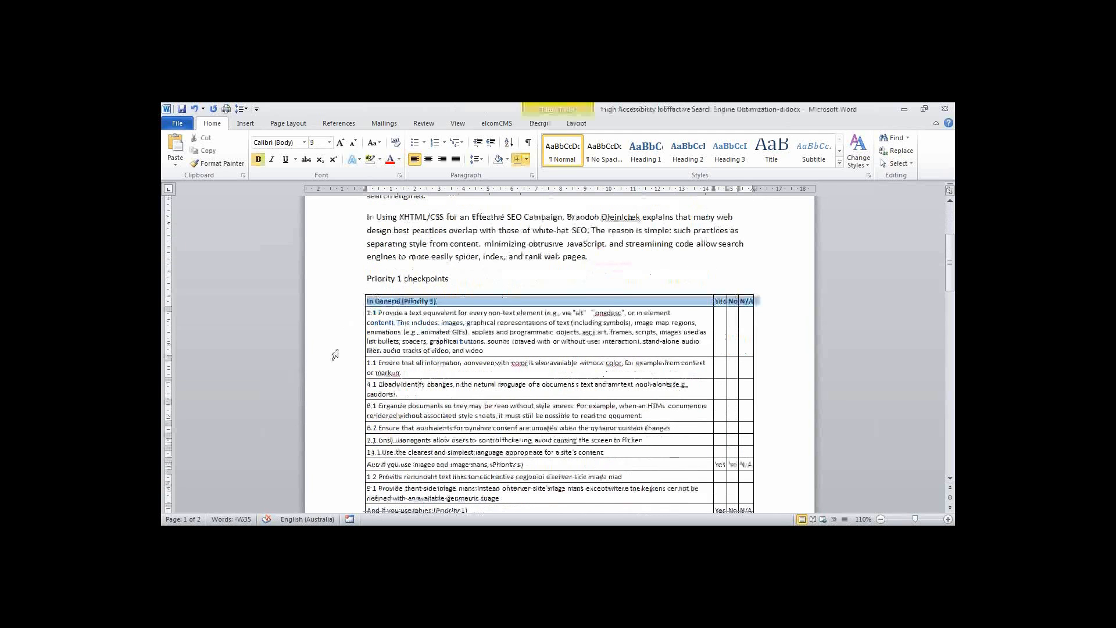
- Scroll through both pages of the article to review the changes, returning to the top
scroll("down", 3)
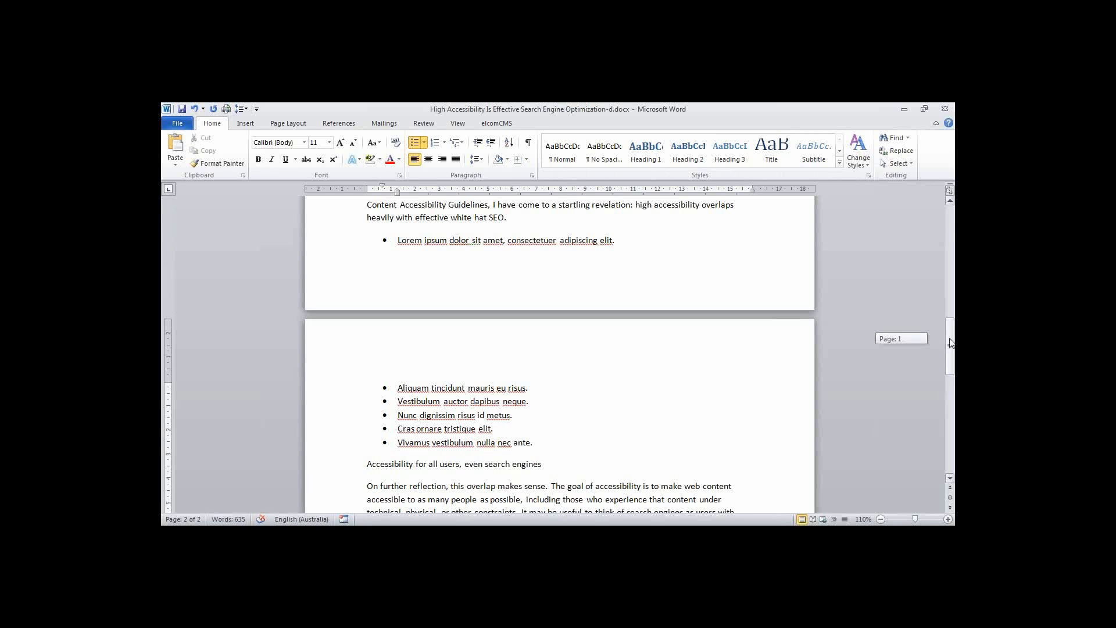
scroll("up", 3)
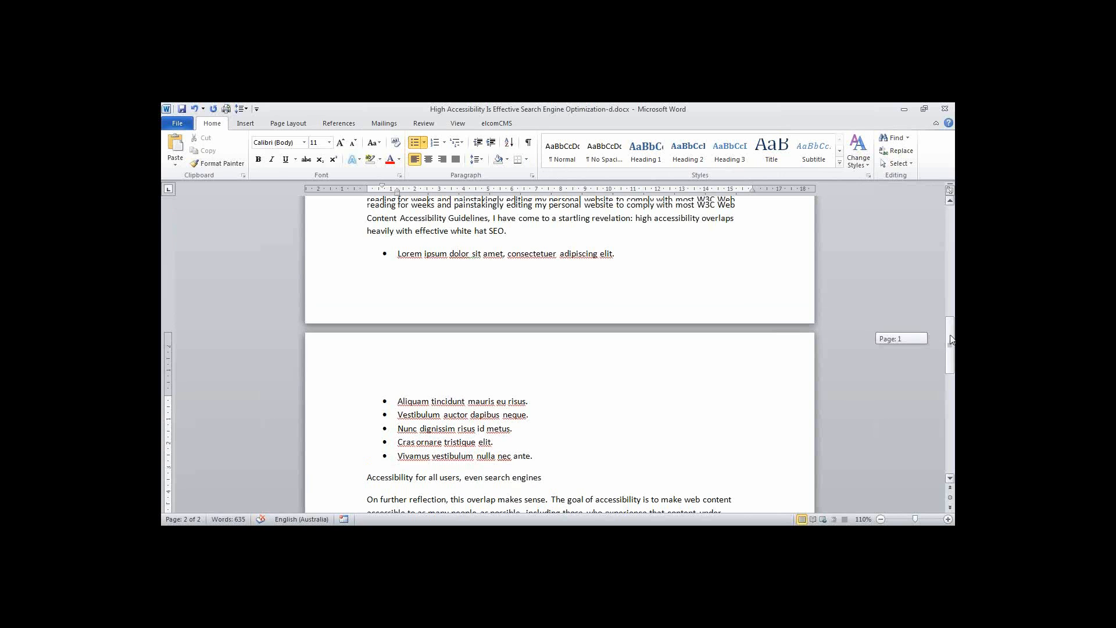
scroll("up", 3)
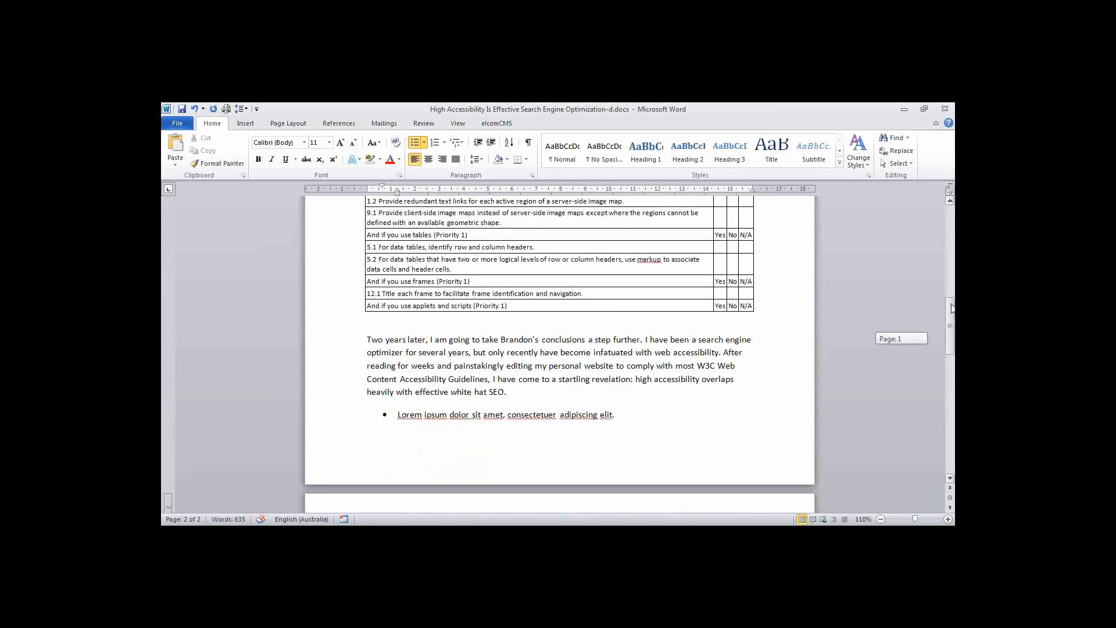
scroll("up", 3)
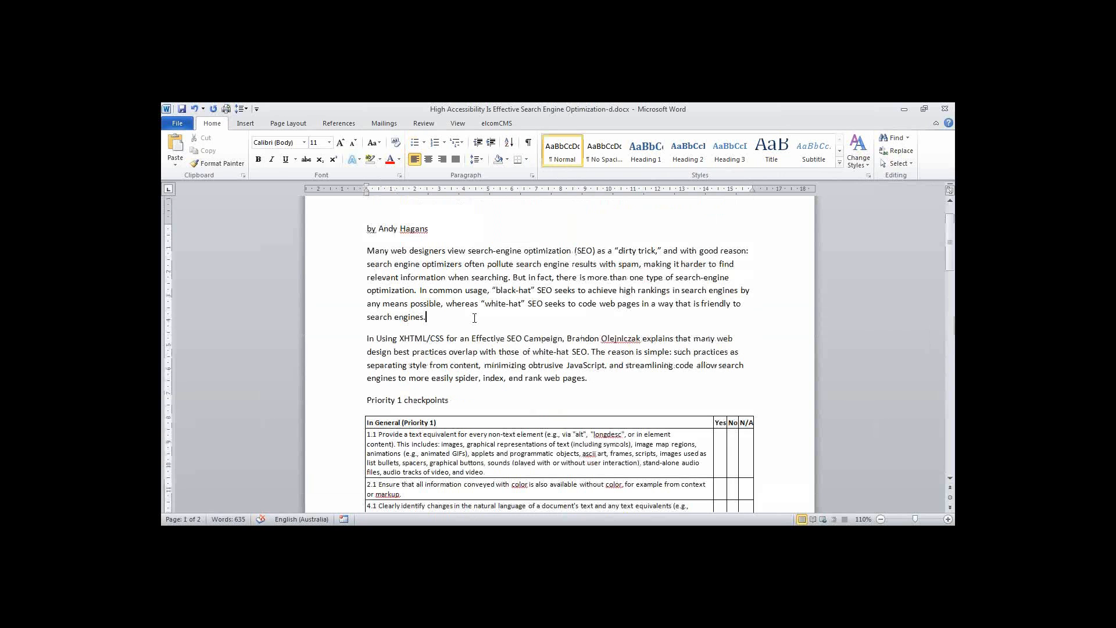
- Insert the desert picture on a new line after the opening paragraph
left_click(245, 123)
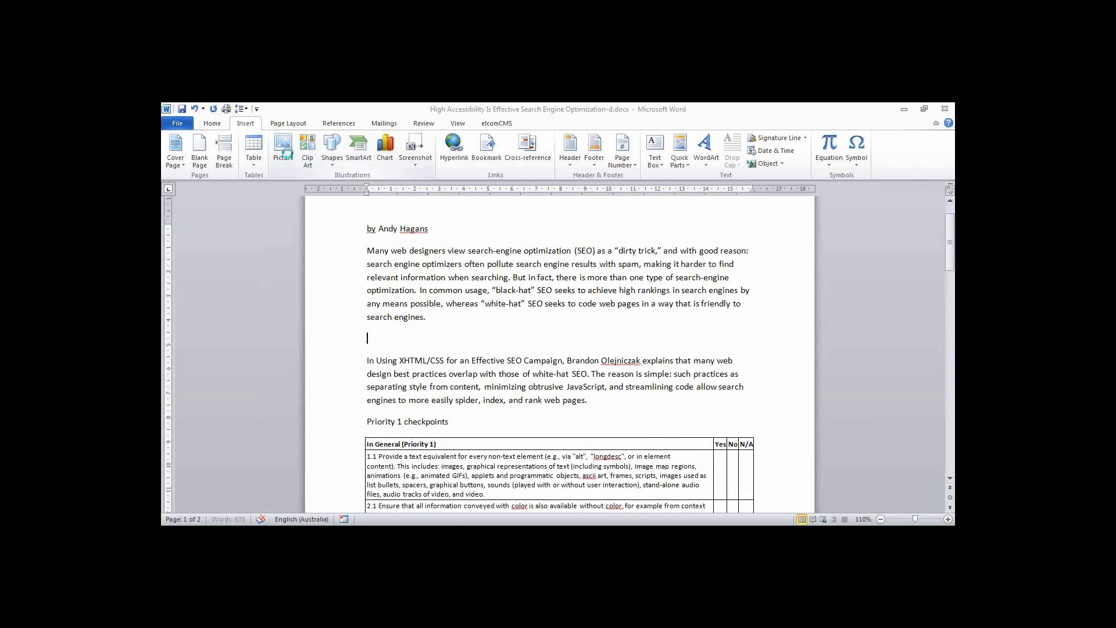
left_click(283, 146)
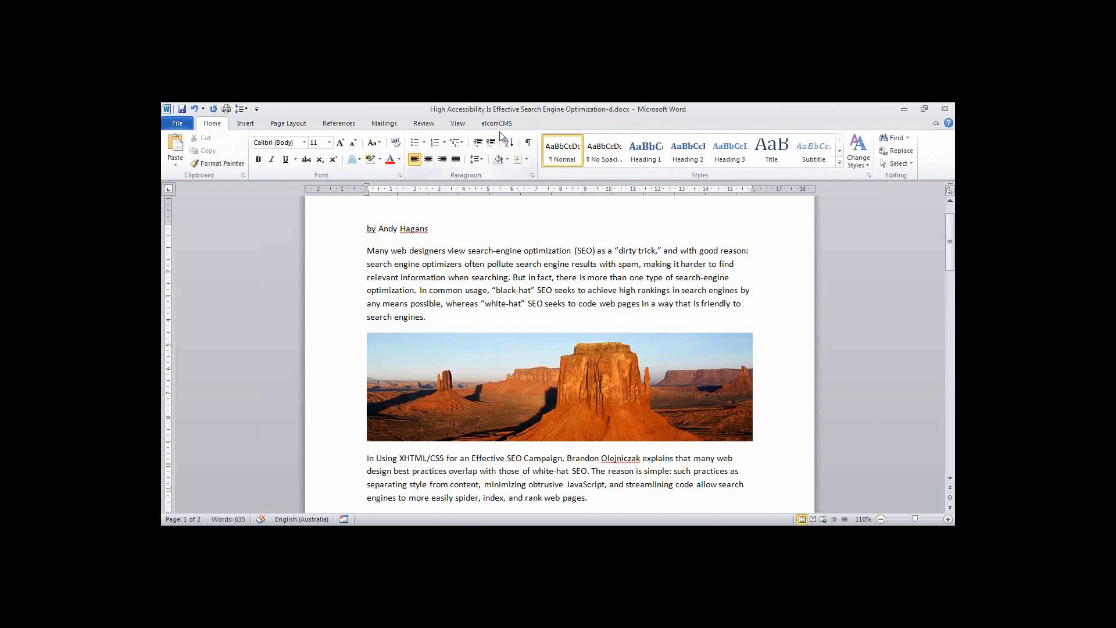
left_click(497, 124)
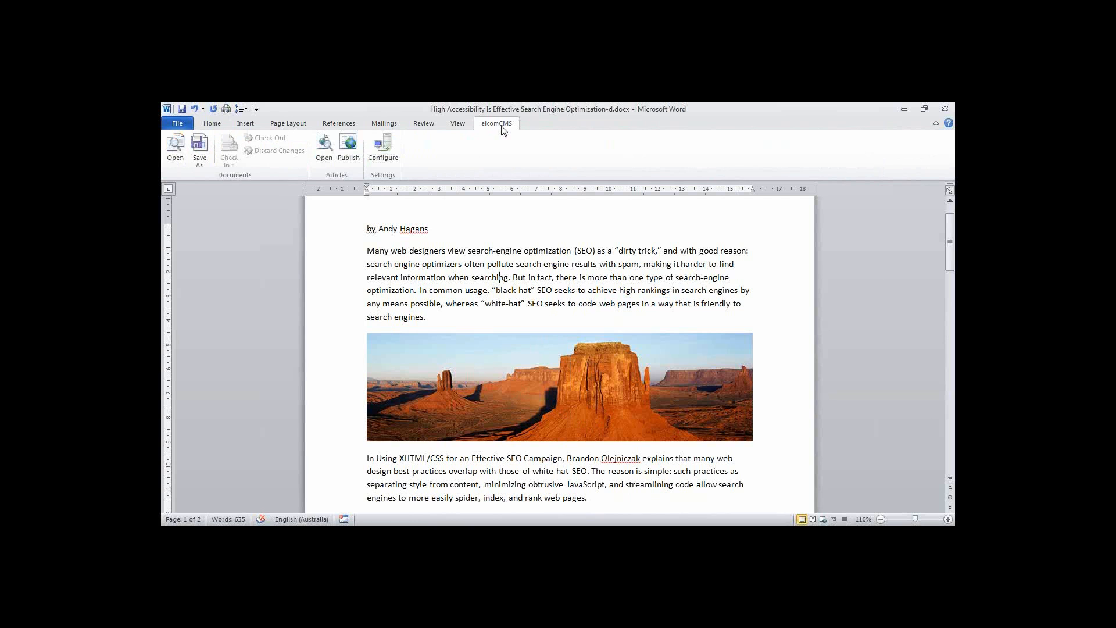
mouse_move(437, 164)
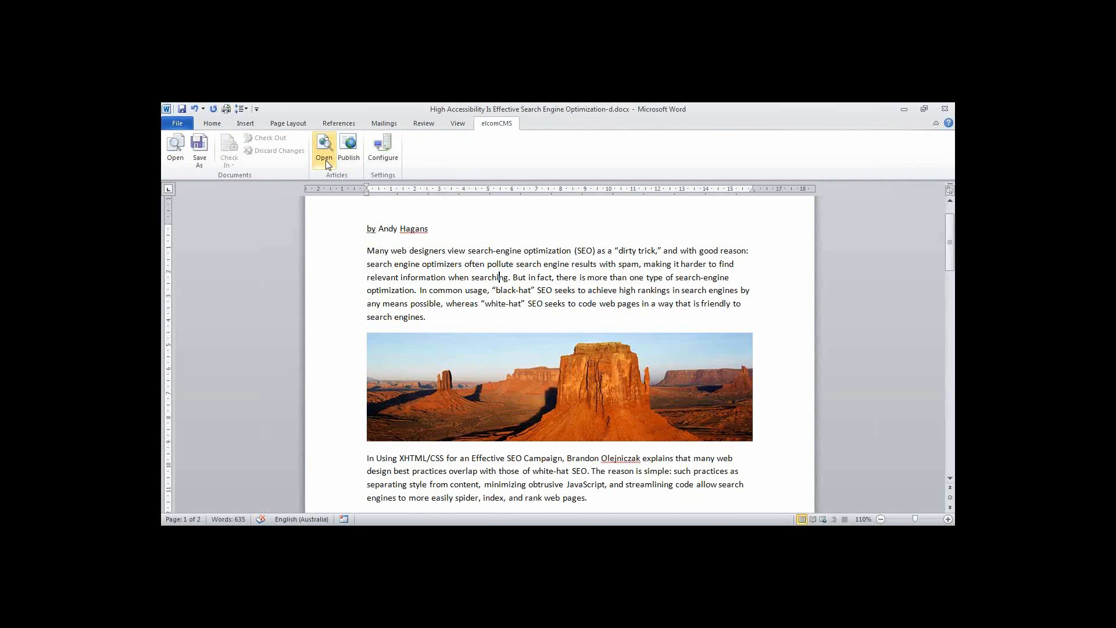
- Save the article as a new '-e' document version via Save As
left_click(177, 123)
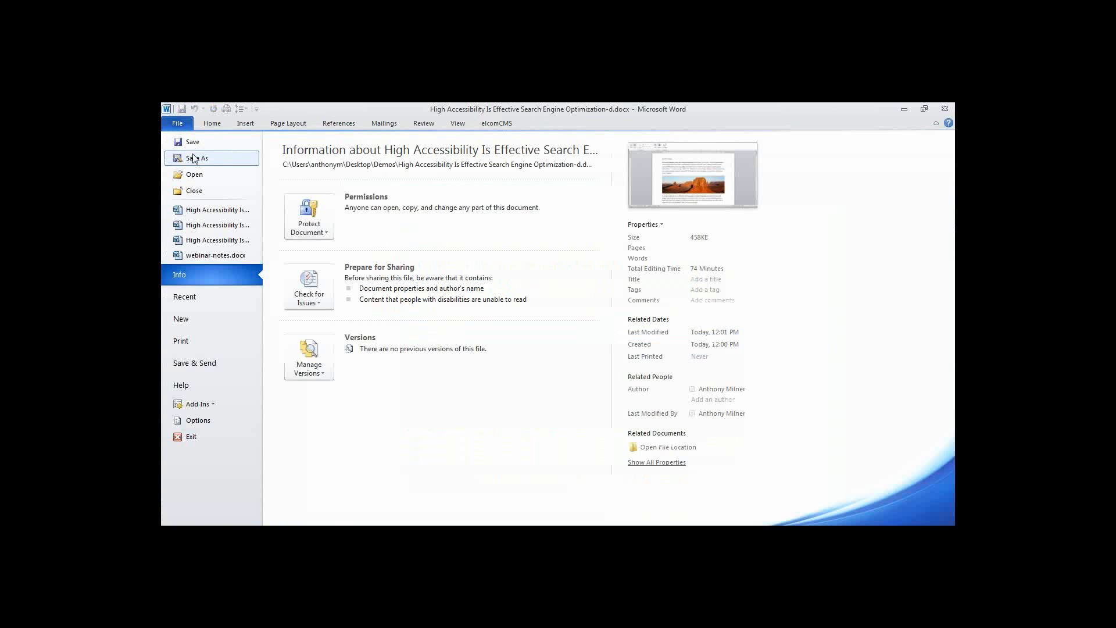
left_click(199, 158)
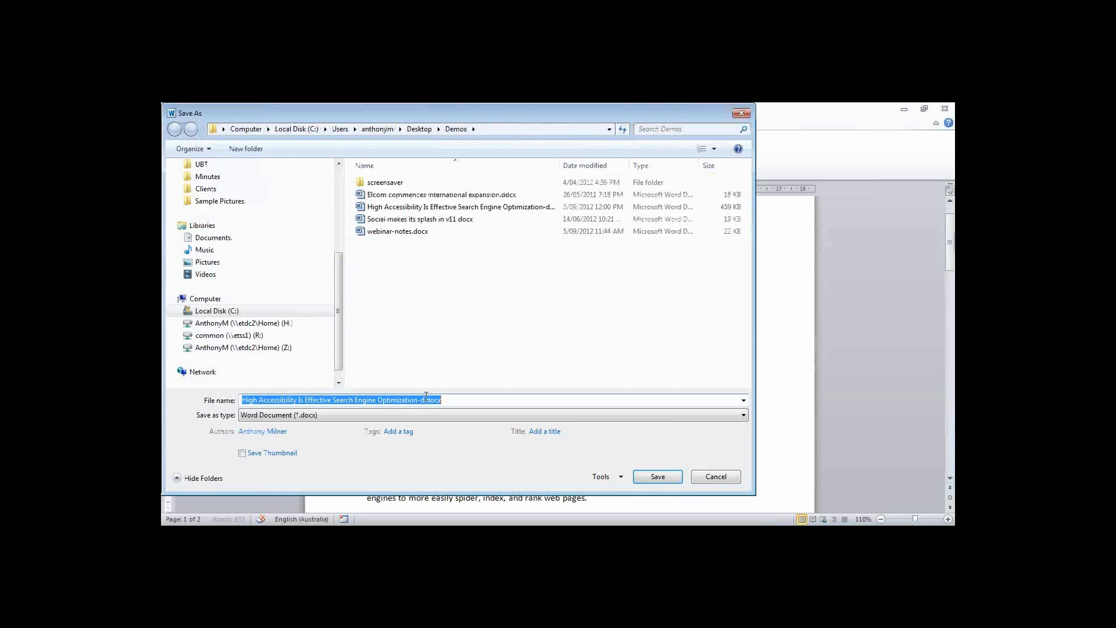
left_click(656, 477)
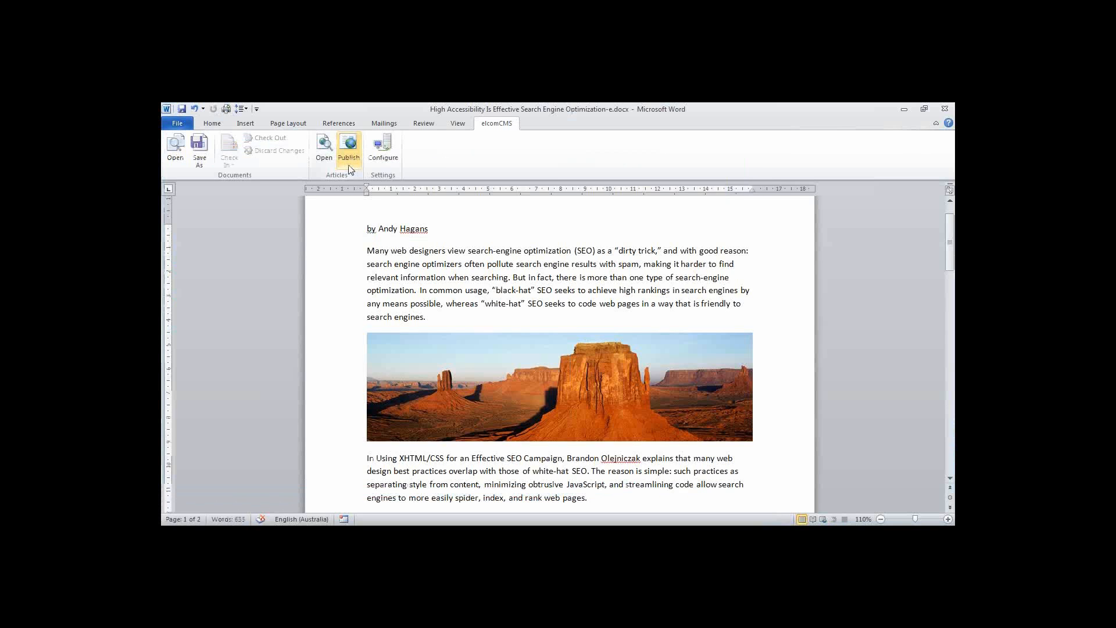
- Start publishing to elcomCMS with Demo as the destination folder and a trimmed page title
left_click(347, 147)
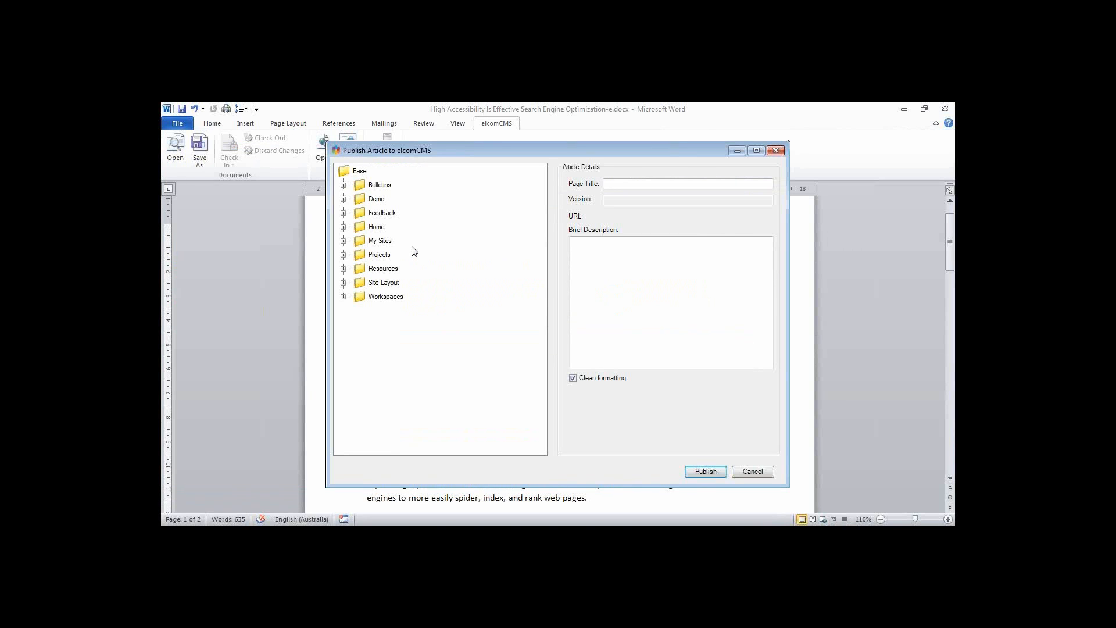
left_click(377, 197)
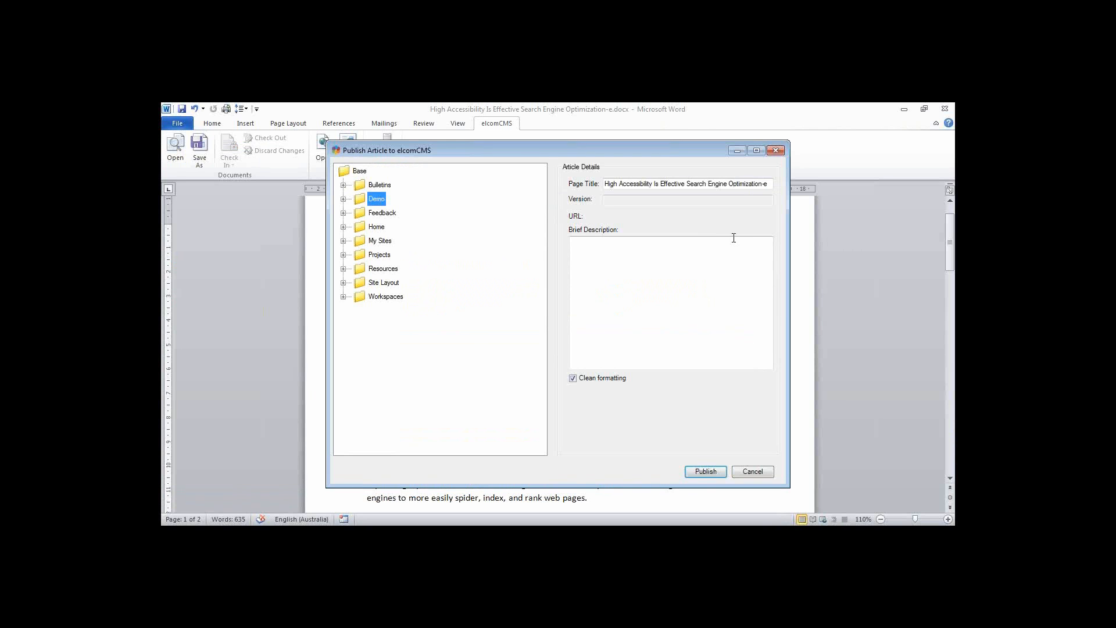
mouse_move(773, 197)
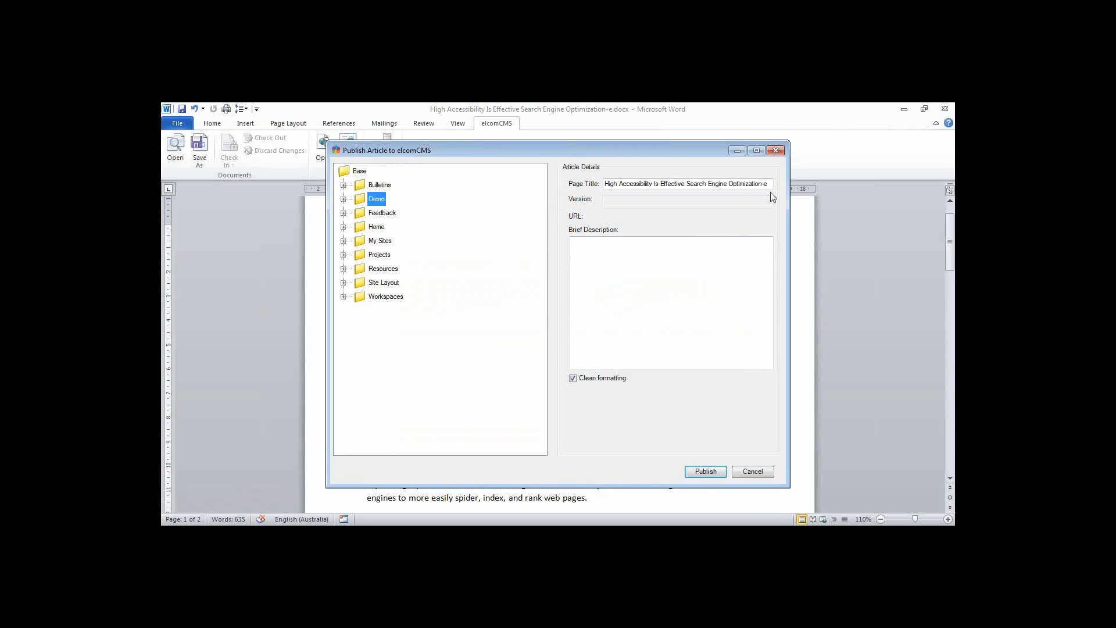
left_click(686, 183)
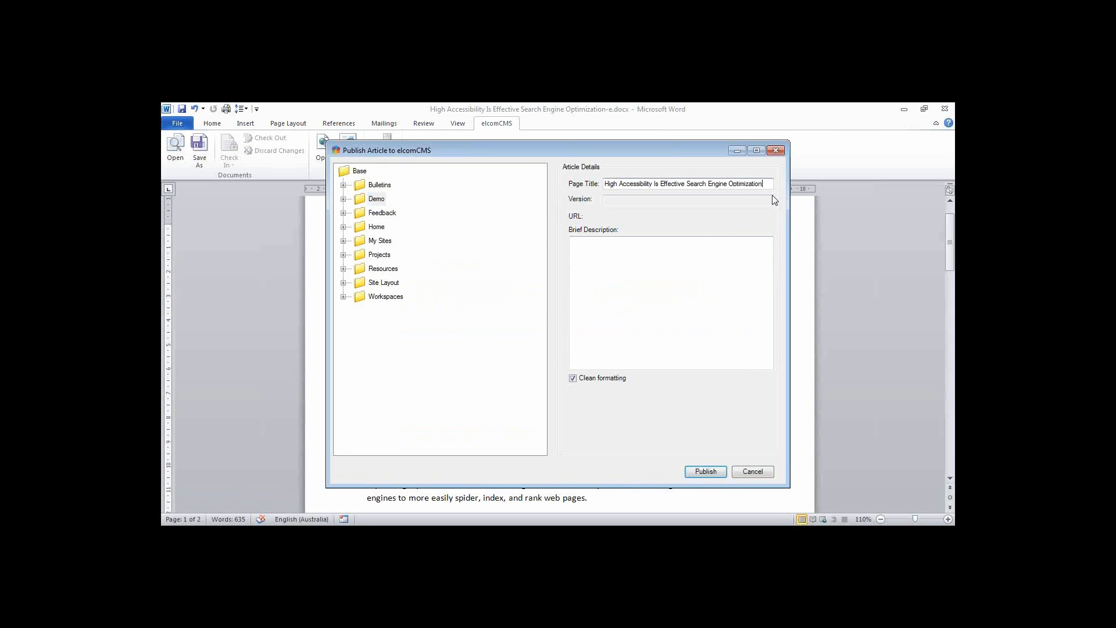
mouse_move(764, 215)
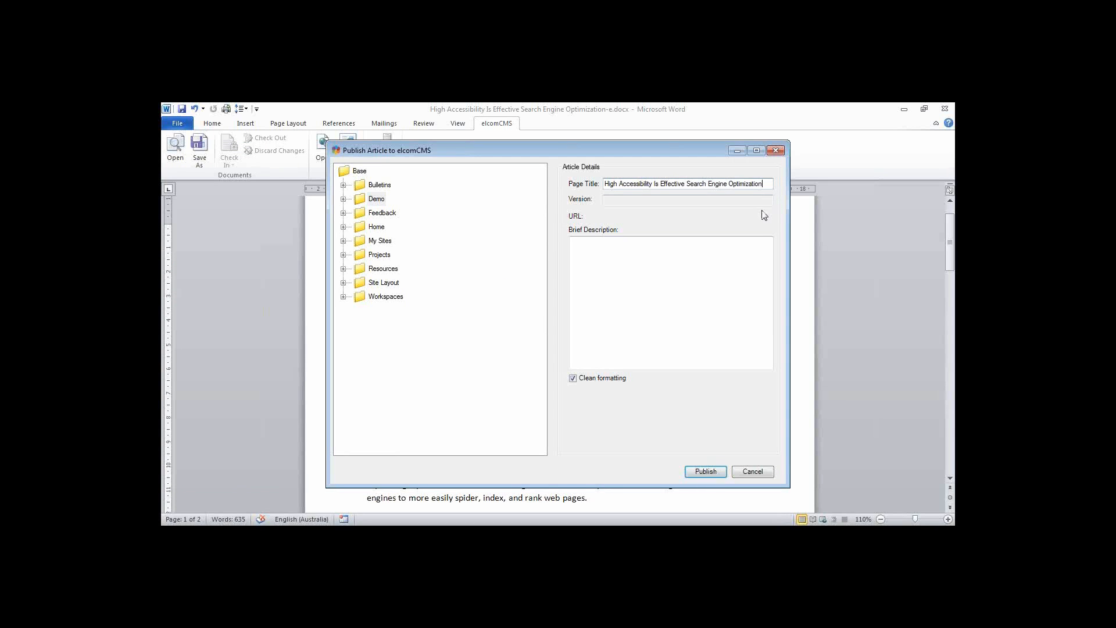
mouse_move(677, 286)
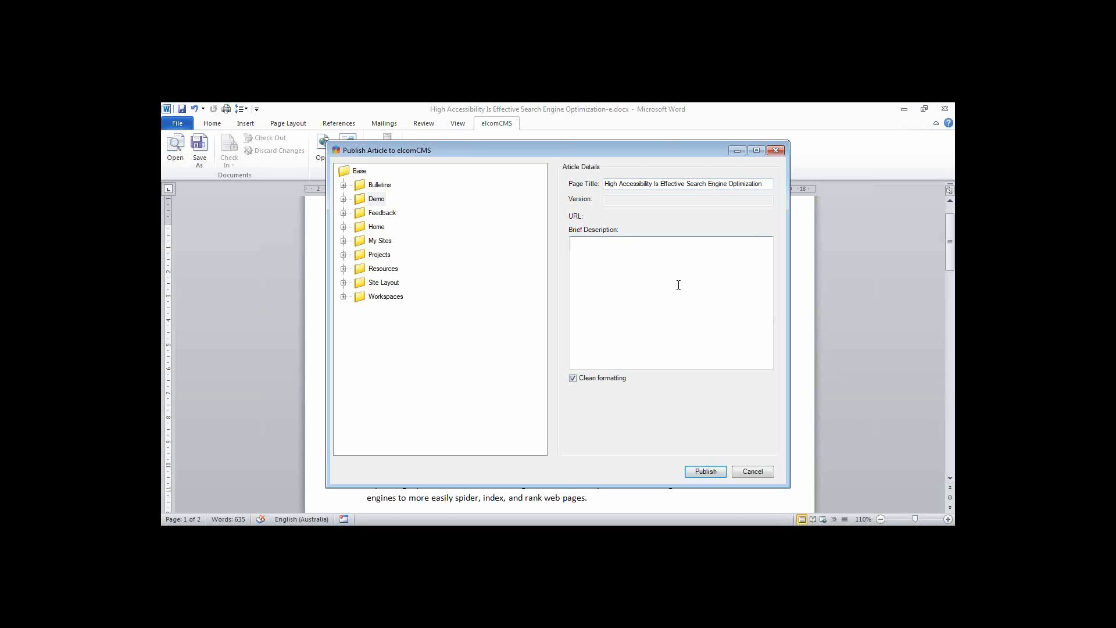
- Enter the brief description 'My Article:' and publish the article to the CMS
type("My Ar")
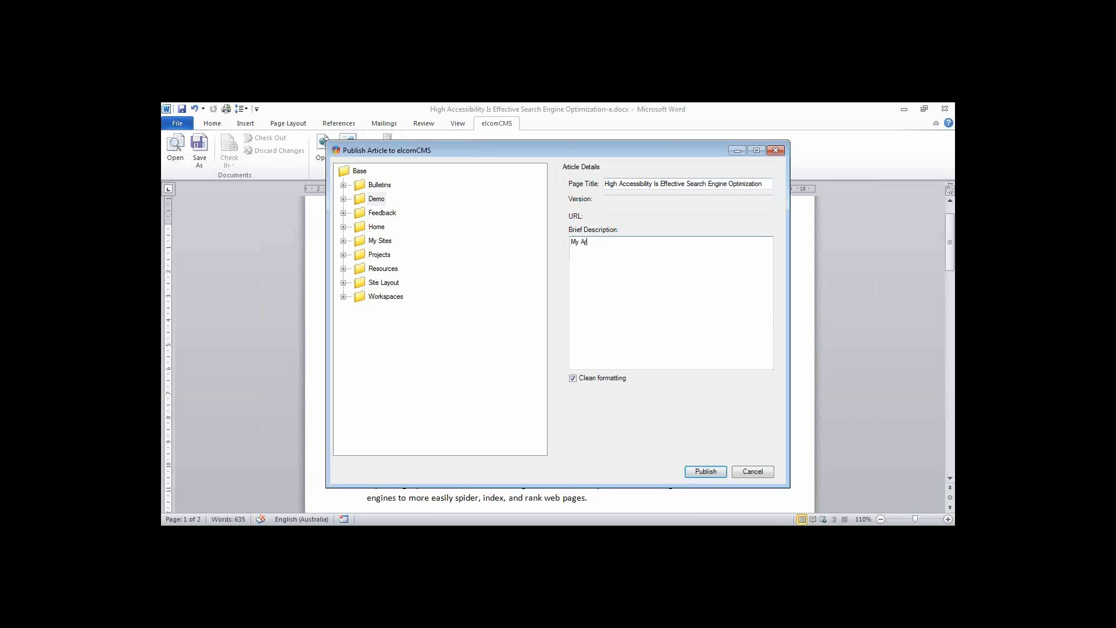
type("ticle:")
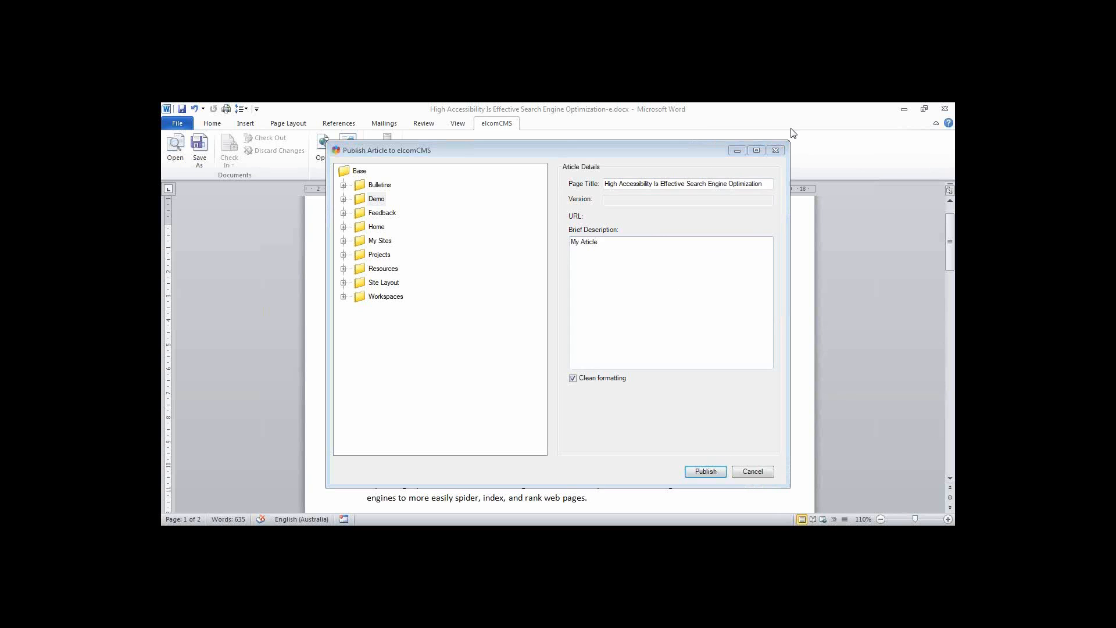
mouse_move(686, 143)
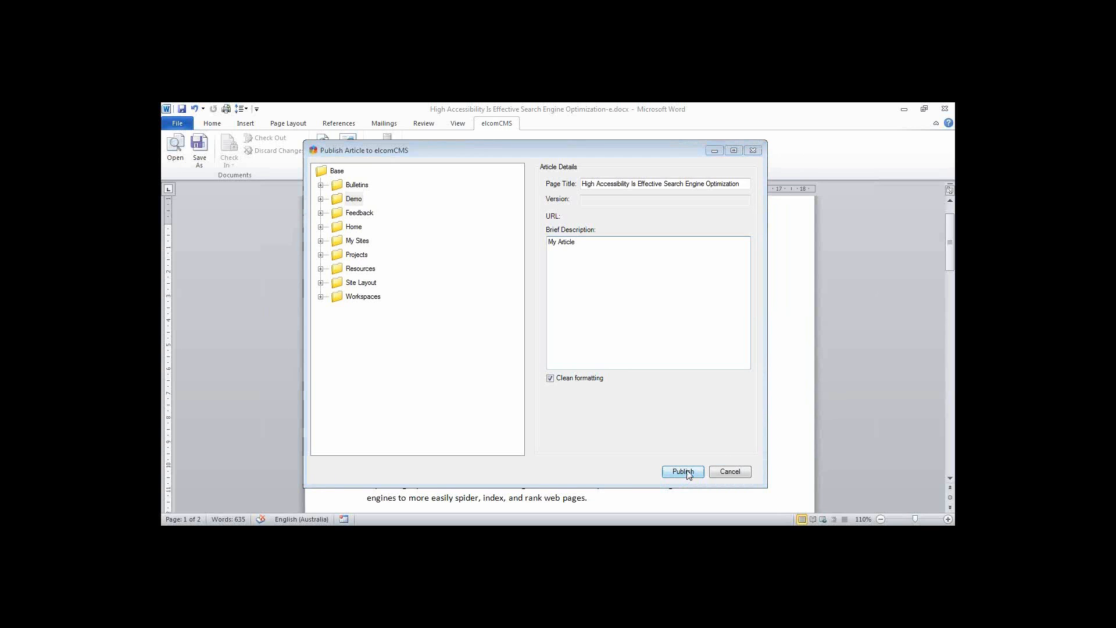
left_click(682, 471)
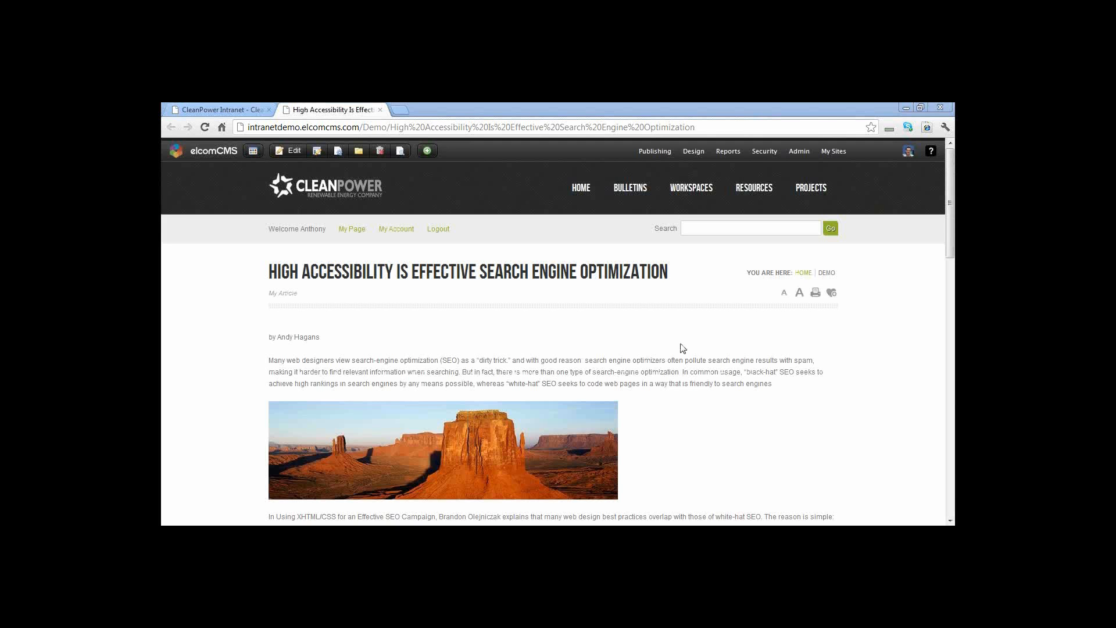
mouse_move(613, 350)
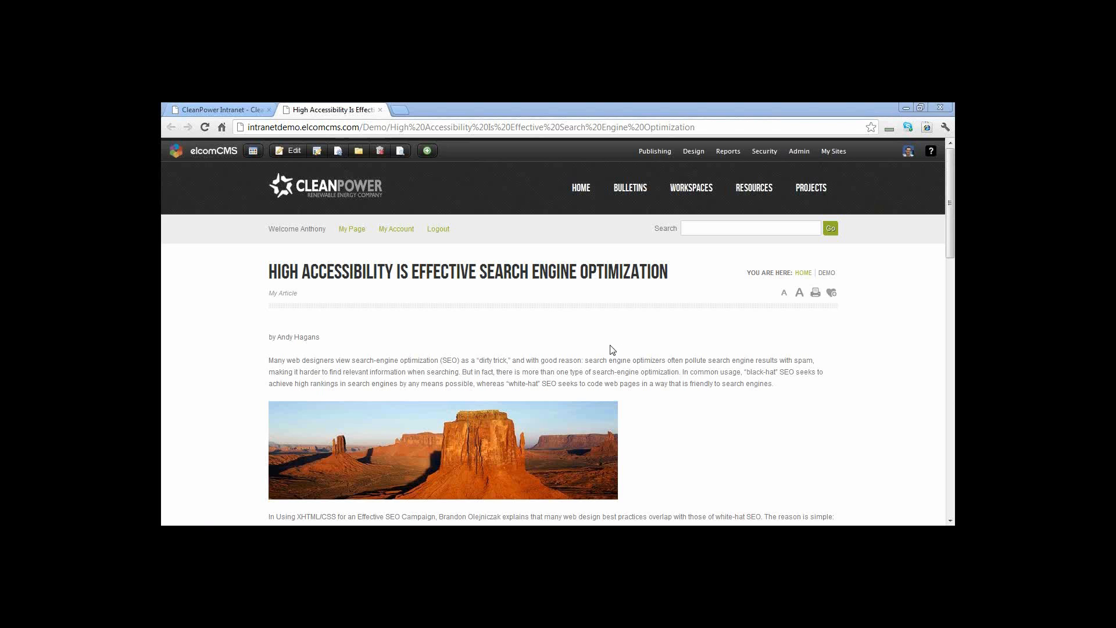
mouse_move(269, 271)
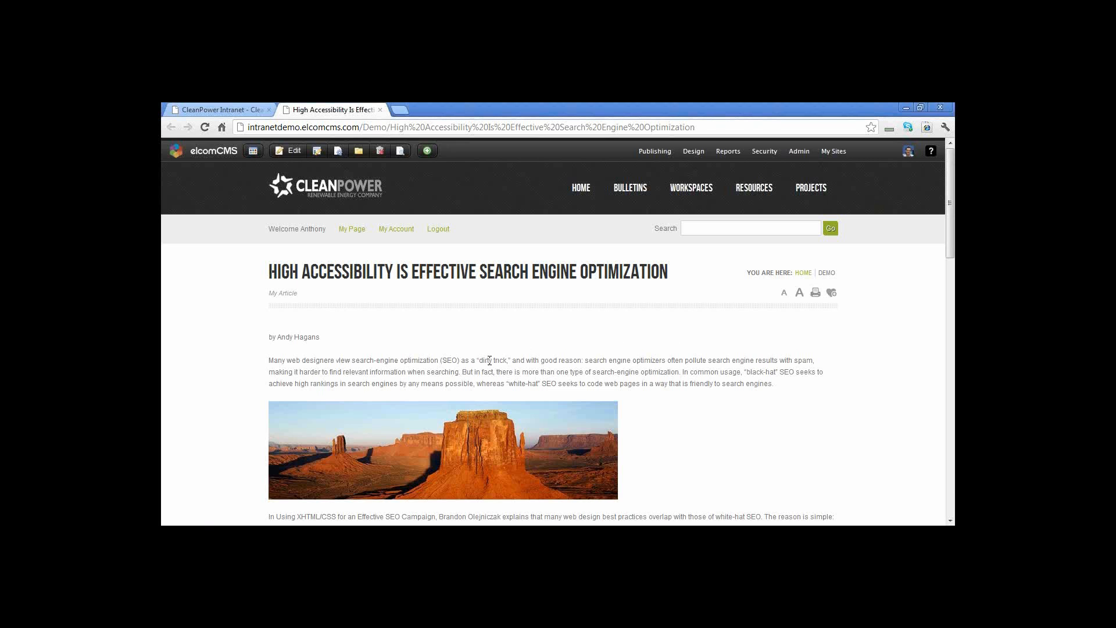
- Scroll through the live article's Priority 1 checkpoint tables and back to the top
scroll("down", 3)
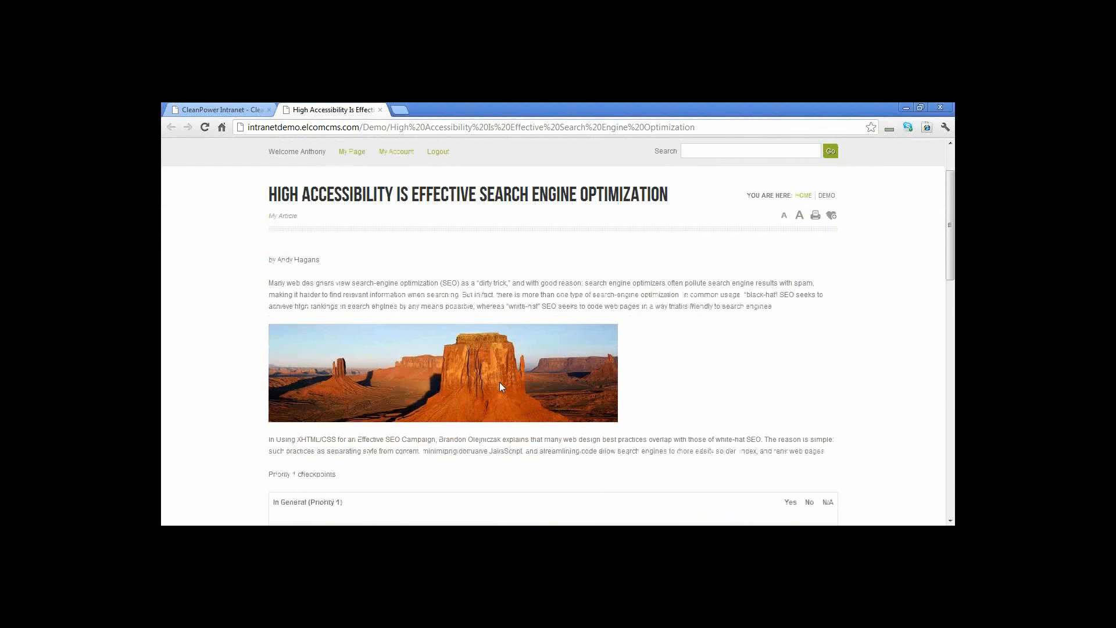
scroll("down", 3)
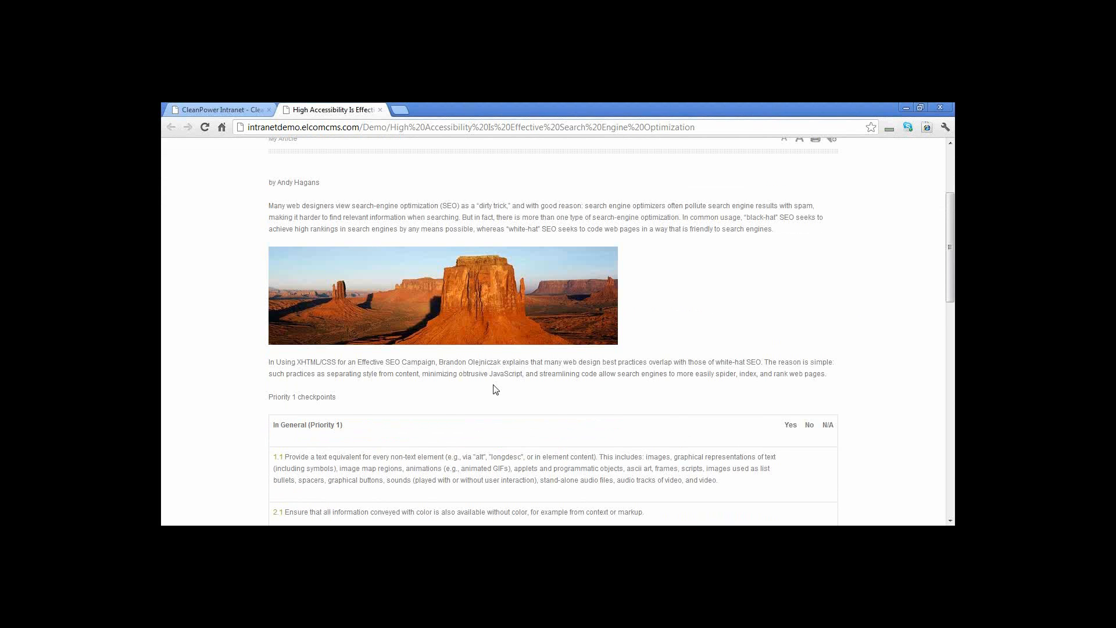
scroll("down", 3)
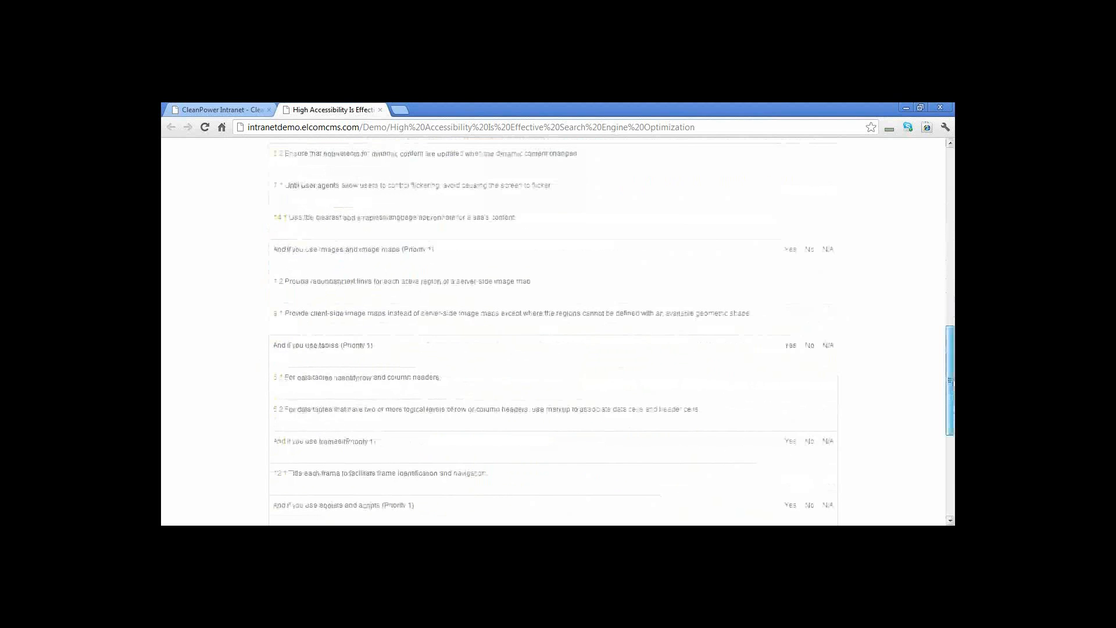
scroll("up", 3)
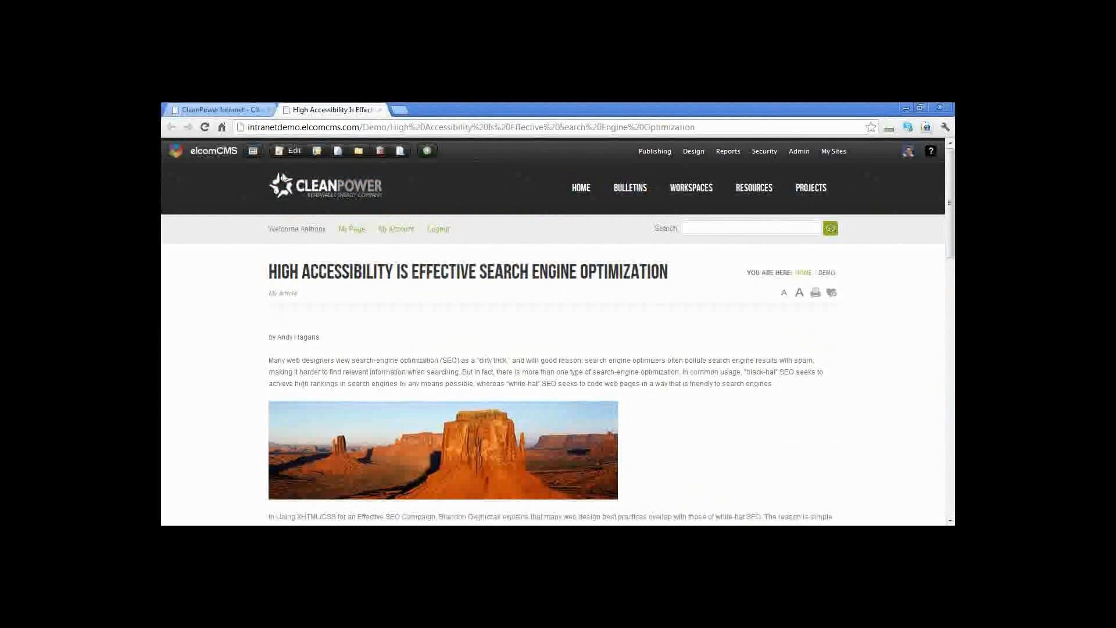
mouse_move(316, 150)
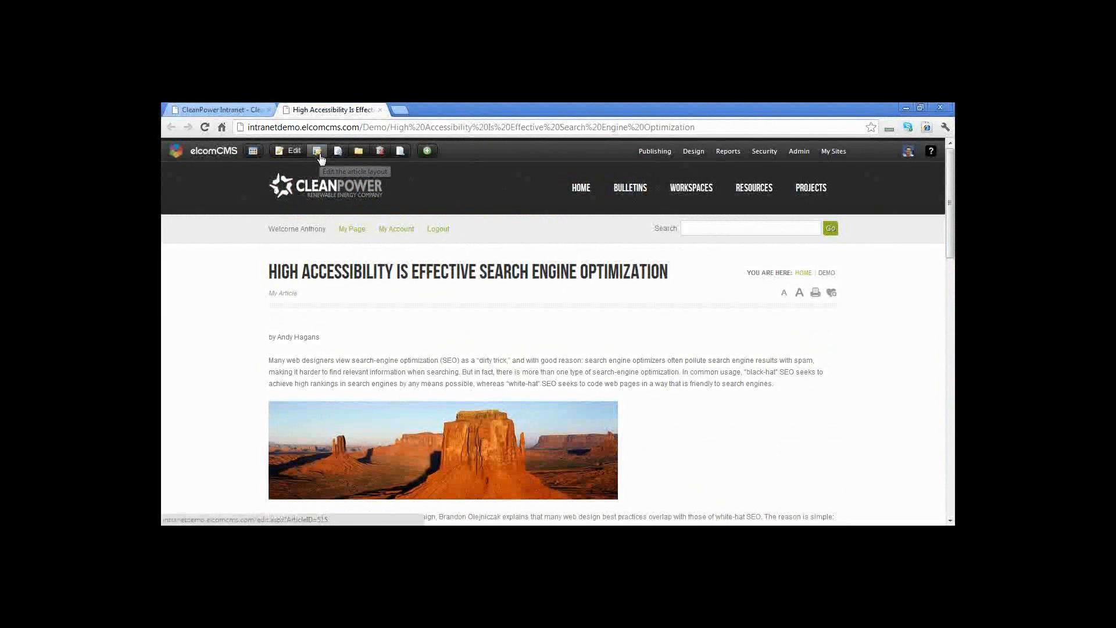
- Open the article in the elcomCMS Content Editor via the Edit the article layout icon
left_click(316, 150)
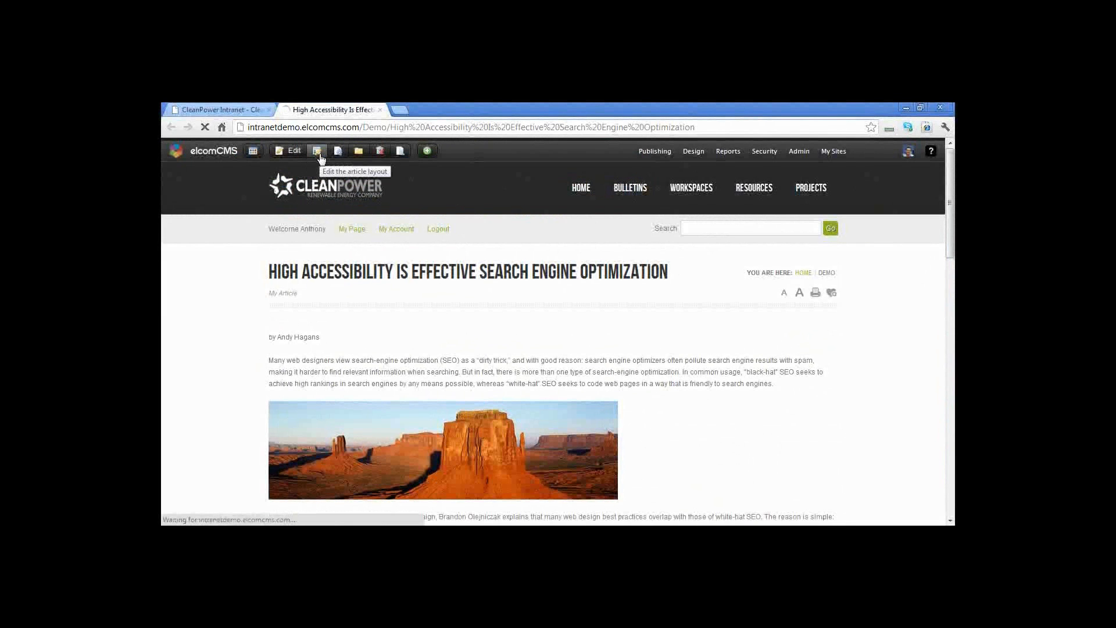
left_click(315, 150)
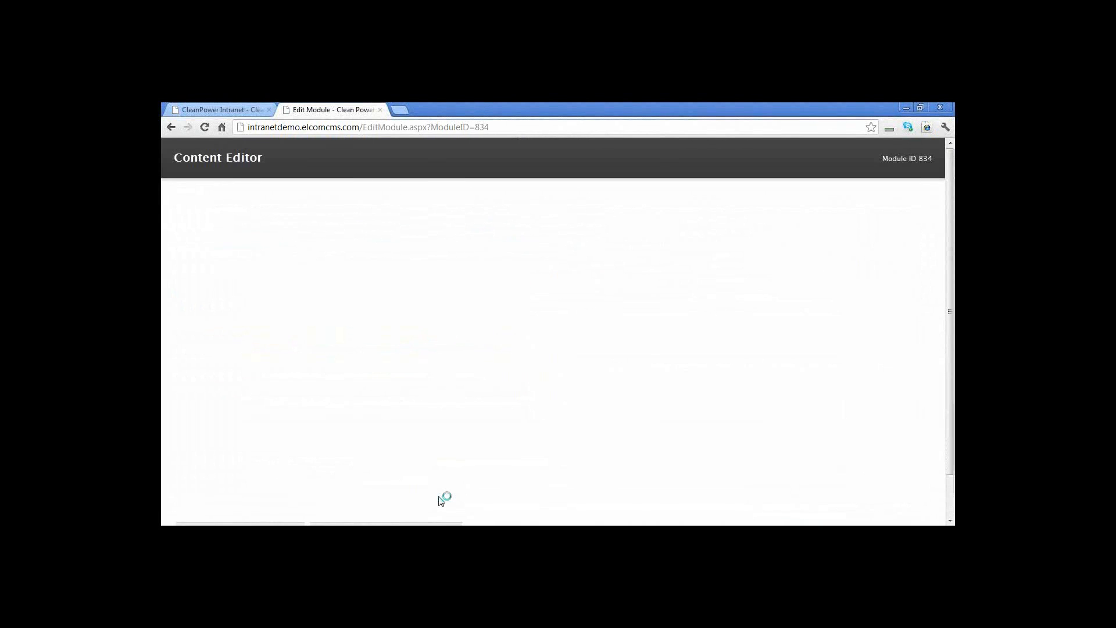
mouse_move(520, 406)
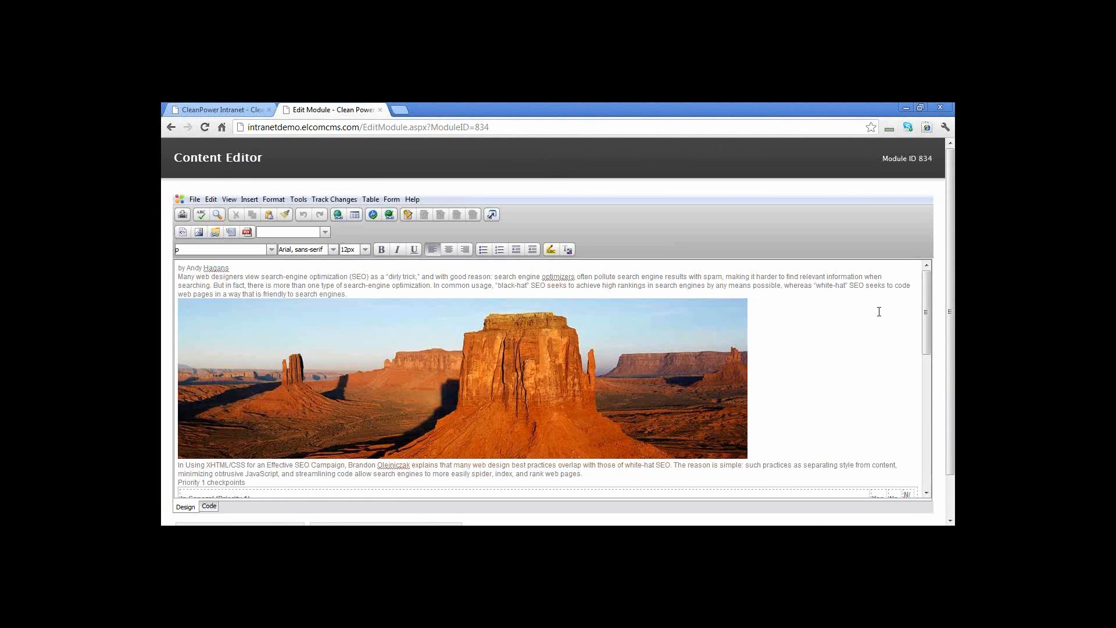
mouse_move(382, 232)
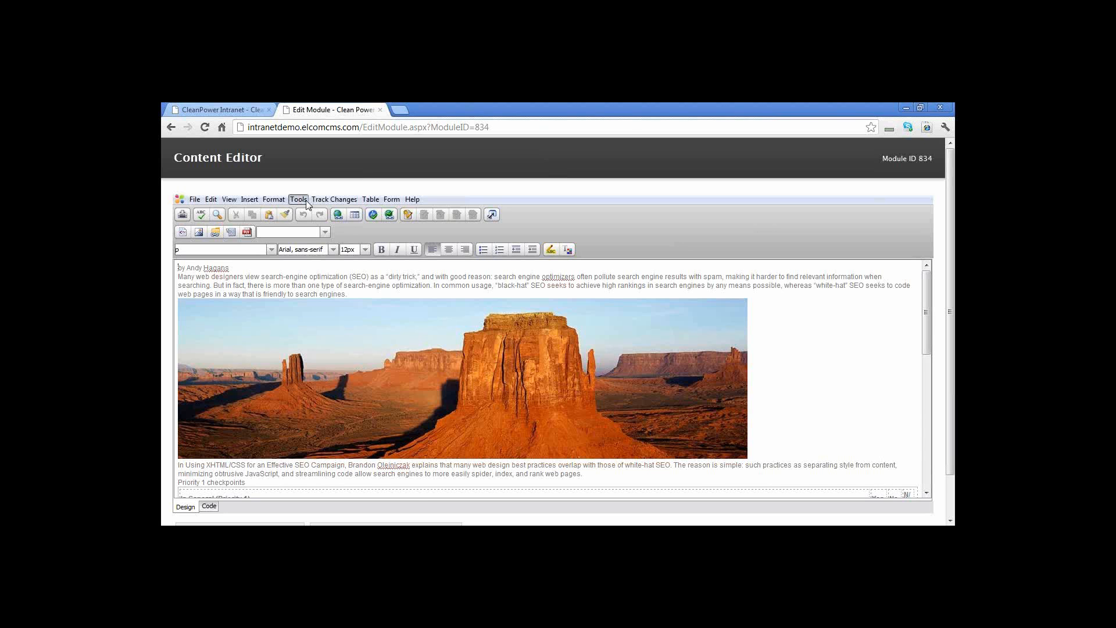
left_click(298, 199)
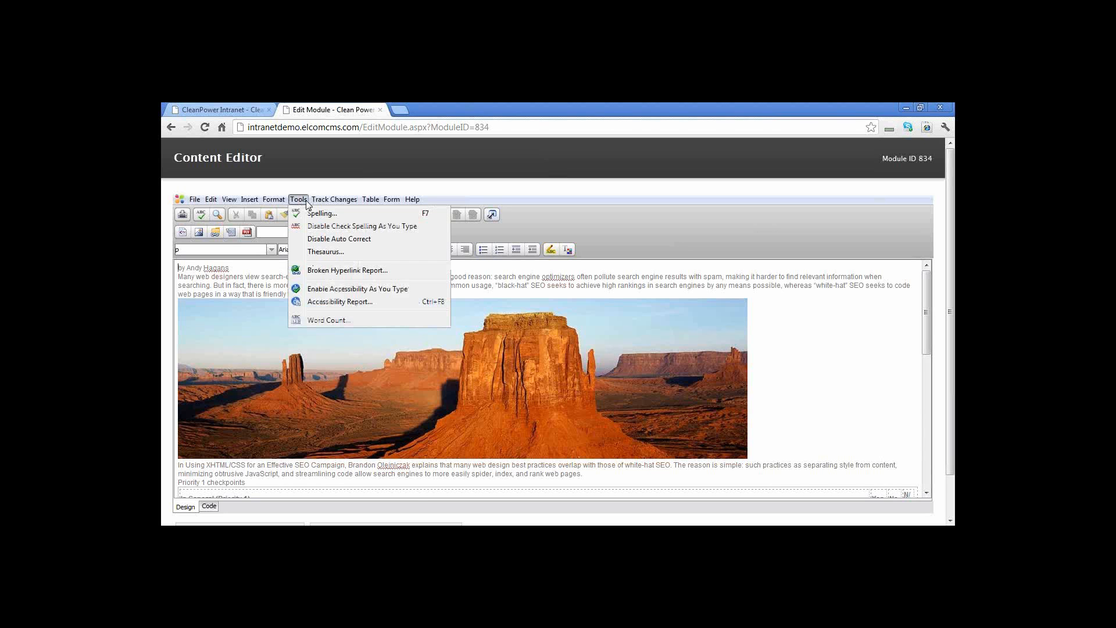
mouse_move(326, 251)
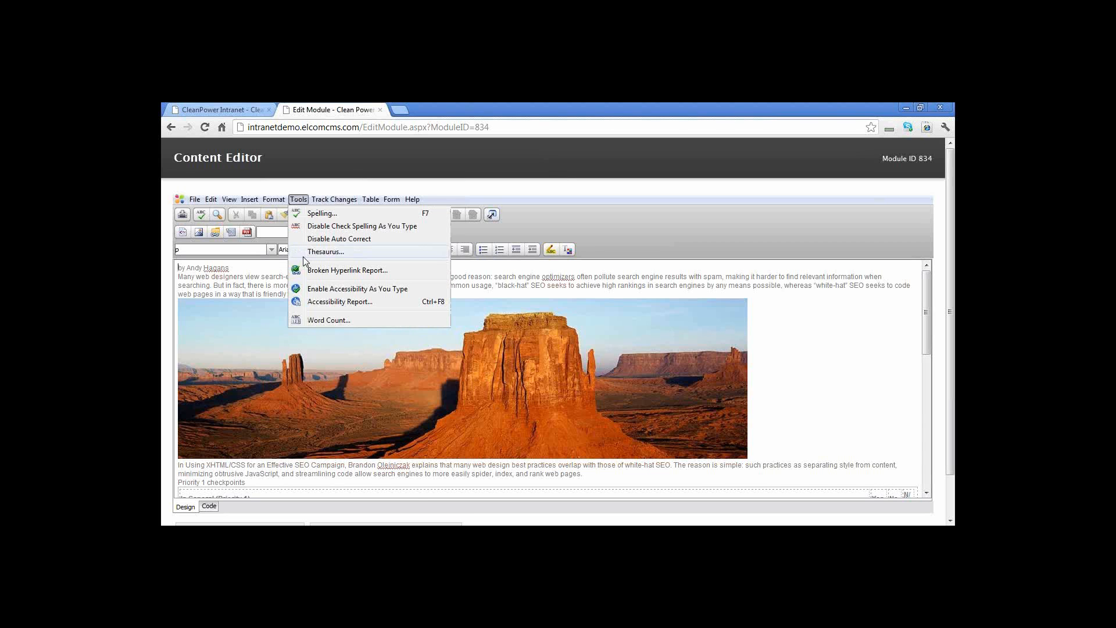
mouse_move(455, 258)
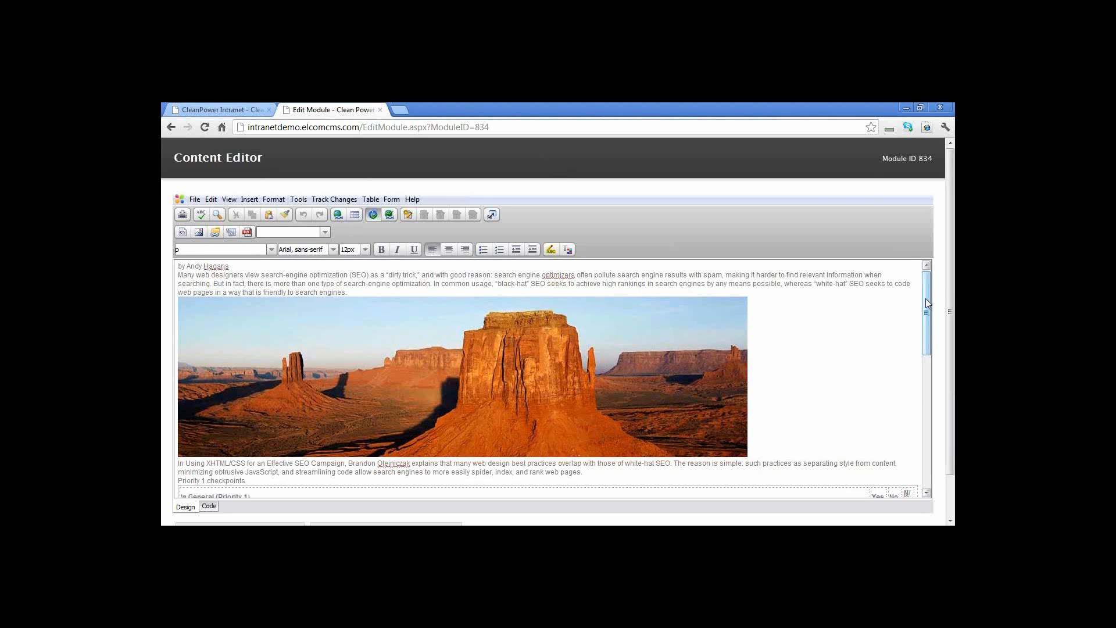
scroll("down", 3)
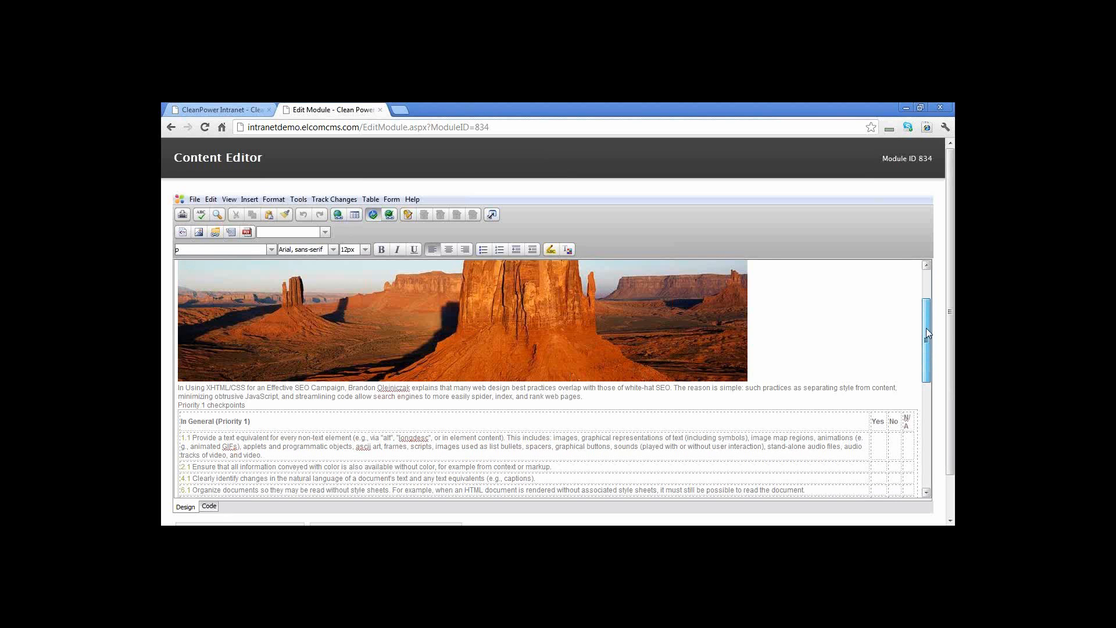
scroll("down", 3)
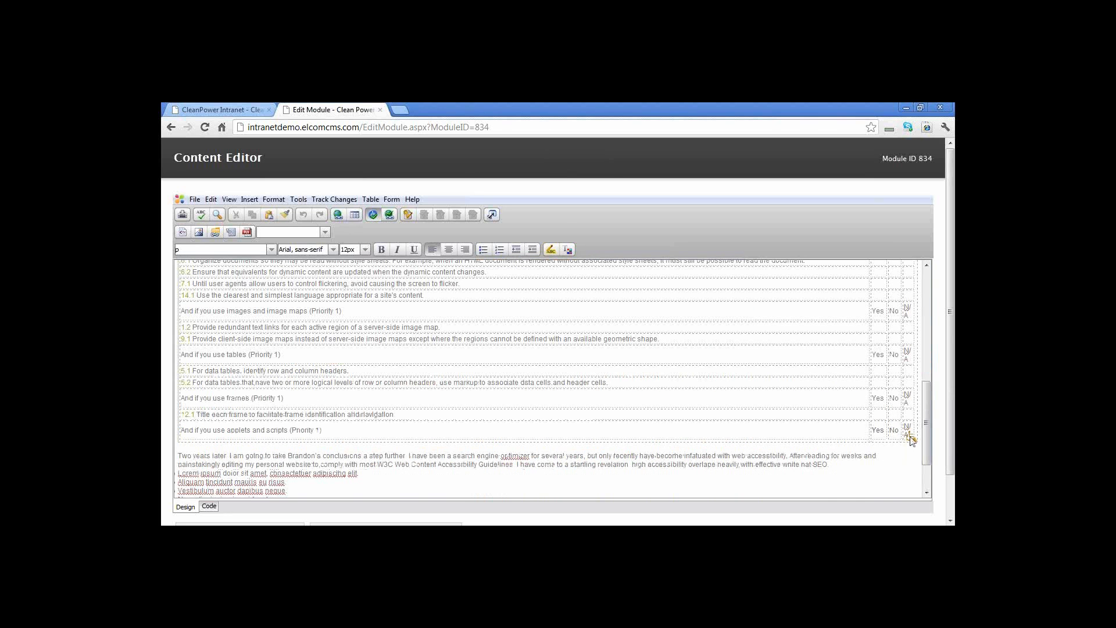
mouse_move(910, 436)
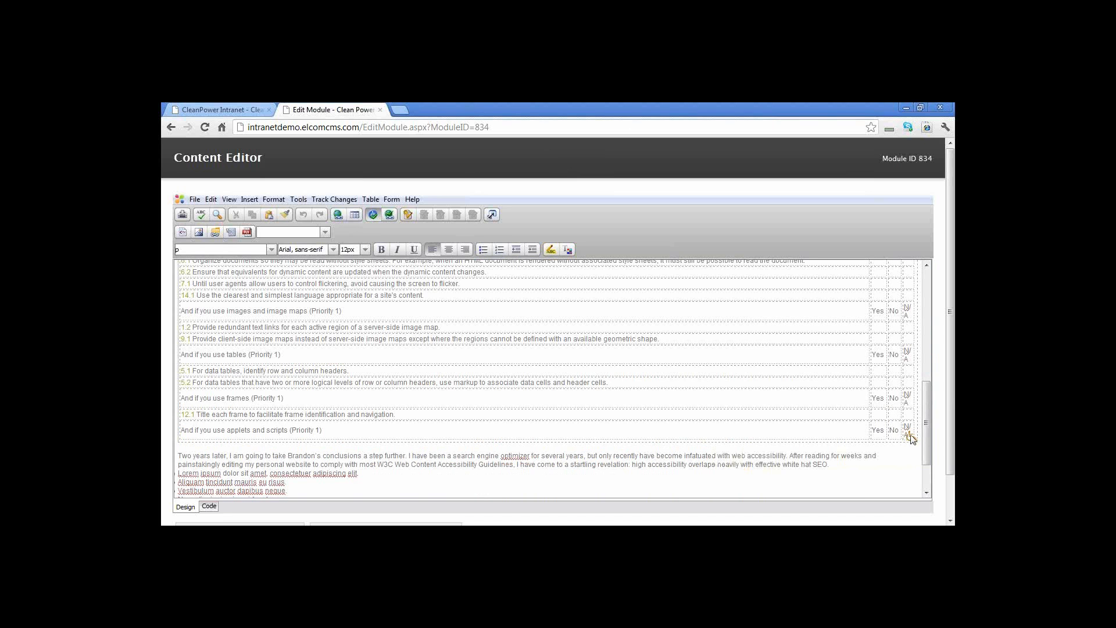
mouse_move(909, 436)
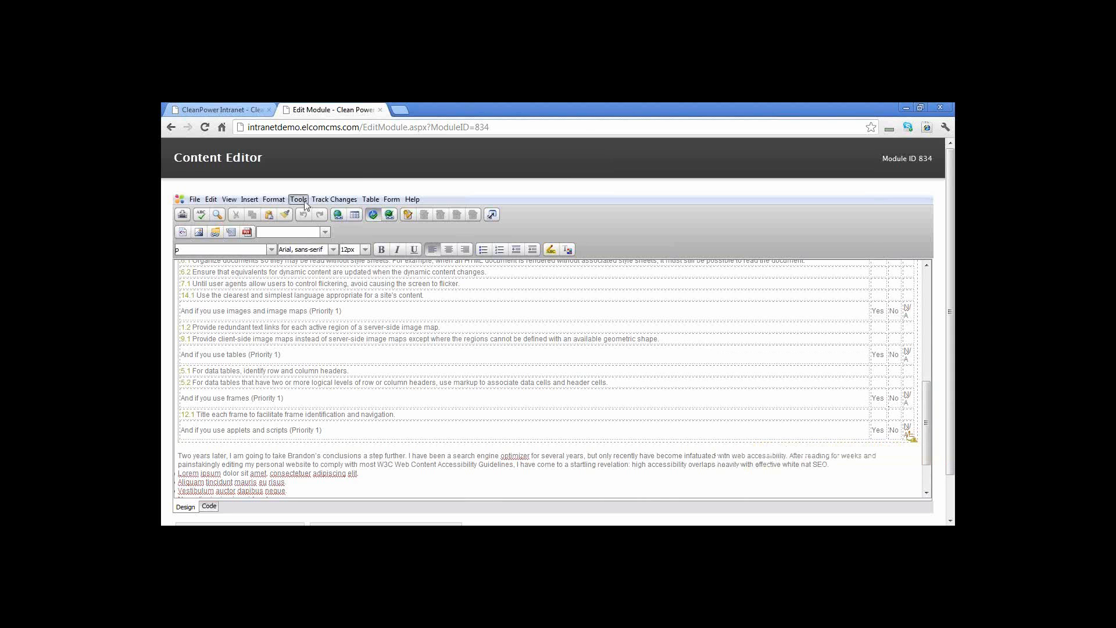
mouse_move(352, 300)
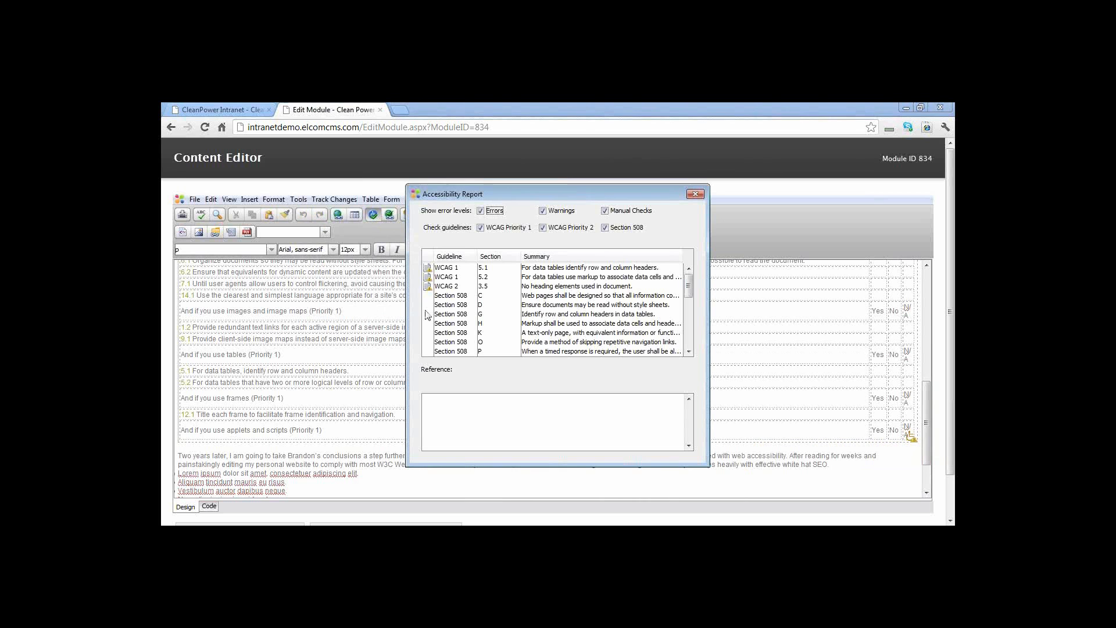
mouse_move(477, 267)
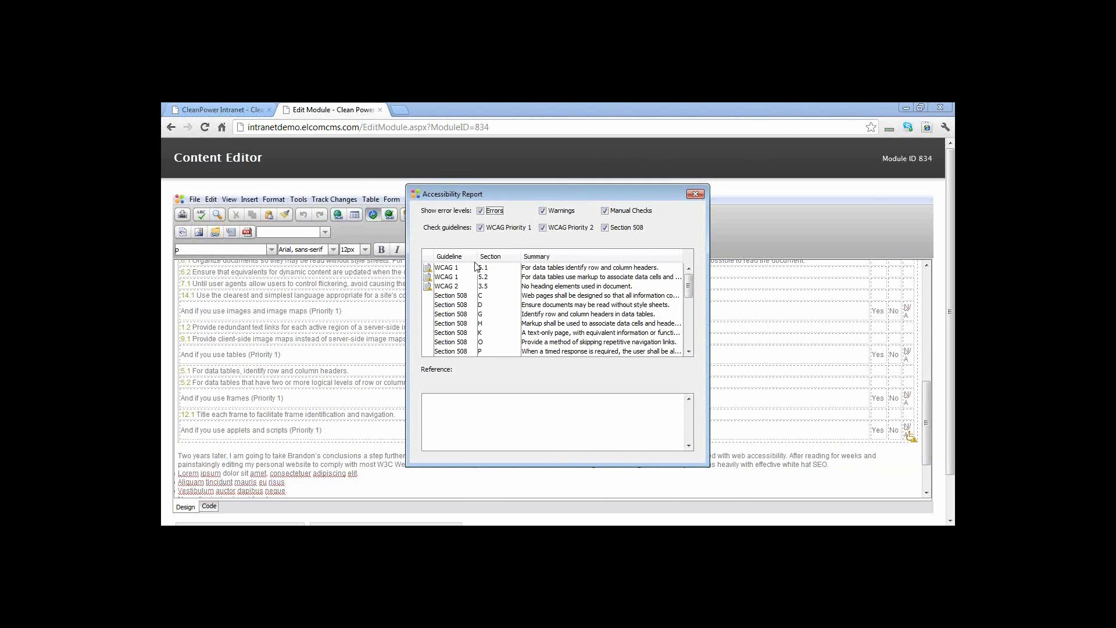
- Limit the Accessibility Report to WCAG Priority 2 and view guidance for the missing-headings issue
left_click(481, 227)
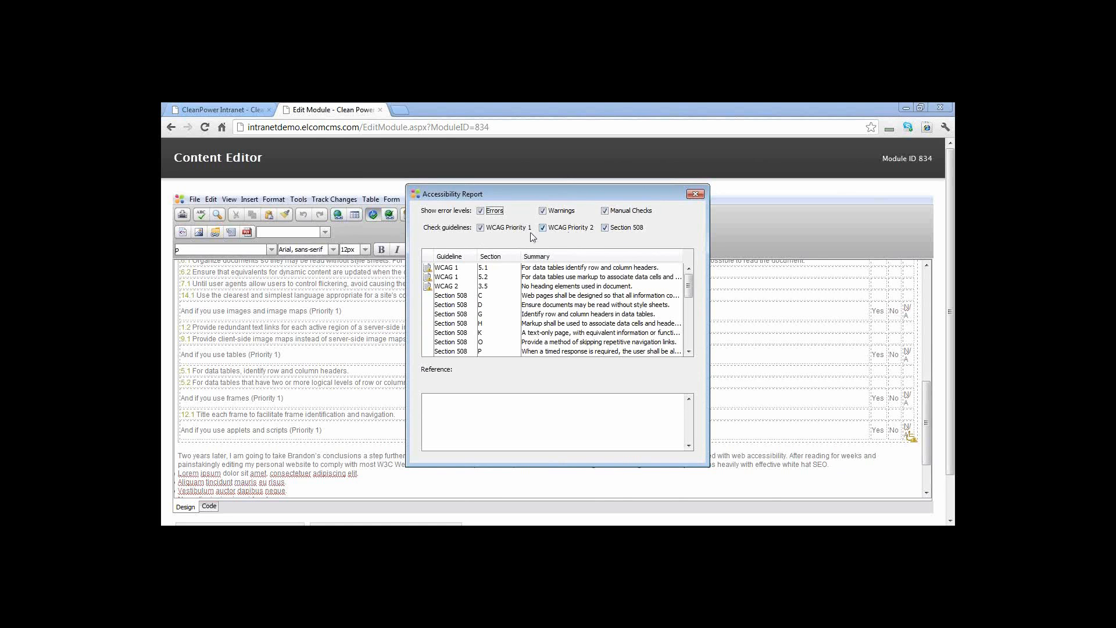
left_click(480, 226)
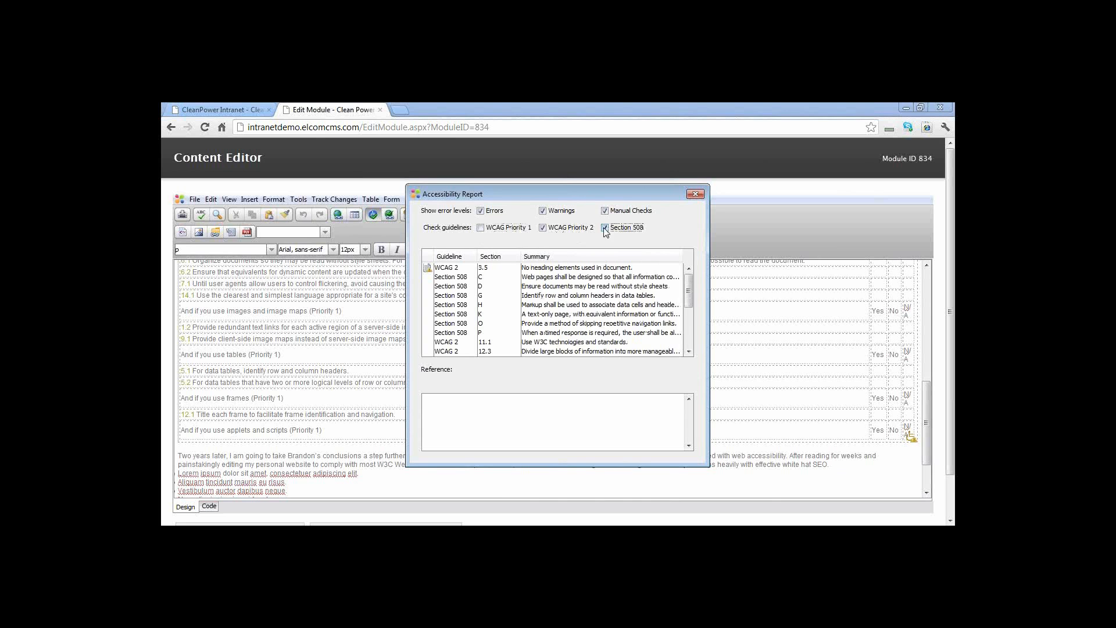
left_click(604, 227)
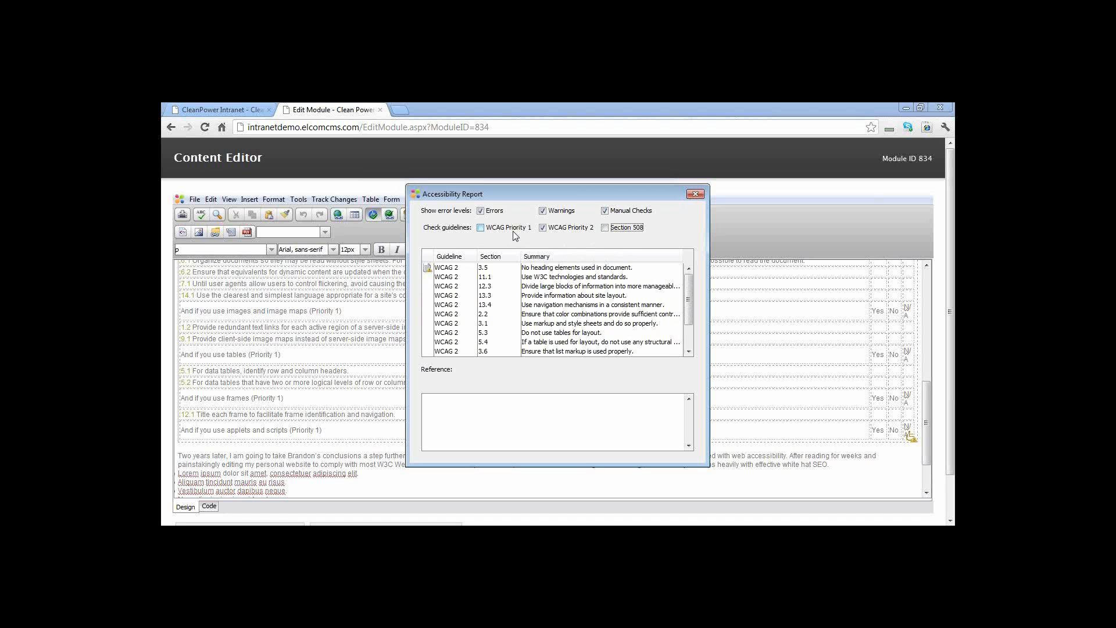
mouse_move(536, 235)
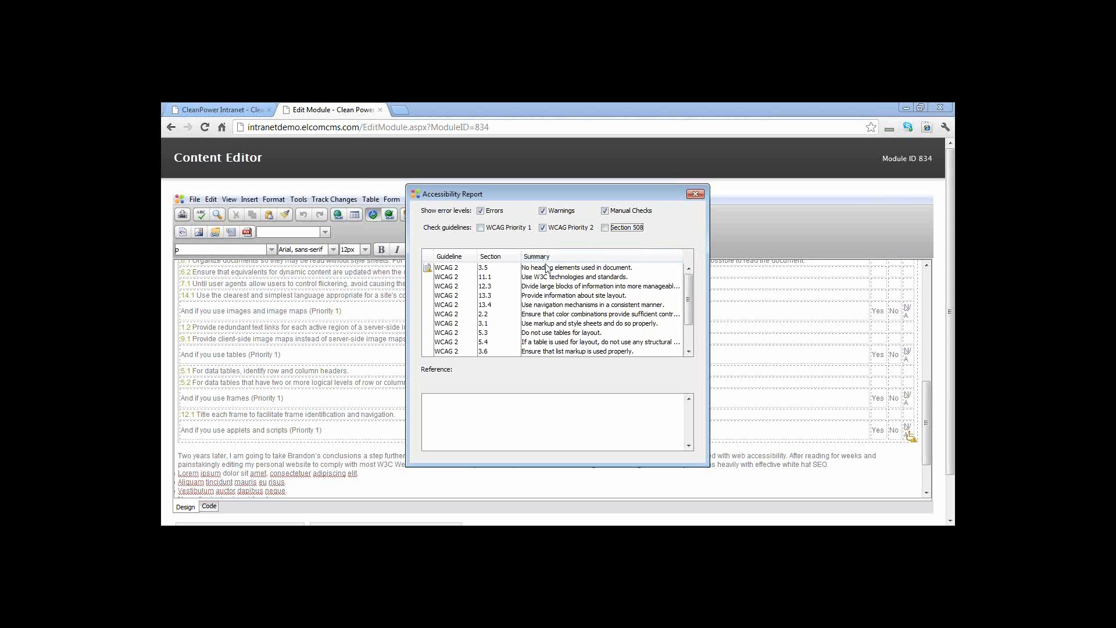
left_click(556, 267)
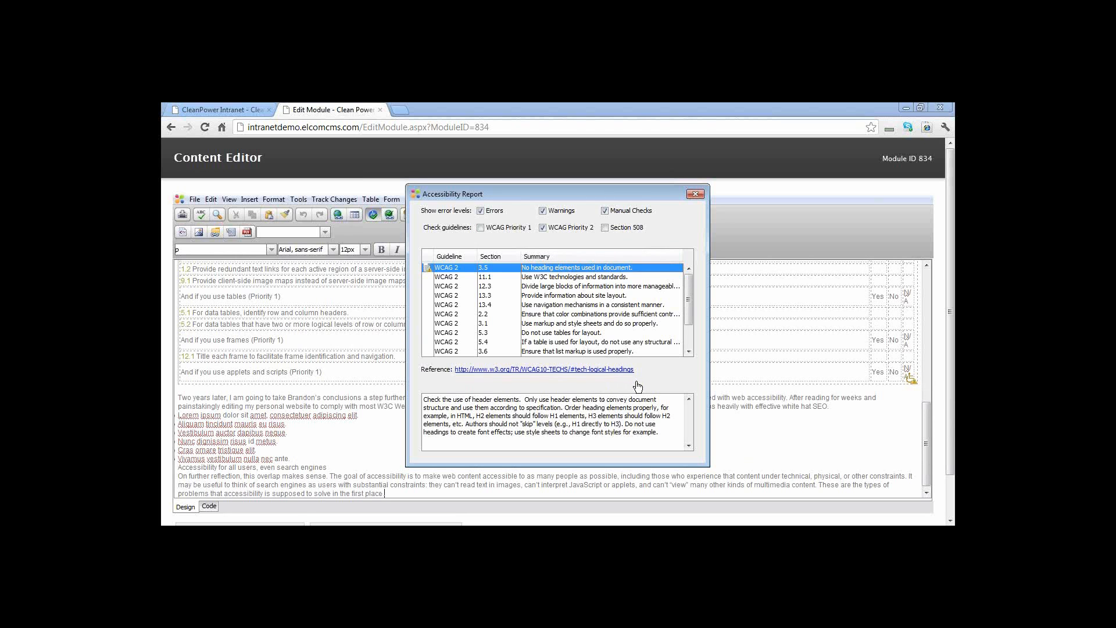
mouse_move(580, 274)
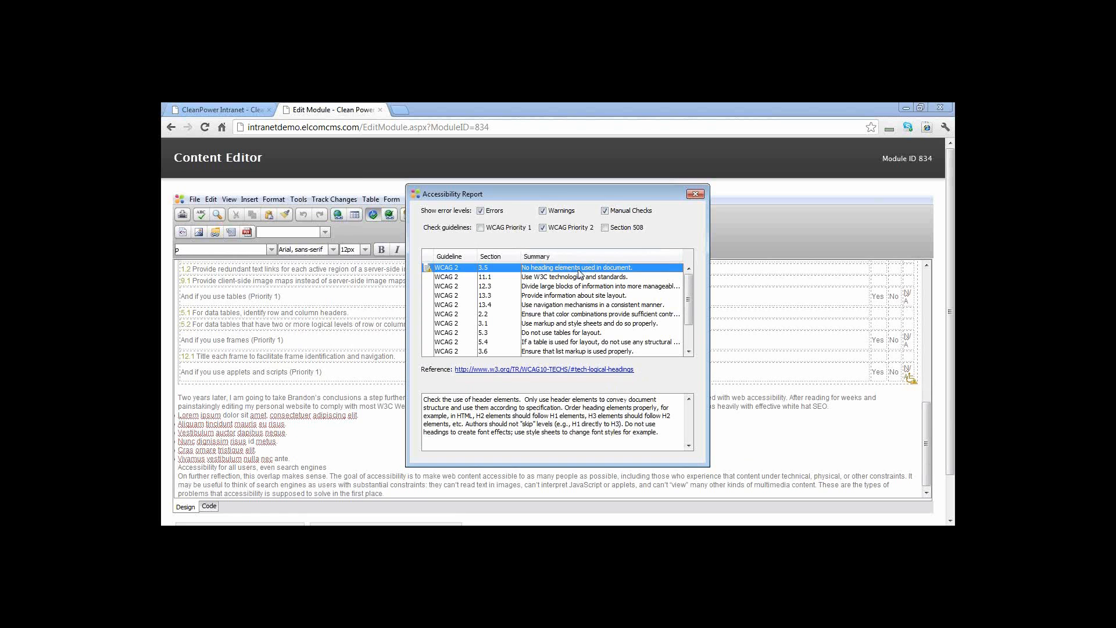
mouse_move(694, 194)
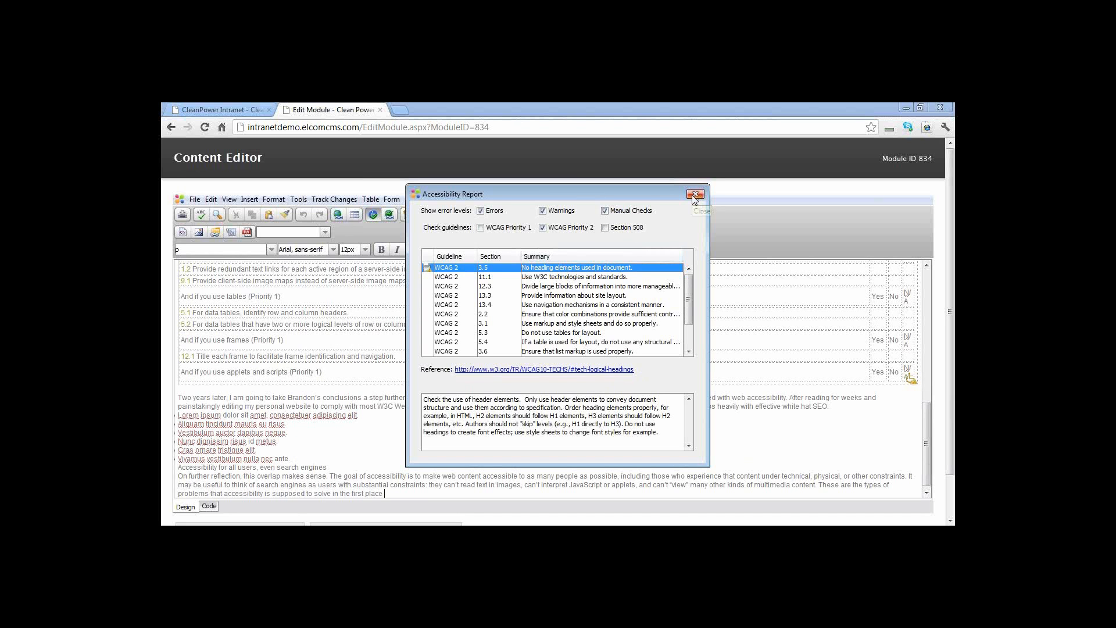
mouse_move(695, 196)
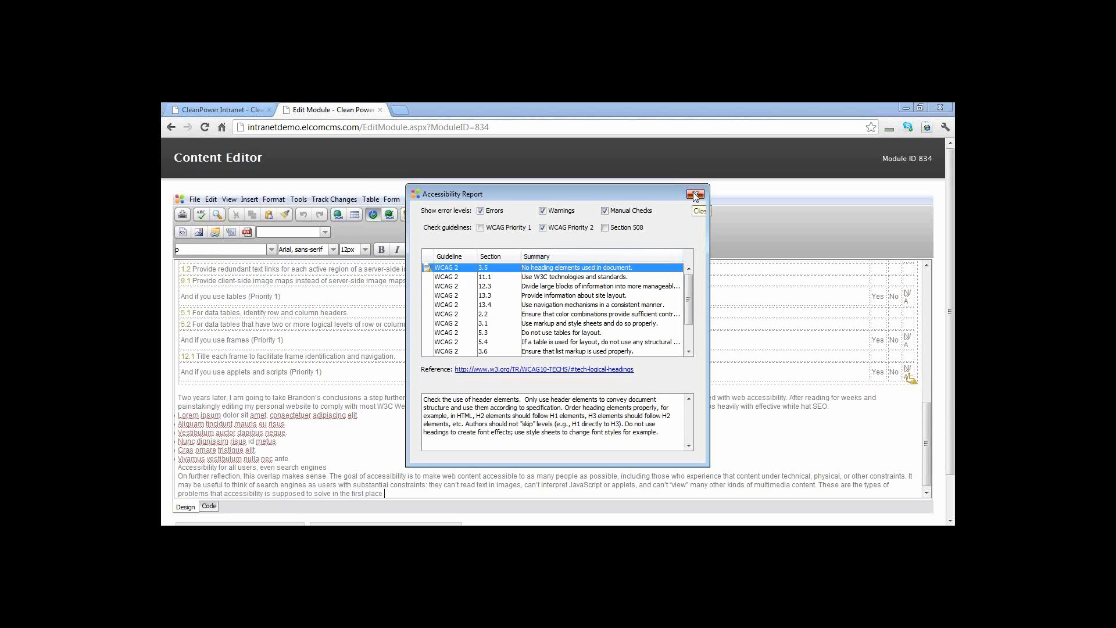
- Close the report, delete the article to the recycle bin, and return to the '-e' document in Word
left_click(693, 194)
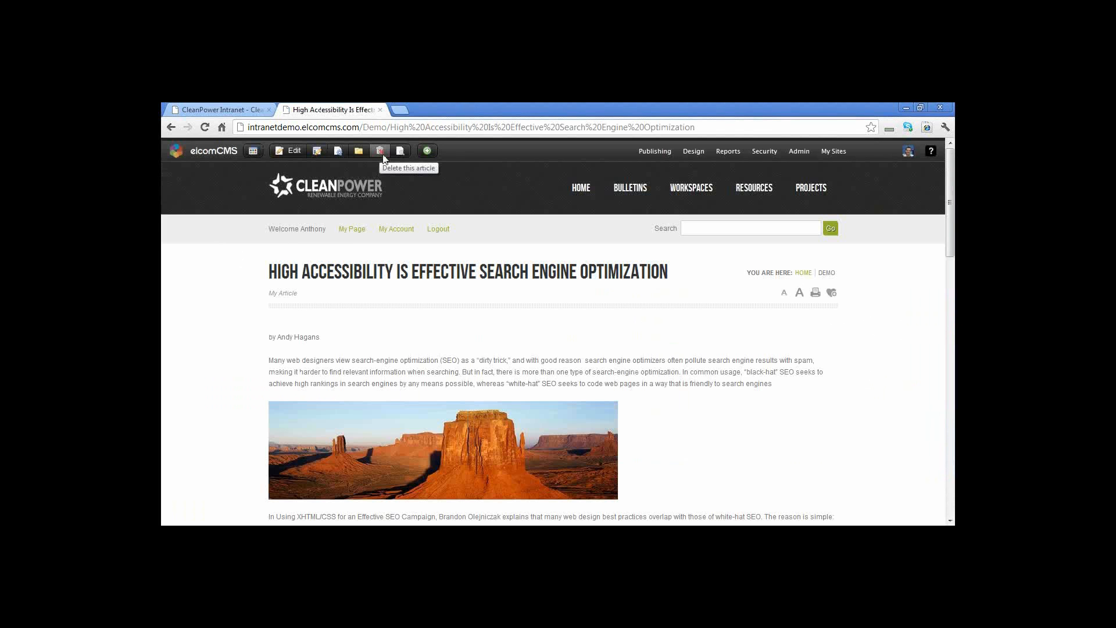
mouse_move(379, 150)
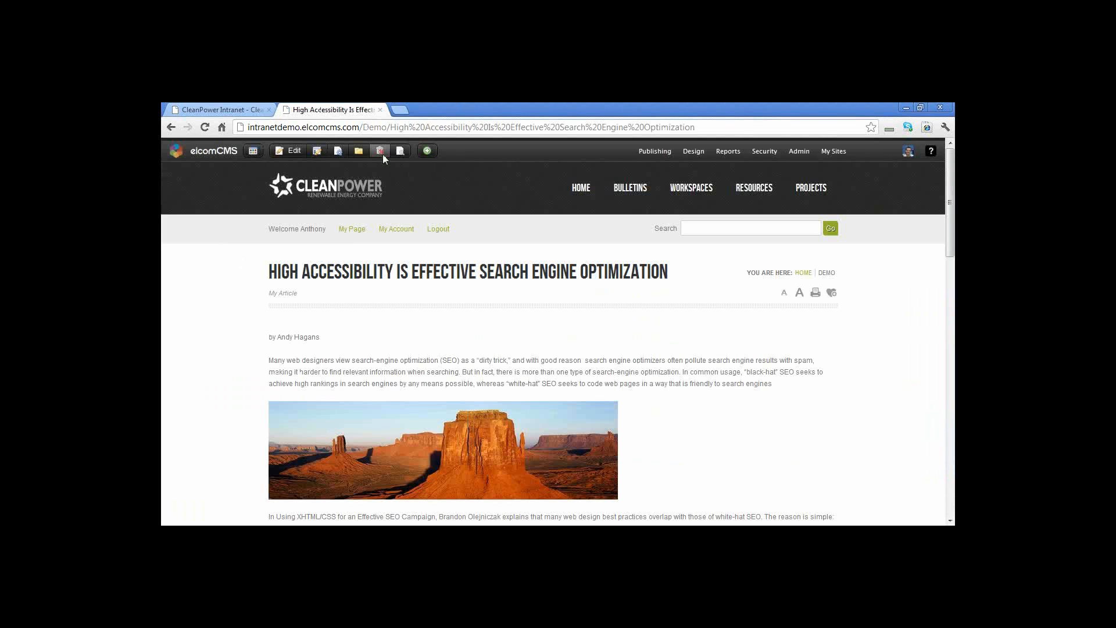
left_click(380, 150)
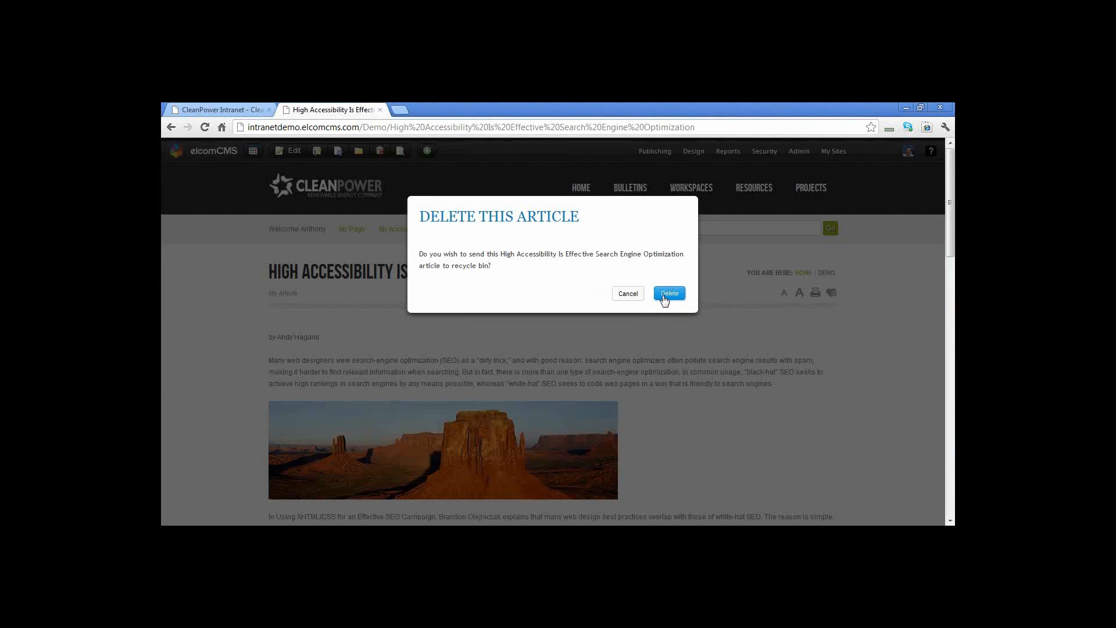
left_click(667, 293)
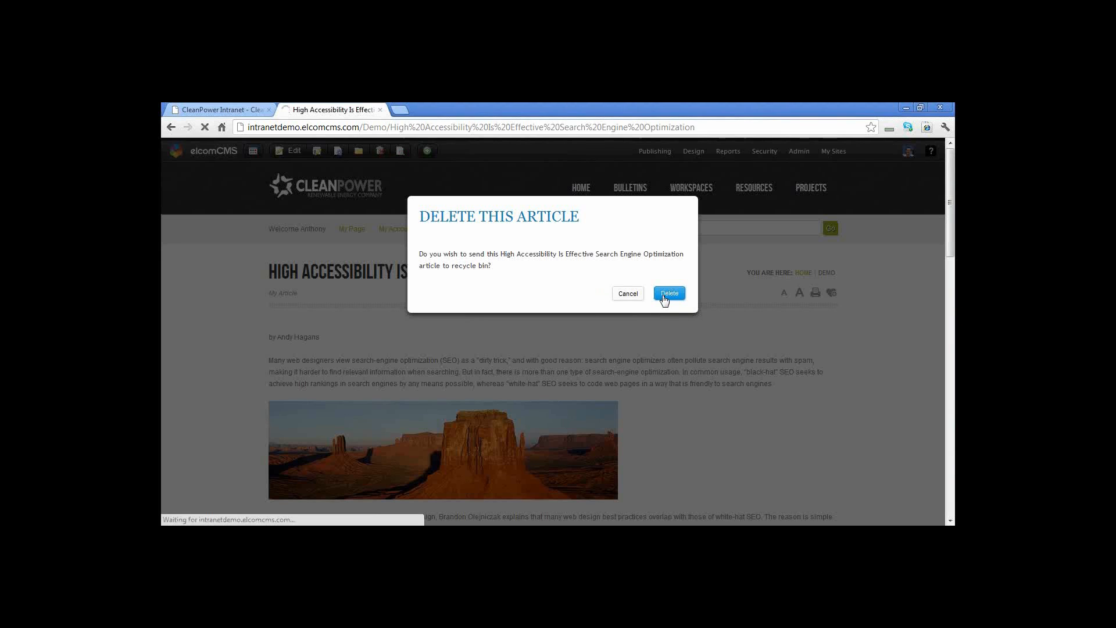
left_click(668, 294)
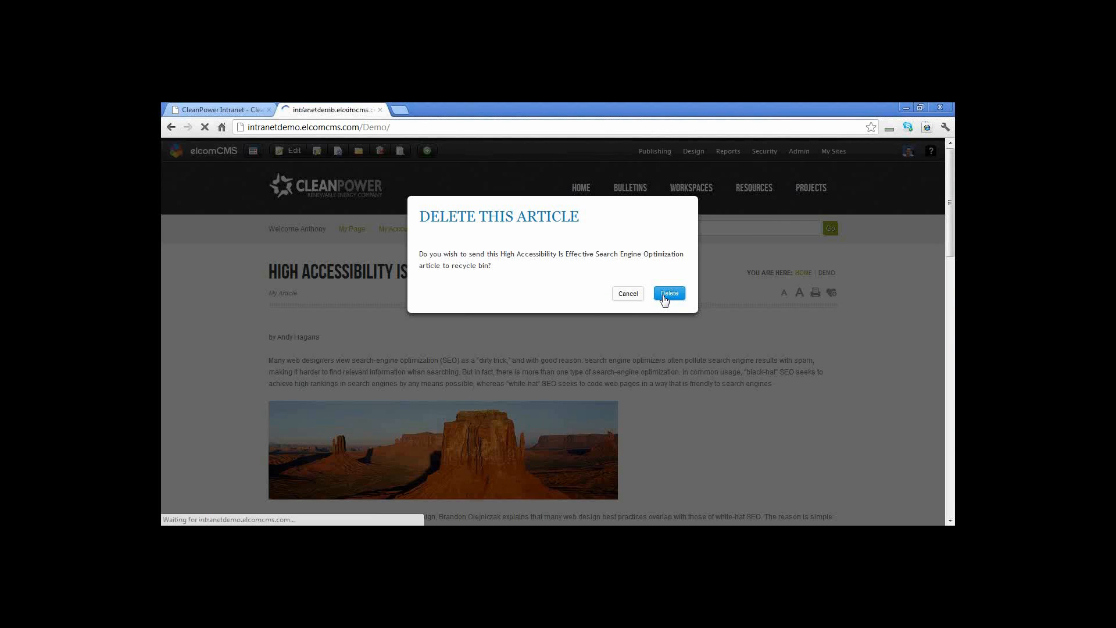
left_click(667, 293)
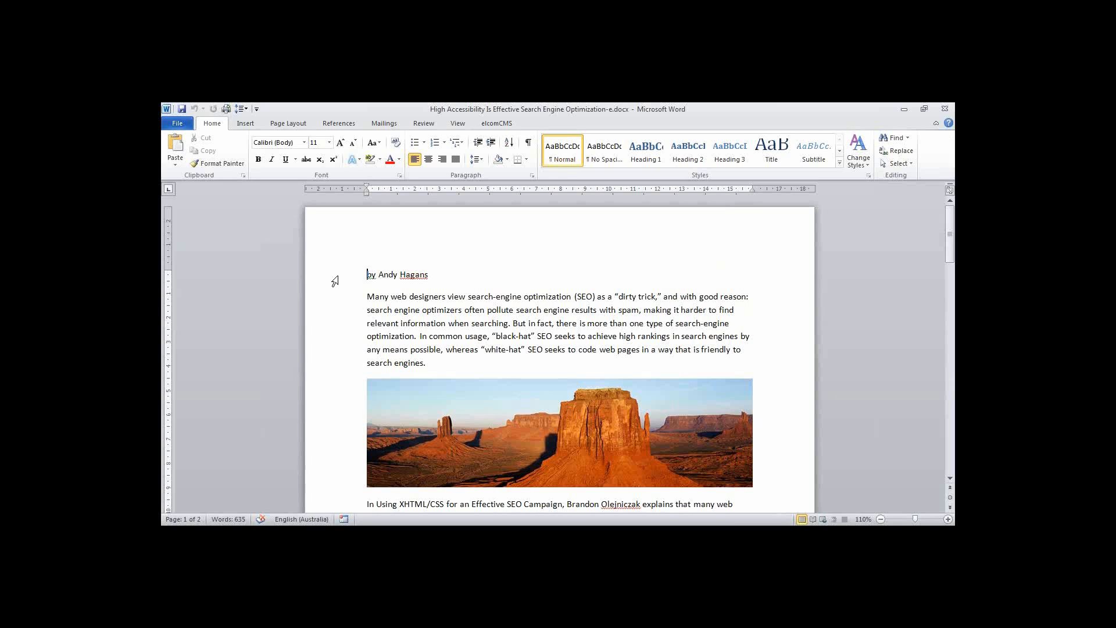
- Bold the byline and set the desert picture's alt-text description to Desert Panorama
triple_click(398, 275)
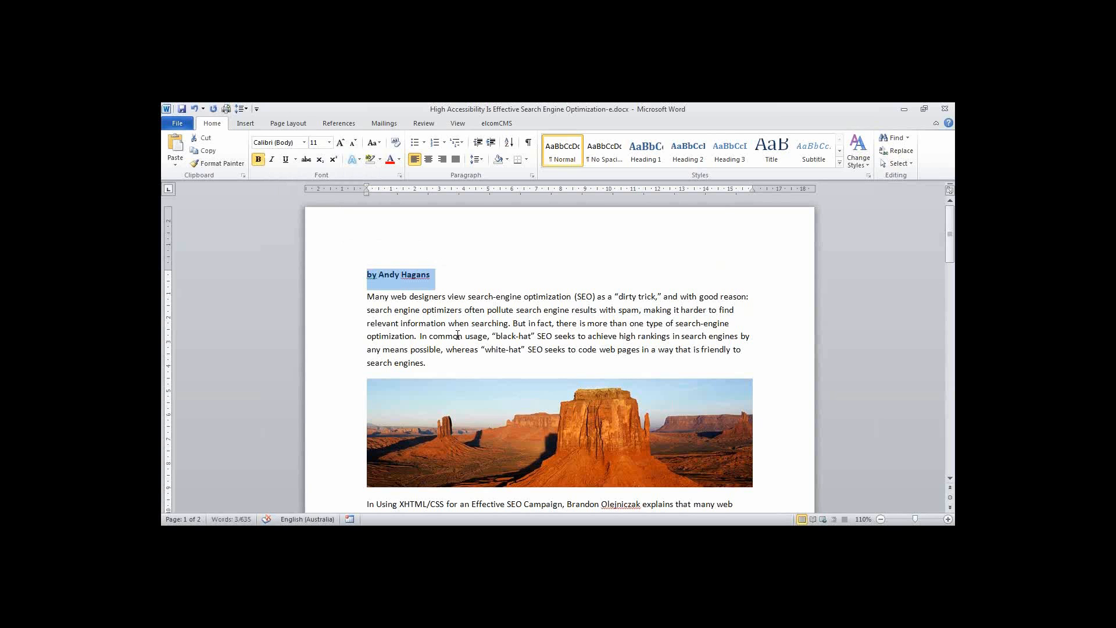
scroll("down", 3)
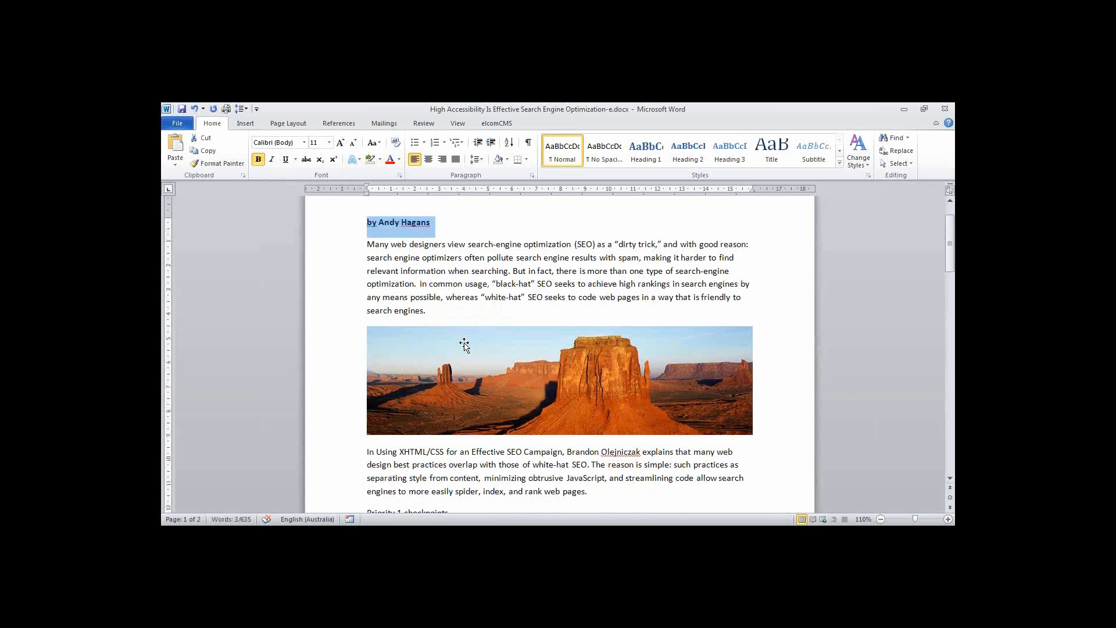
right_click(462, 345)
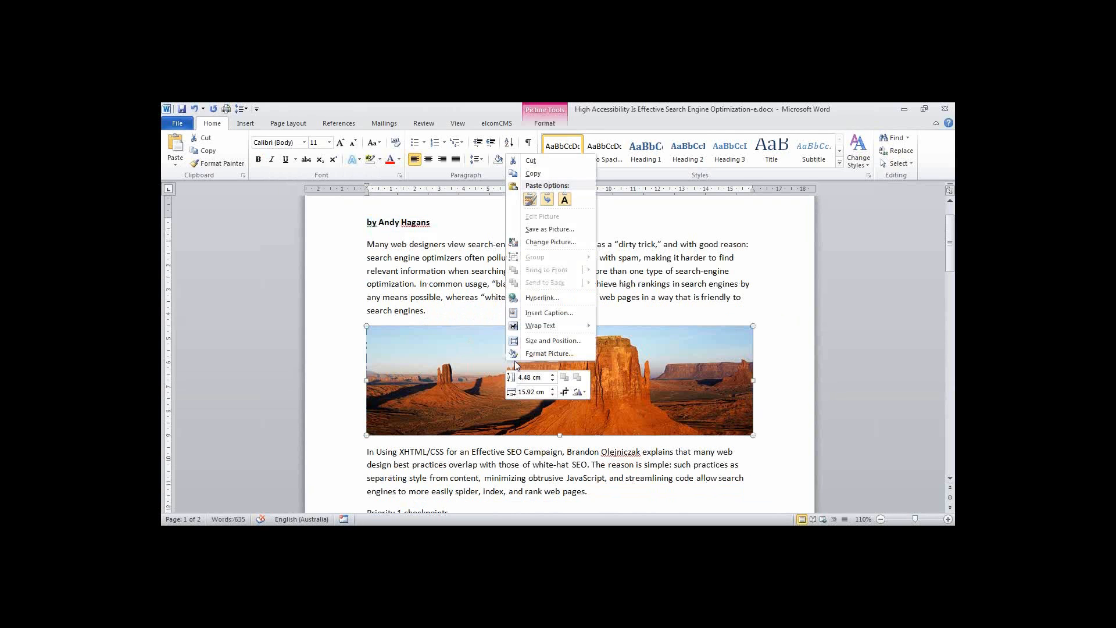
left_click(550, 354)
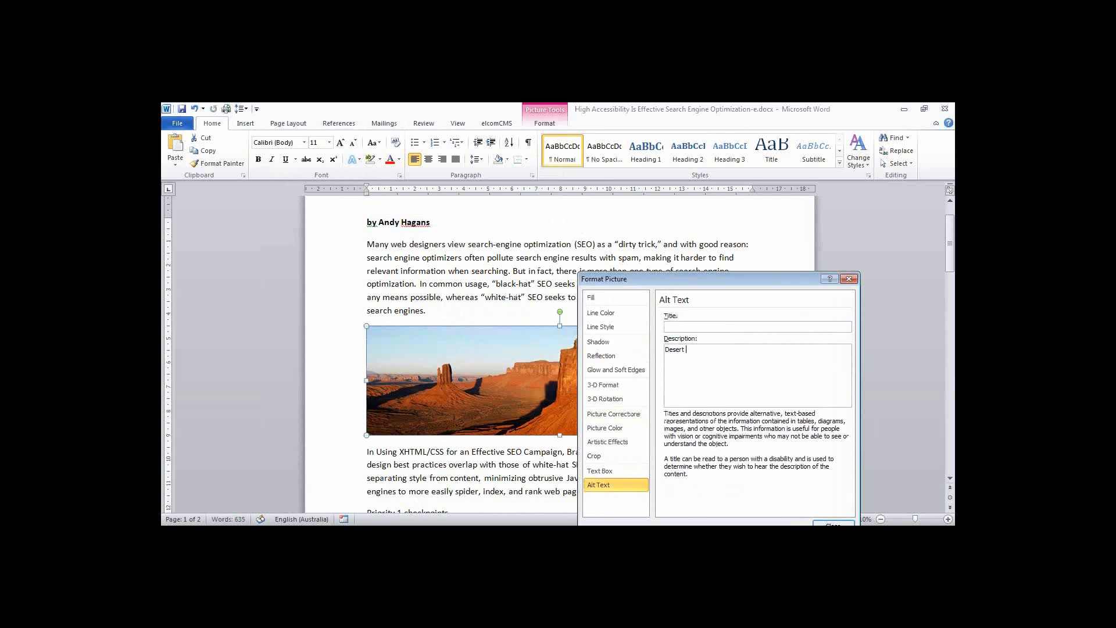
type("Panai")
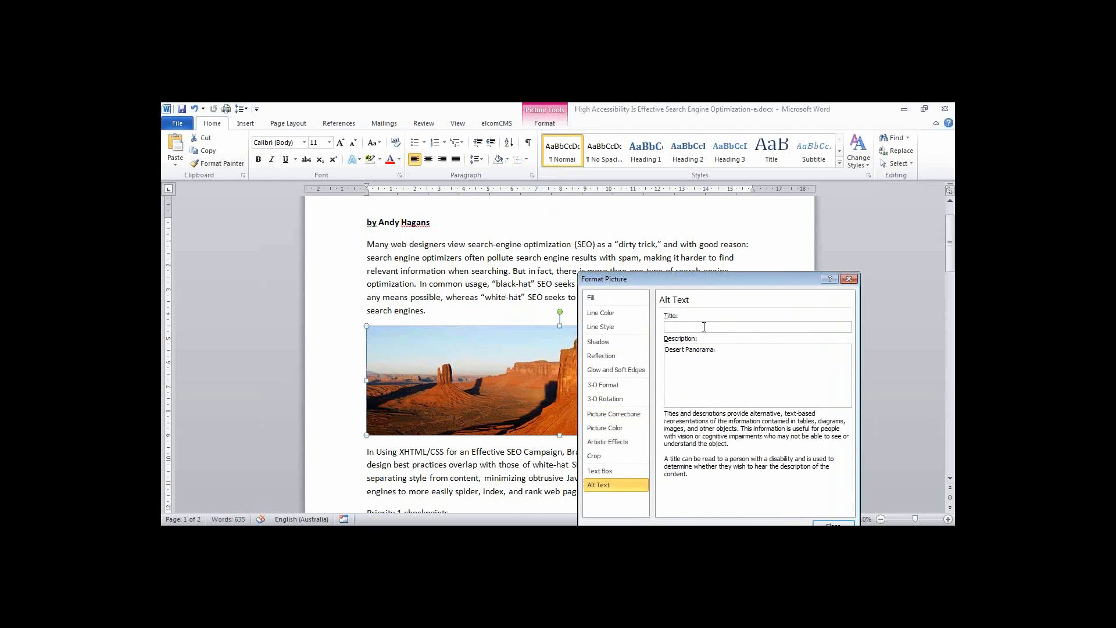
mouse_move(741, 277)
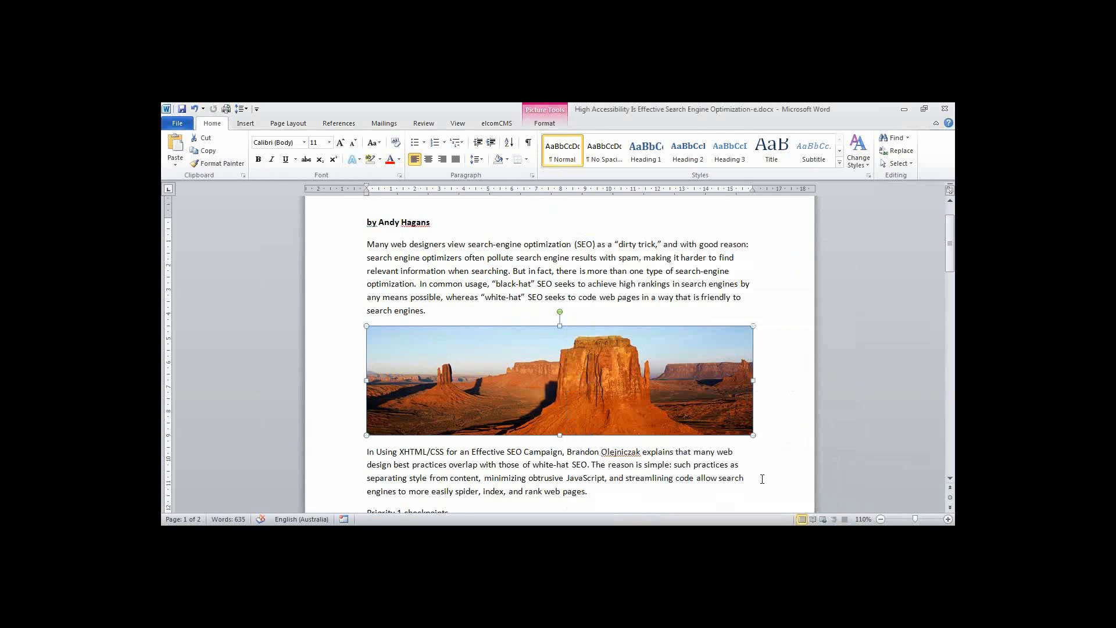
- Apply Heading 2 to 'Priority 1 checkpoints' and 'Accessibility for all users, even search engines'
scroll("down", 3)
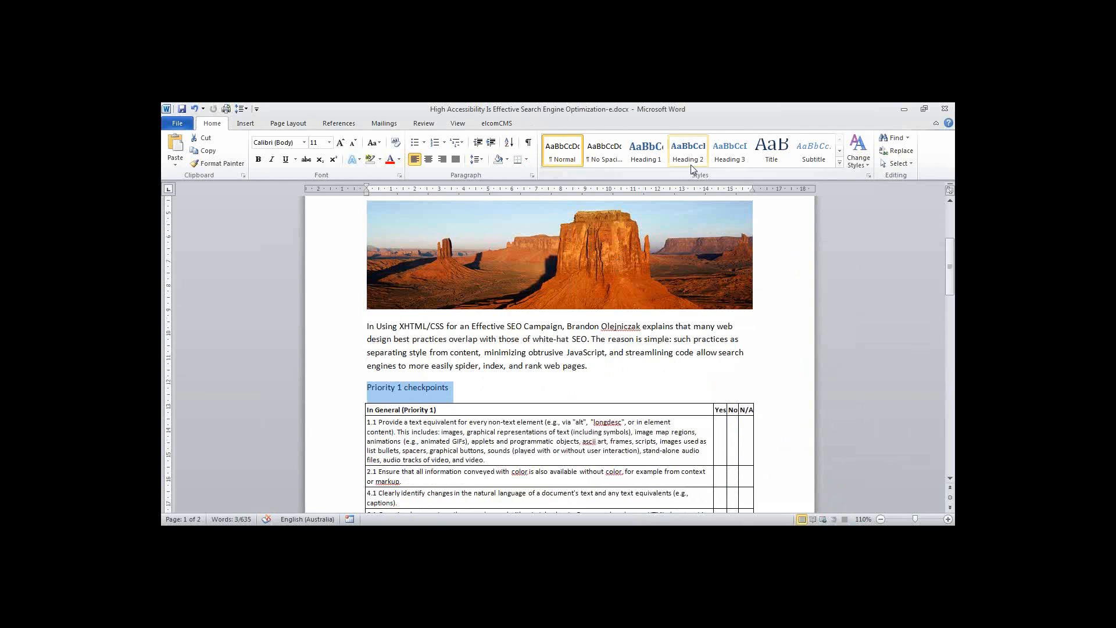
left_click(686, 150)
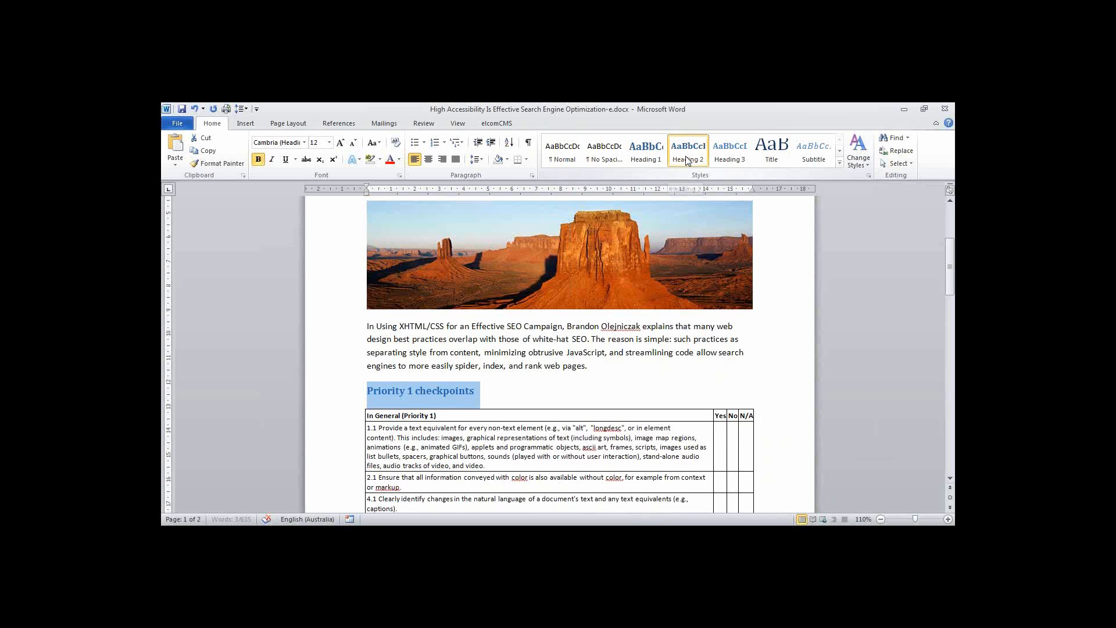
scroll("down", 3)
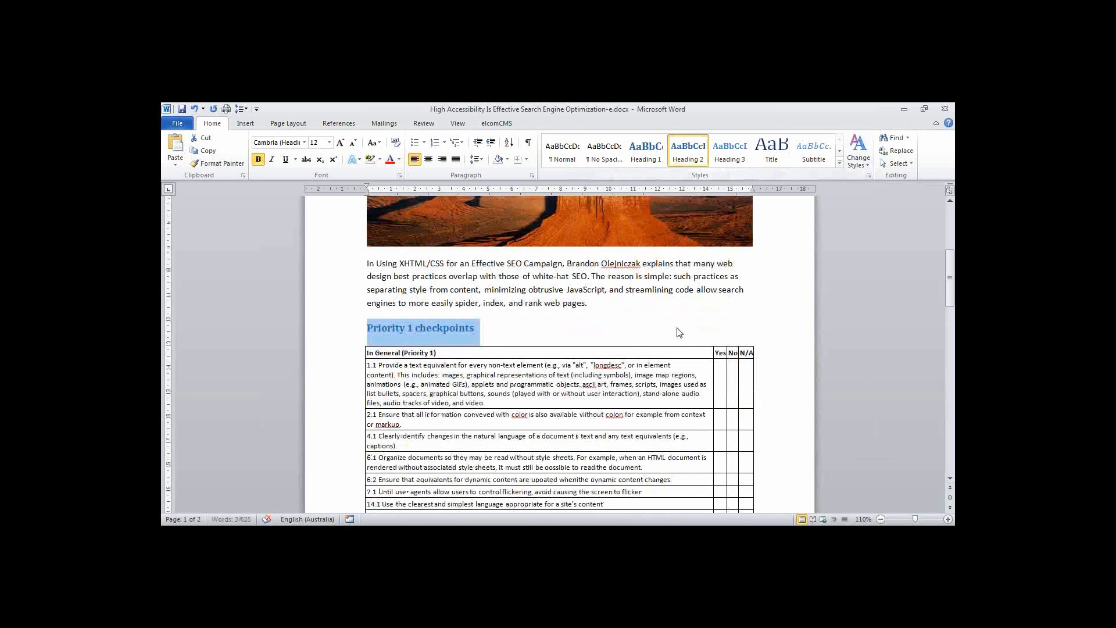
scroll("down", 3)
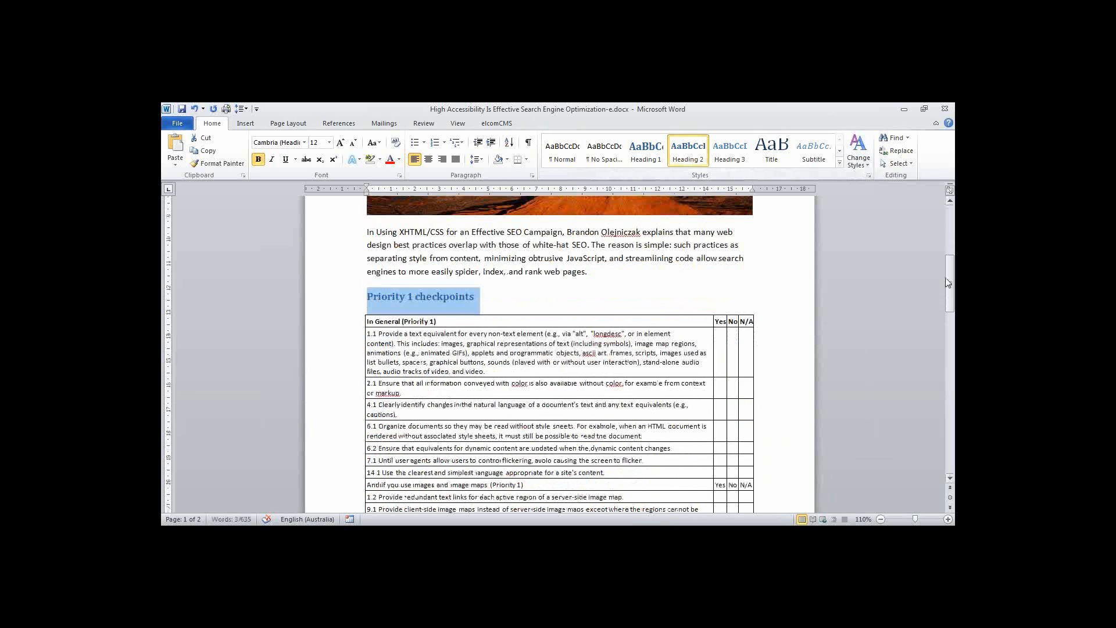
scroll("down", 3)
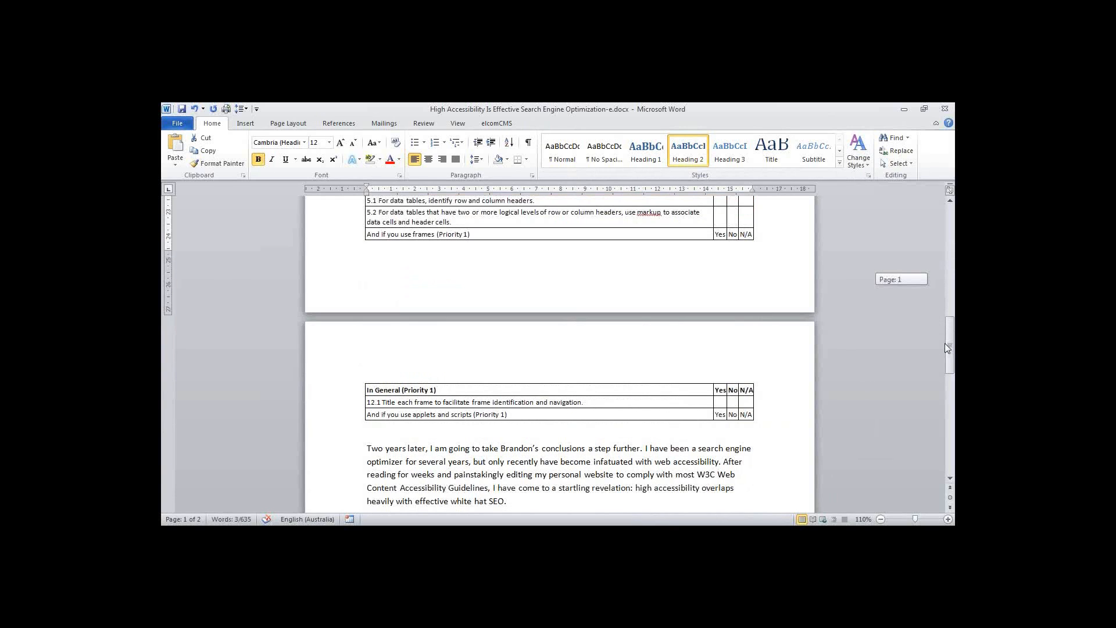
scroll("down", 3)
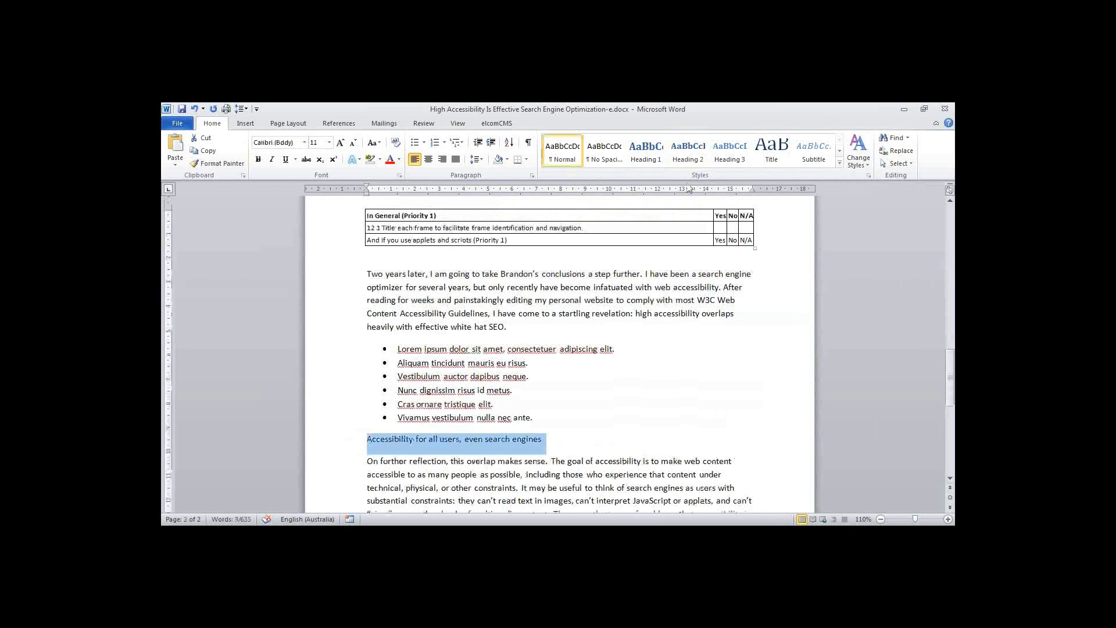
left_click(687, 151)
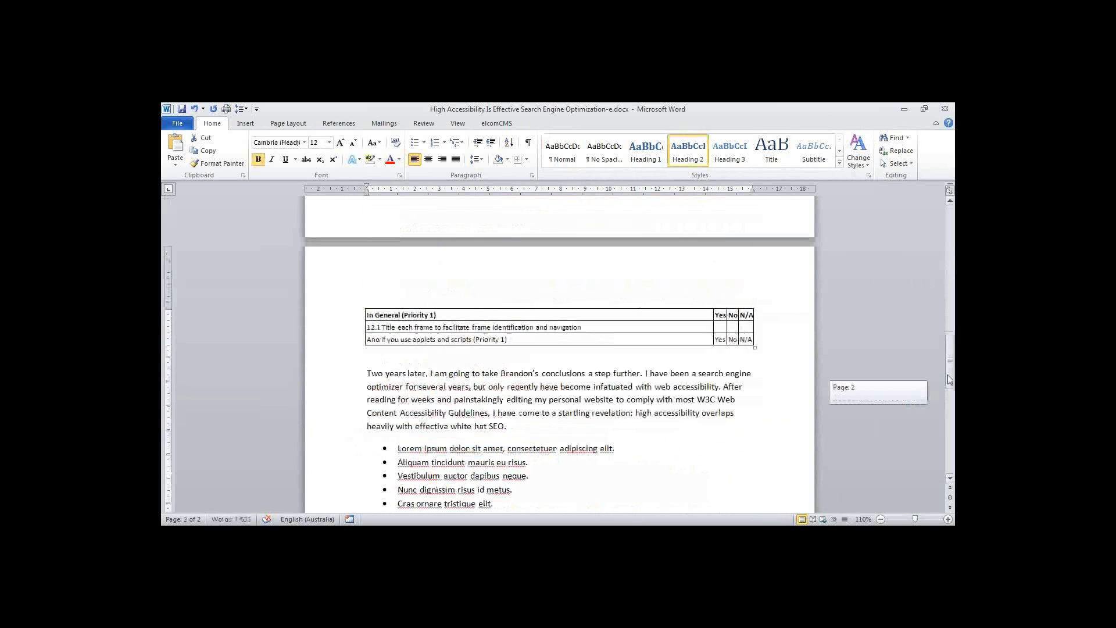
scroll("up", 3)
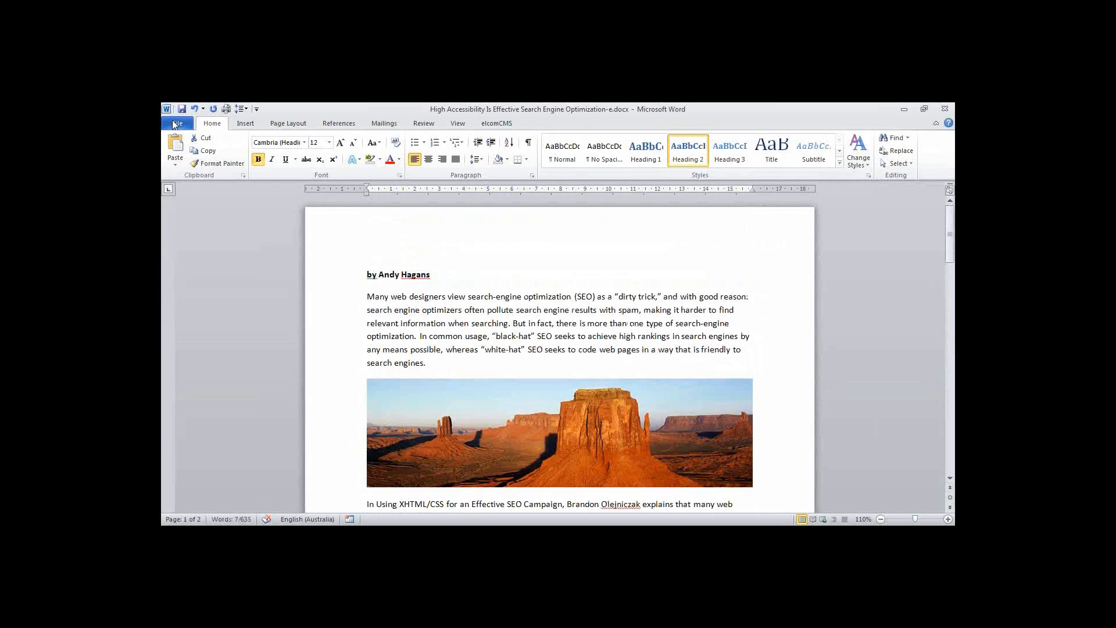
- Save the article as the '-f' copy
left_click(177, 124)
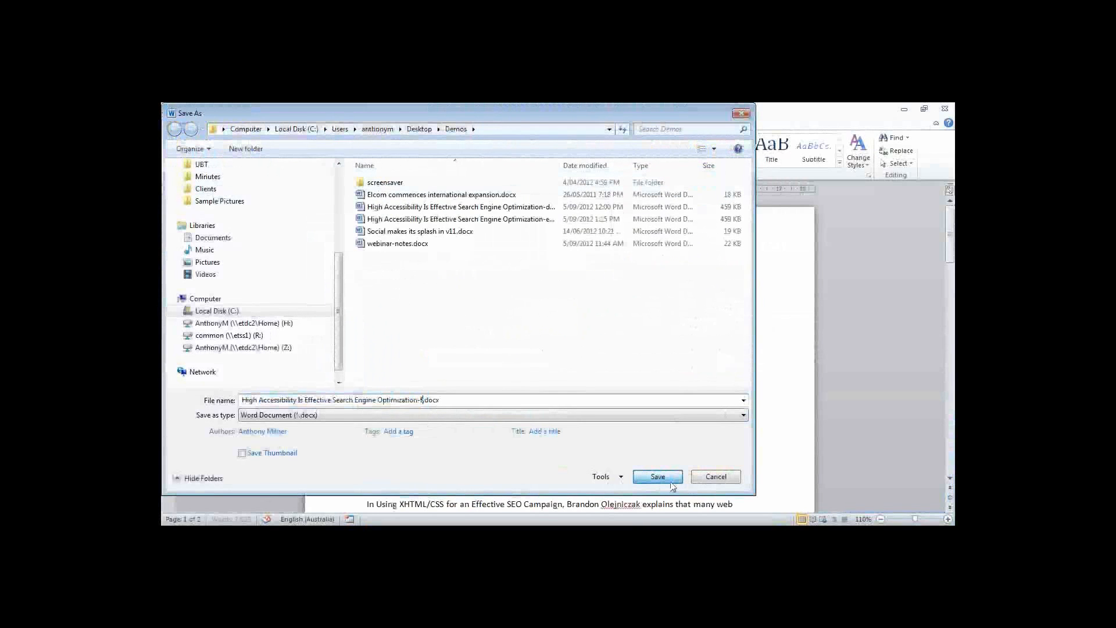
left_click(656, 477)
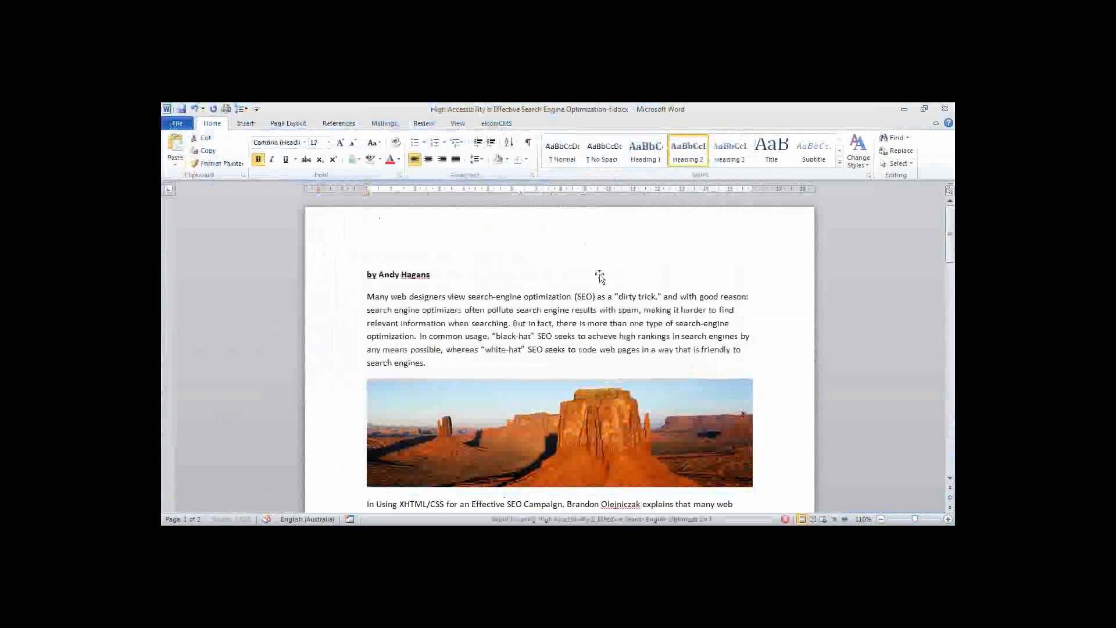
left_click(497, 122)
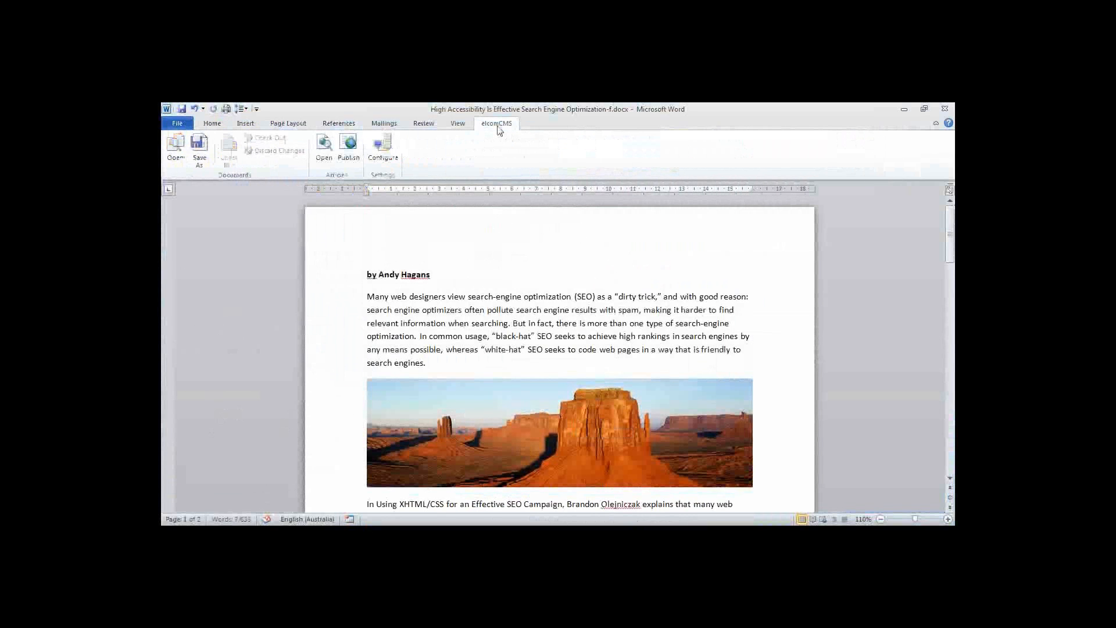
- Publish the article to the CMS Demo area with the description 'My Accessible Article'
left_click(347, 150)
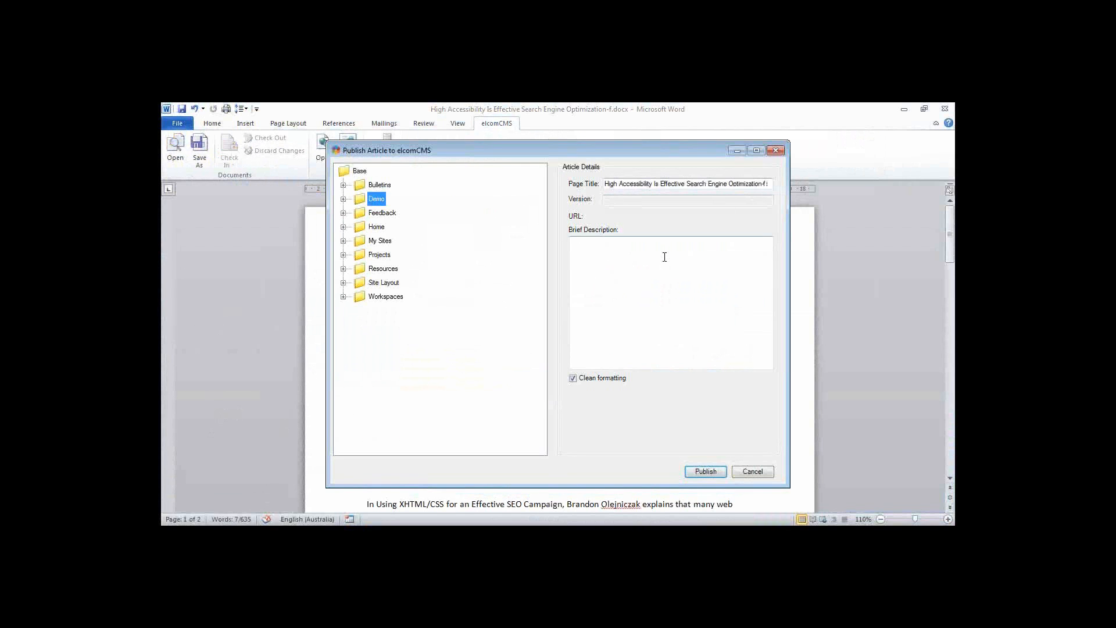
type("My")
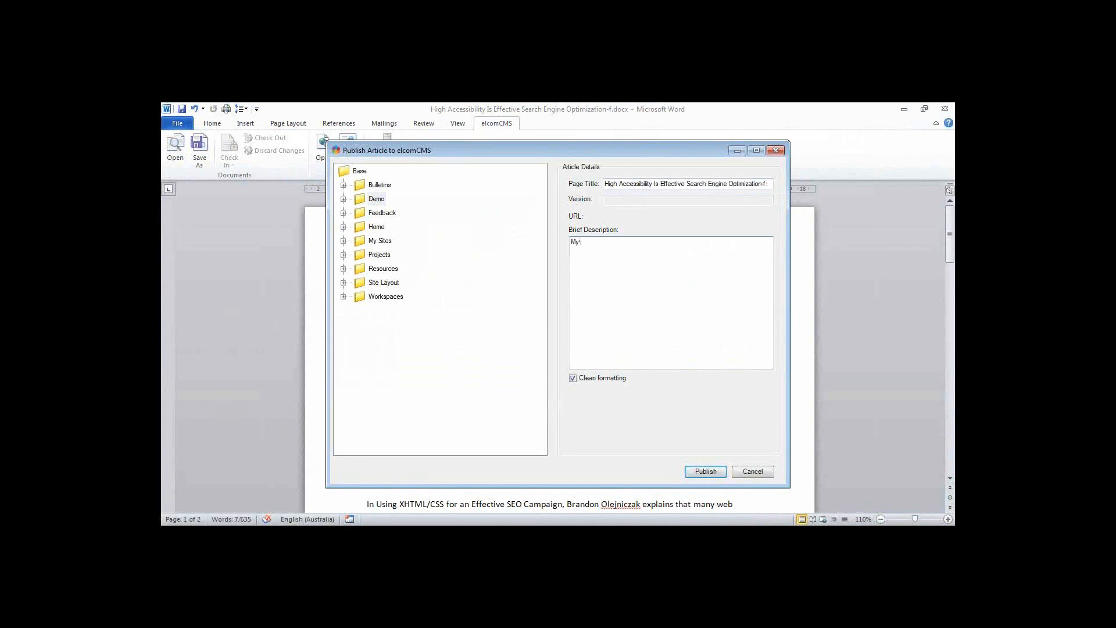
type("Accessible")
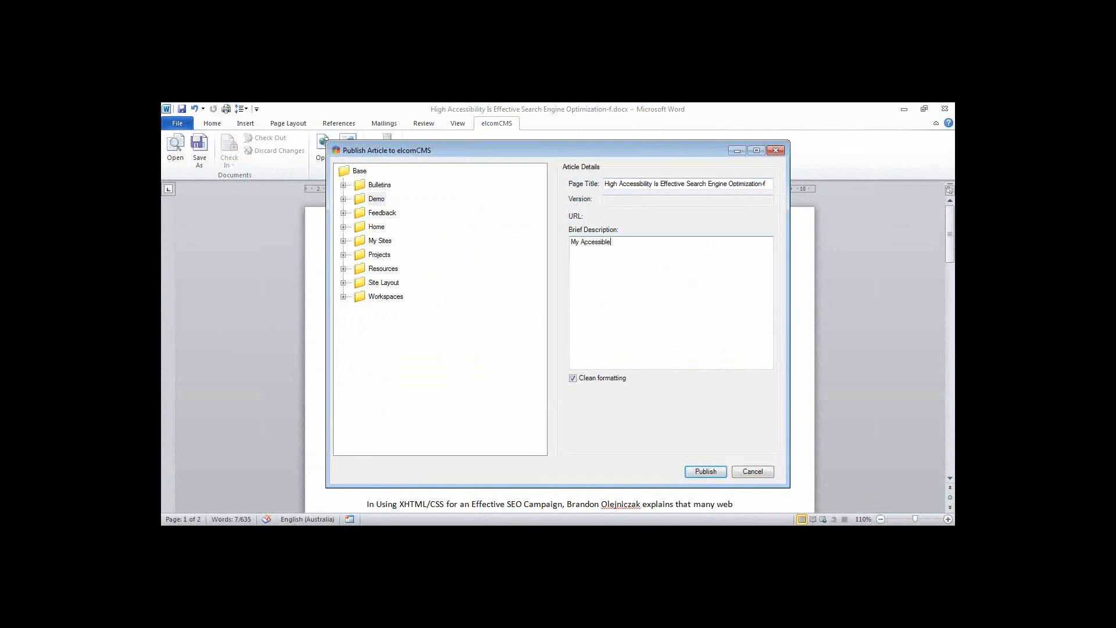
type("Article")
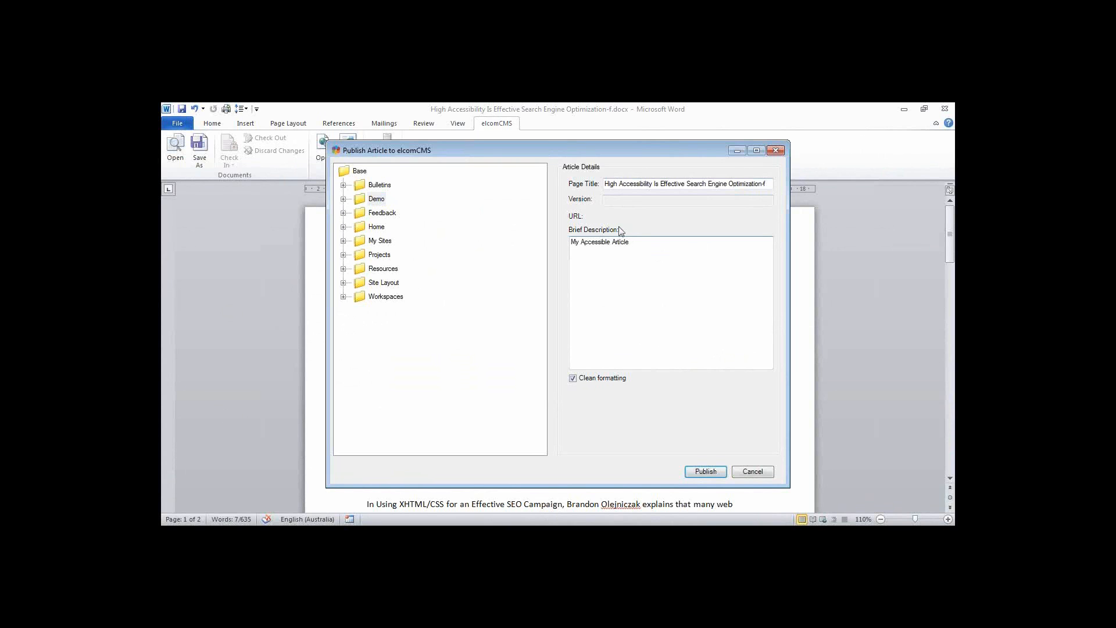
mouse_move(631, 388)
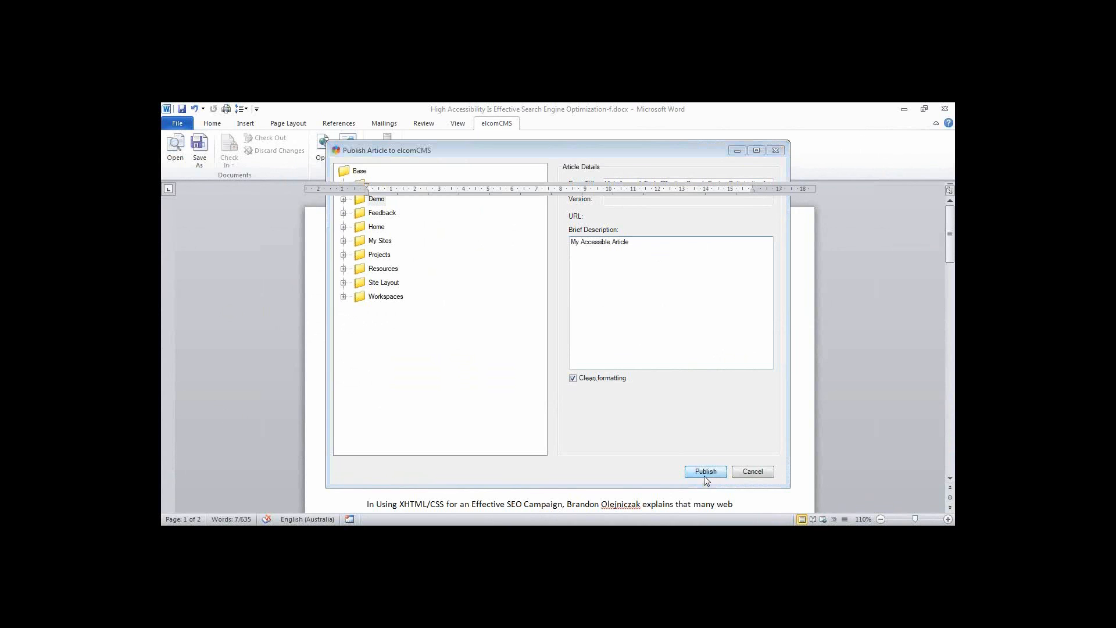
left_click(705, 471)
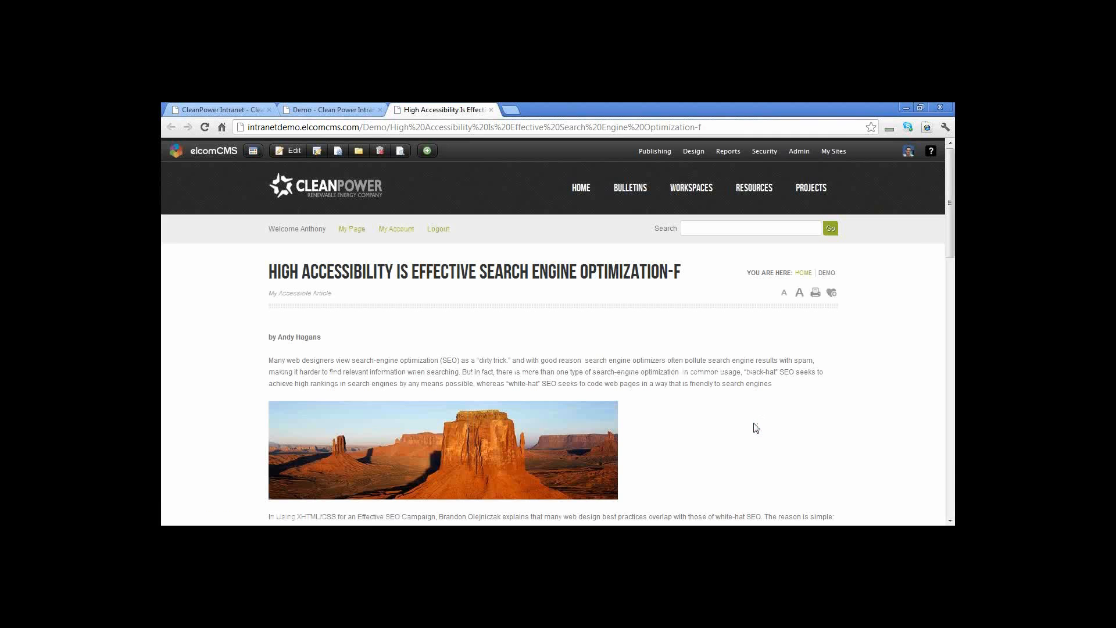
mouse_move(675, 426)
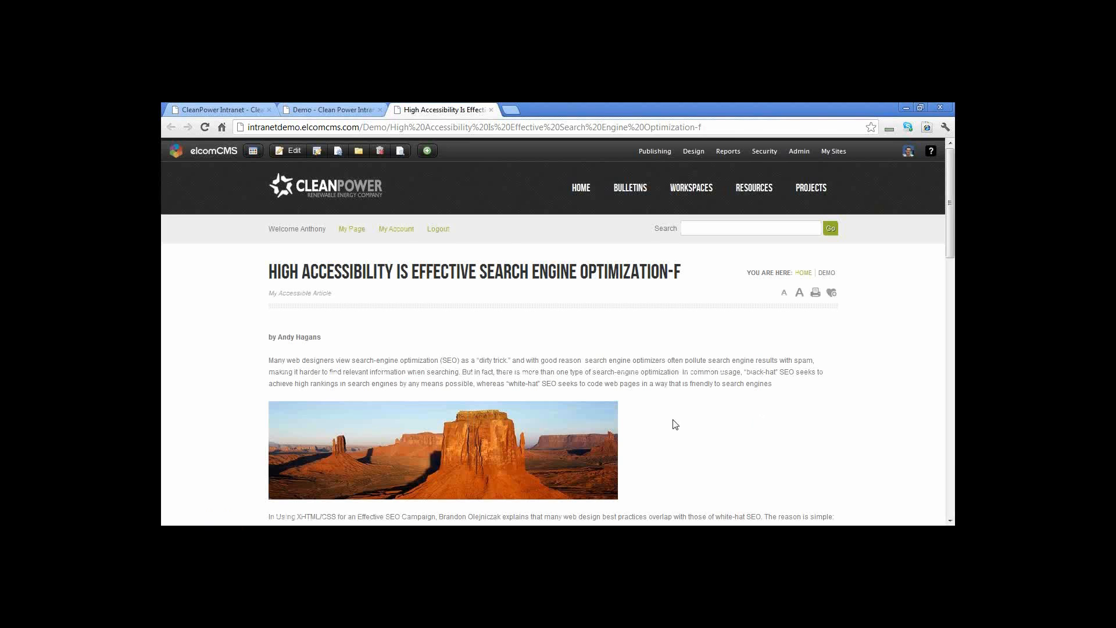
mouse_move(288, 337)
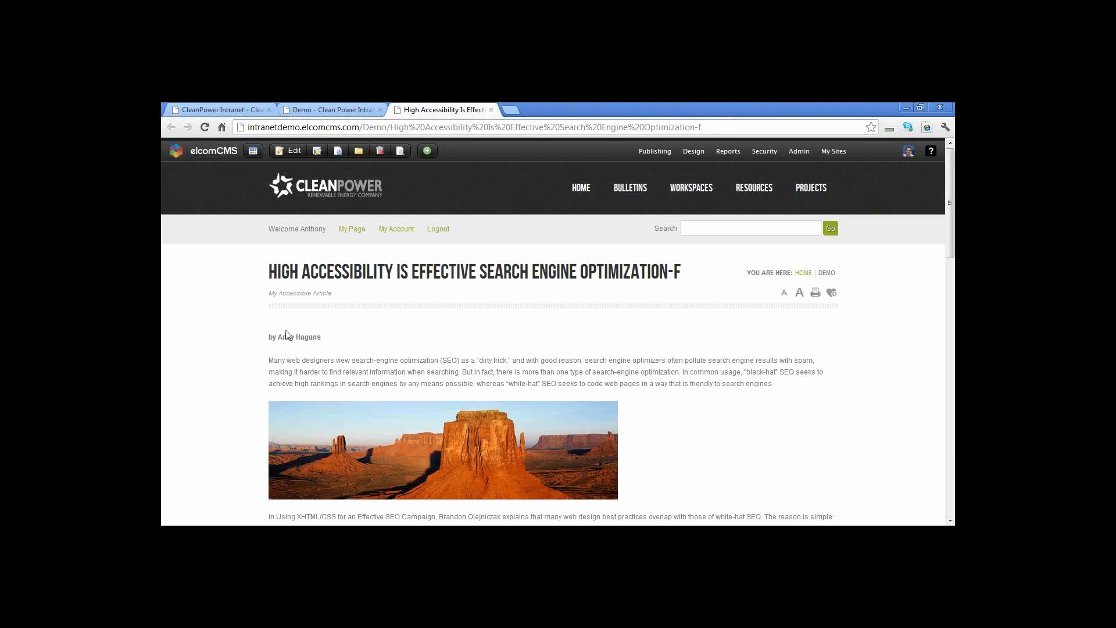
mouse_move(307, 355)
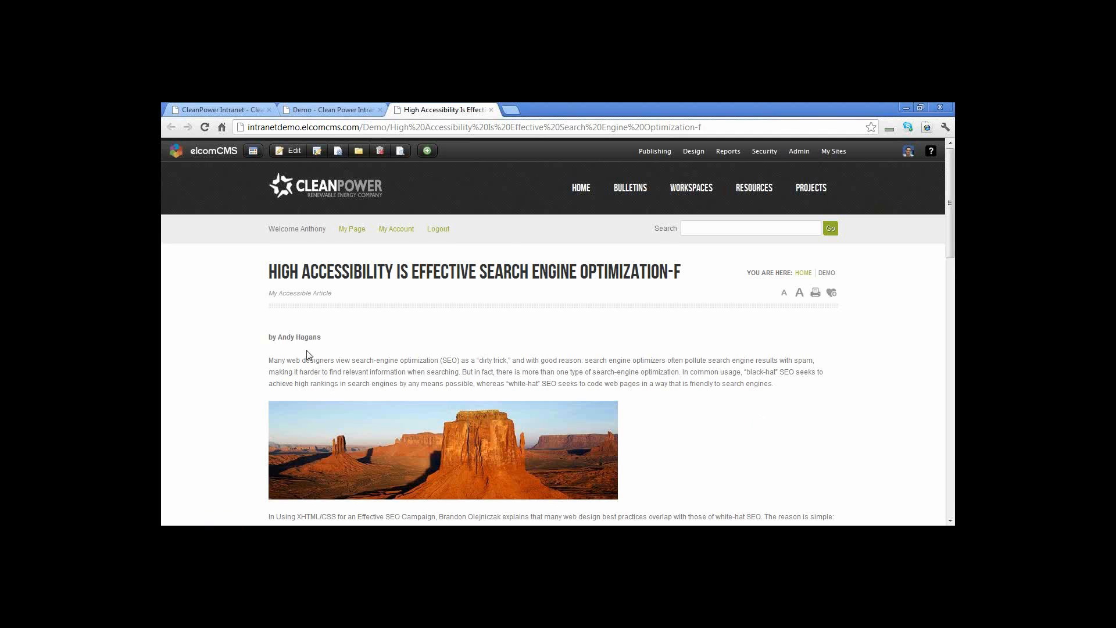
- Scroll through the published article with its bold byline and restored headings from top to bottom
scroll("down", 3)
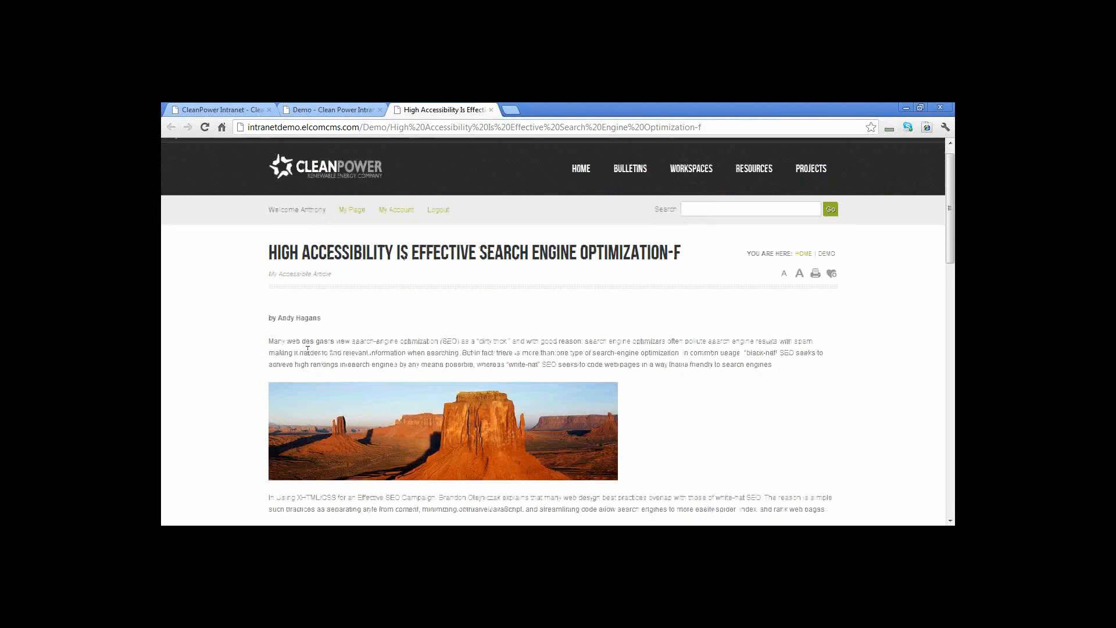
scroll("down", 3)
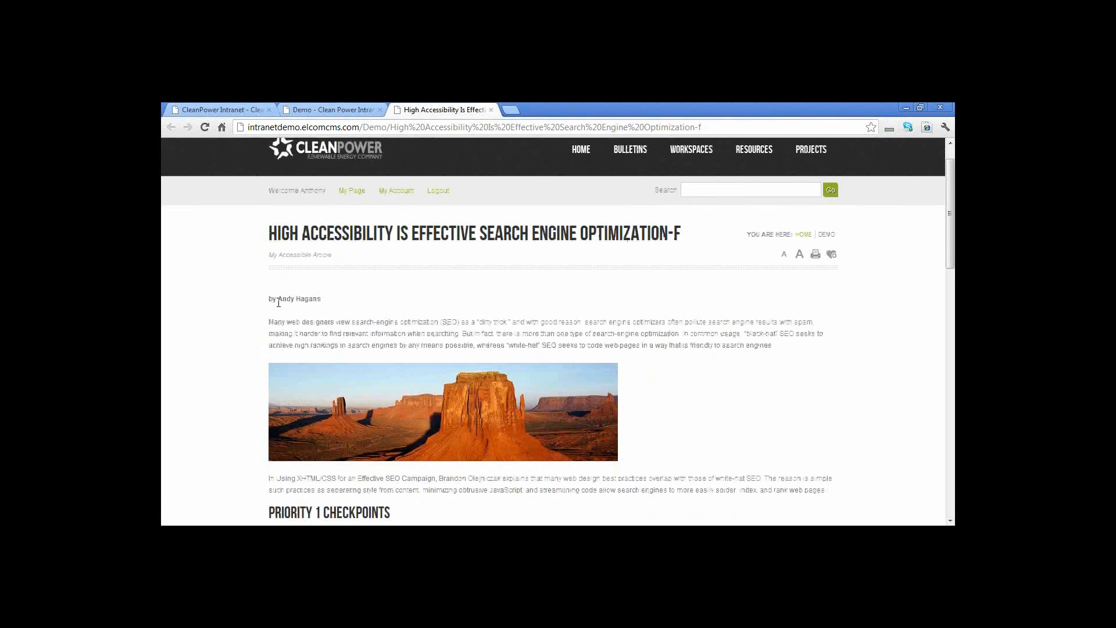
scroll("down", 3)
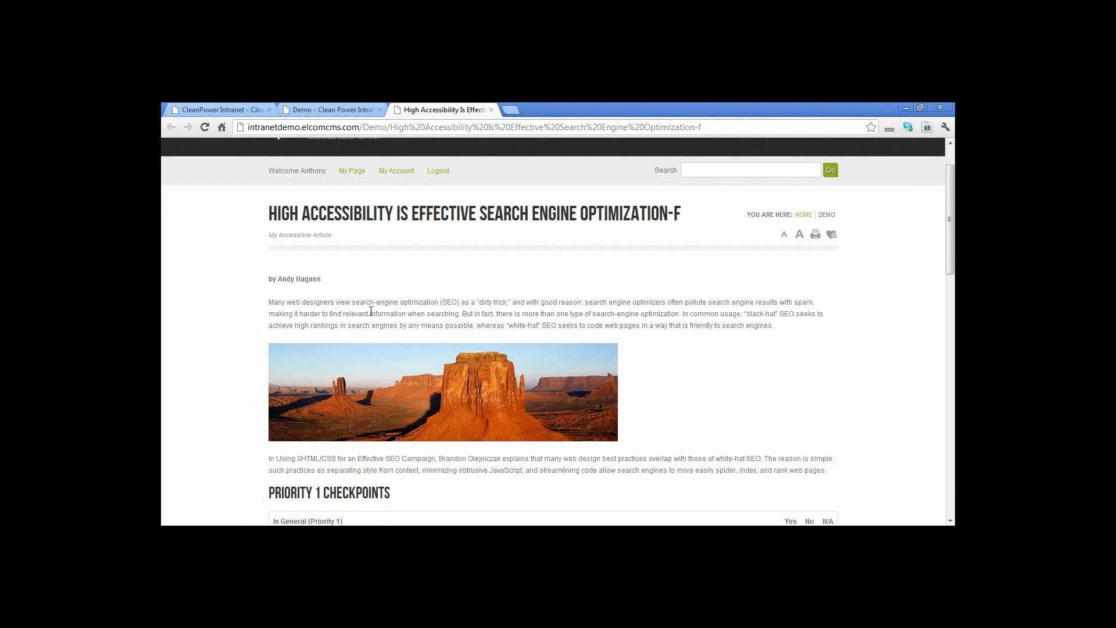
scroll("down", 3)
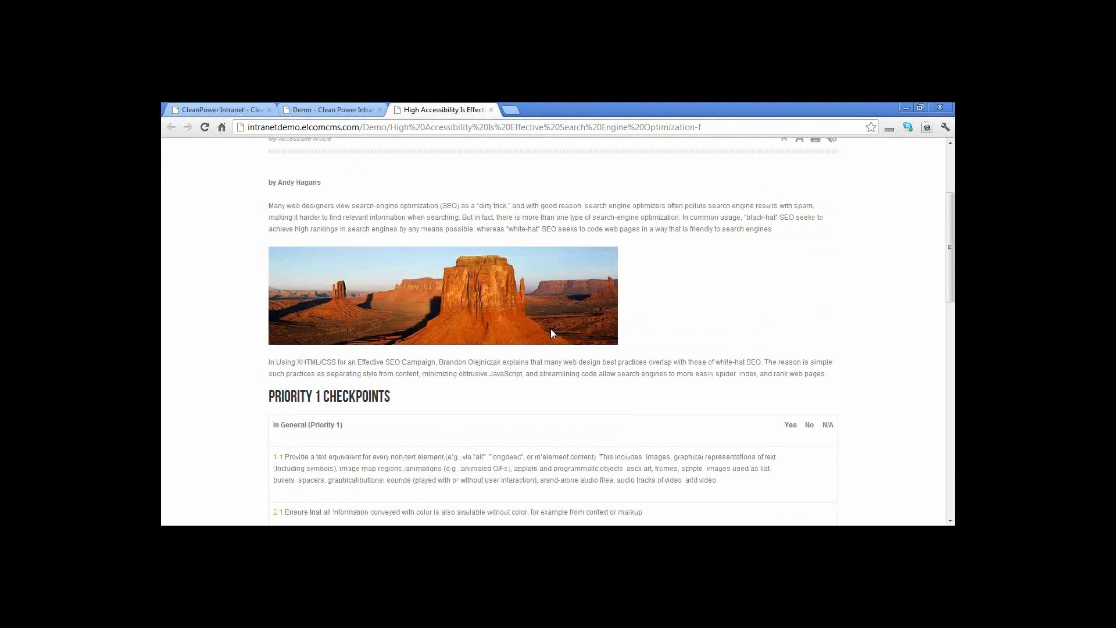
scroll("down", 3)
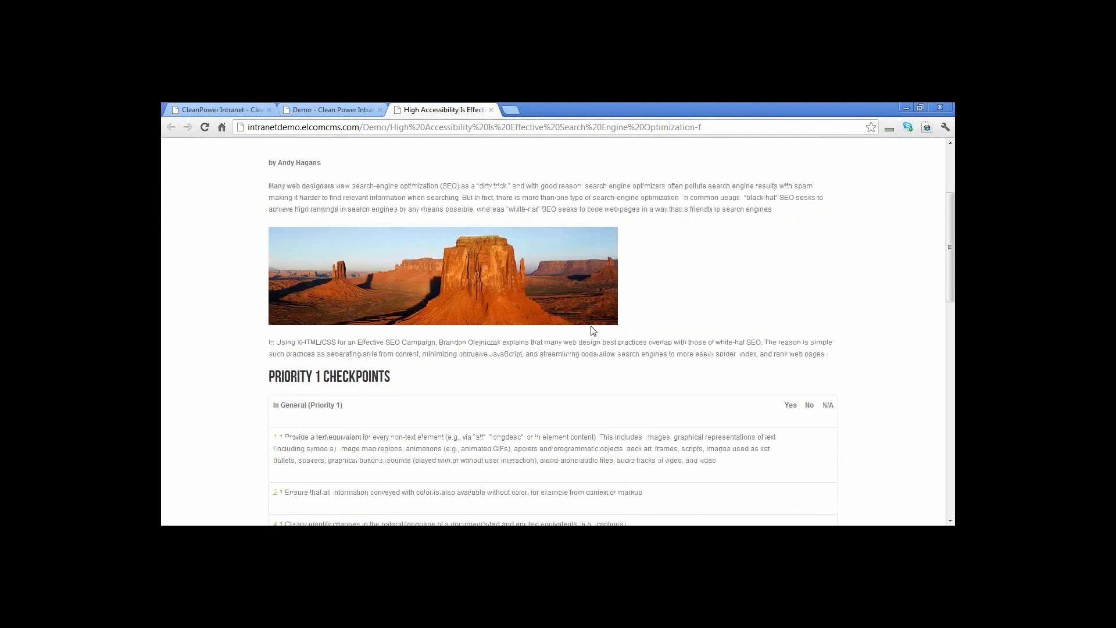
scroll("down", 3)
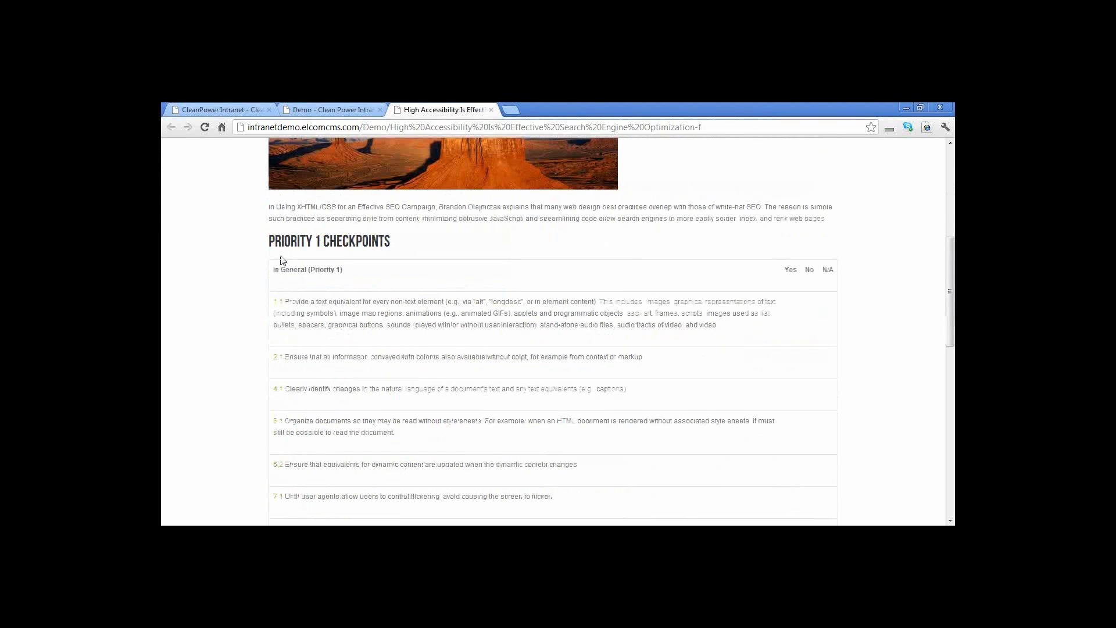
scroll("down", 3)
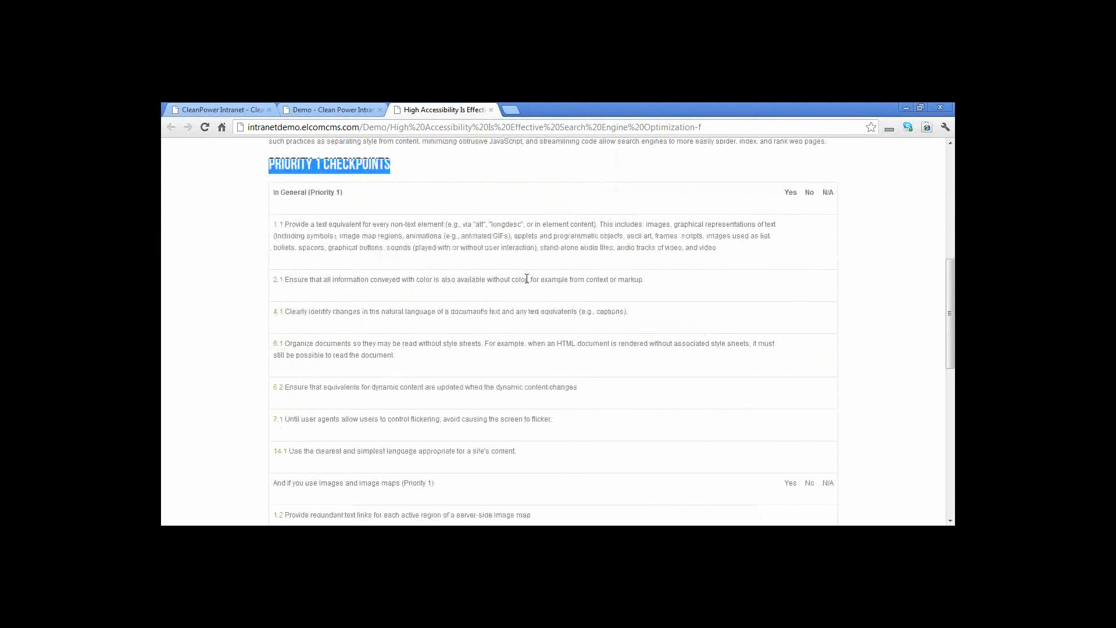
scroll("down", 3)
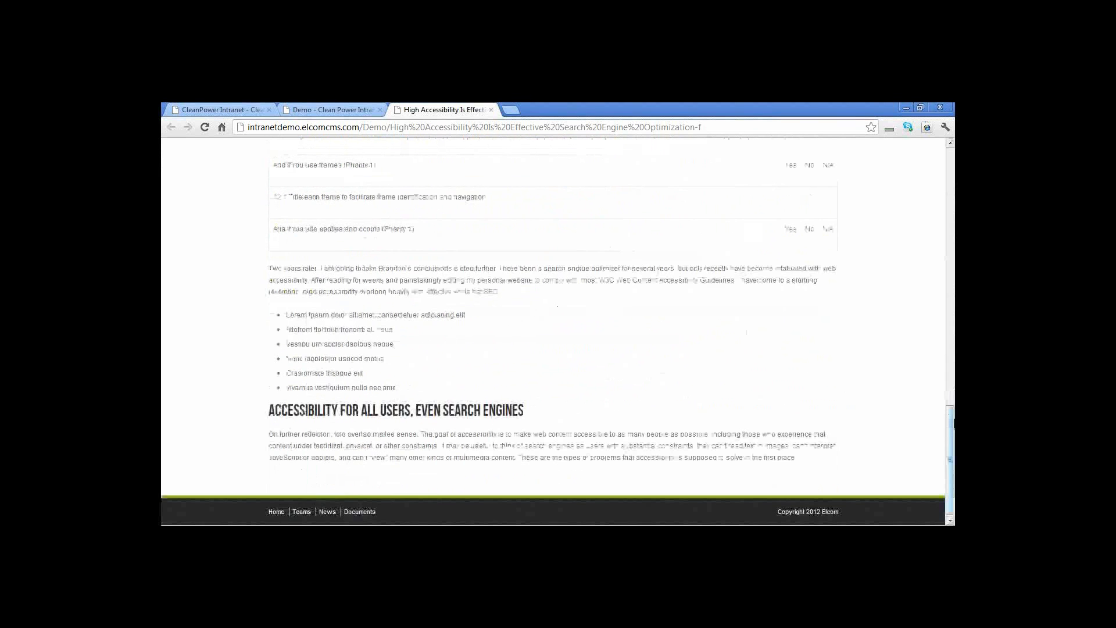
scroll("up", 3)
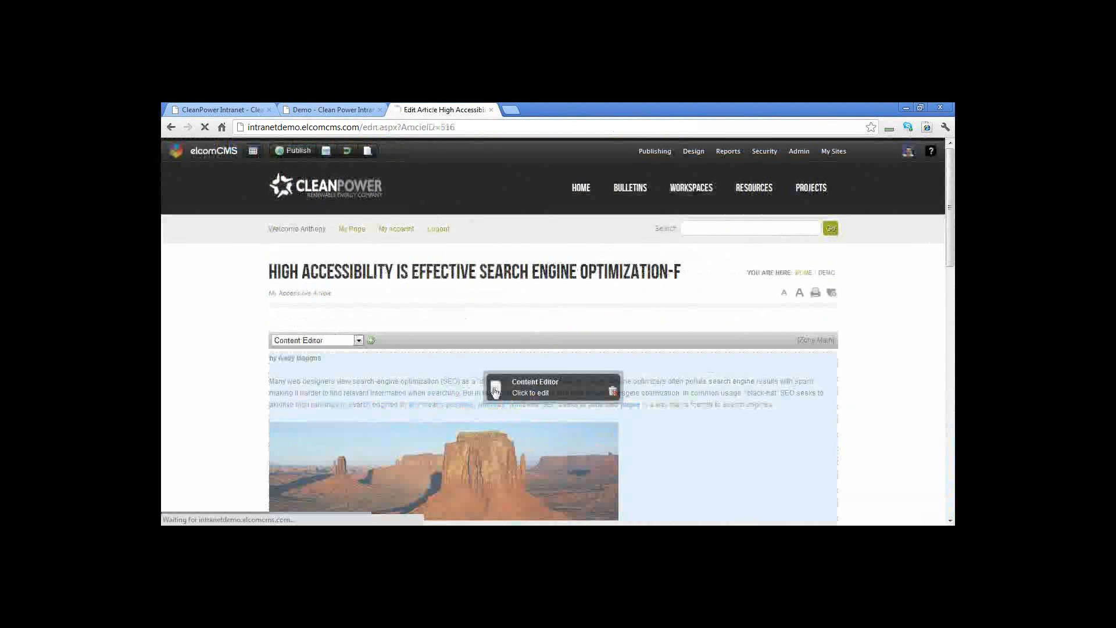
- Edit the article's main content in EditLive and run the Accessibility Report, excluding WCAG Priority 1
left_click(530, 388)
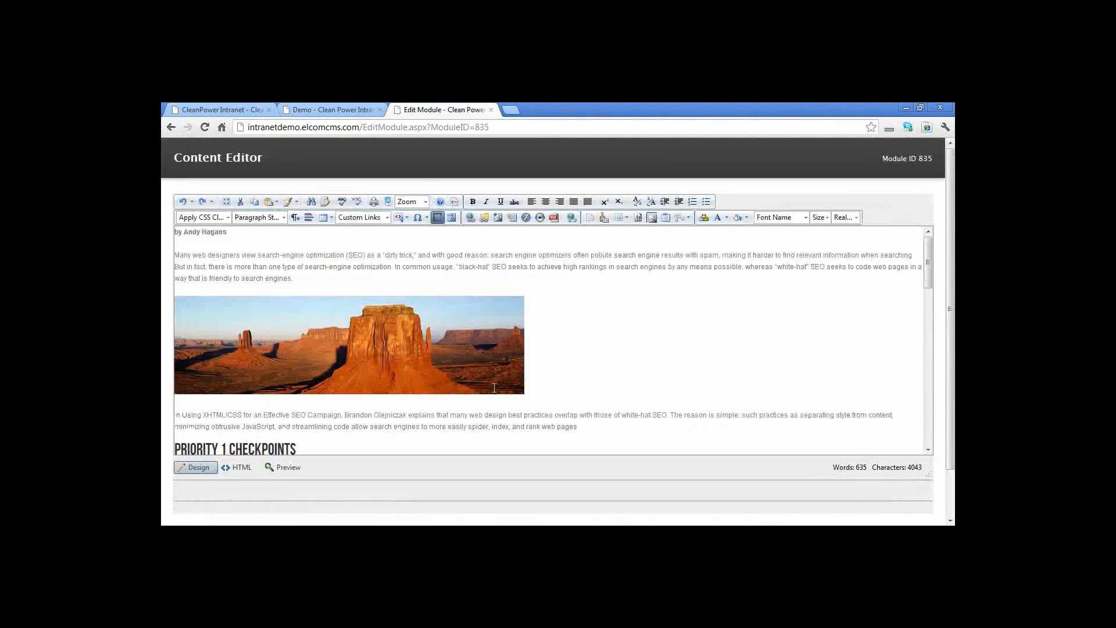
scroll("down", 3)
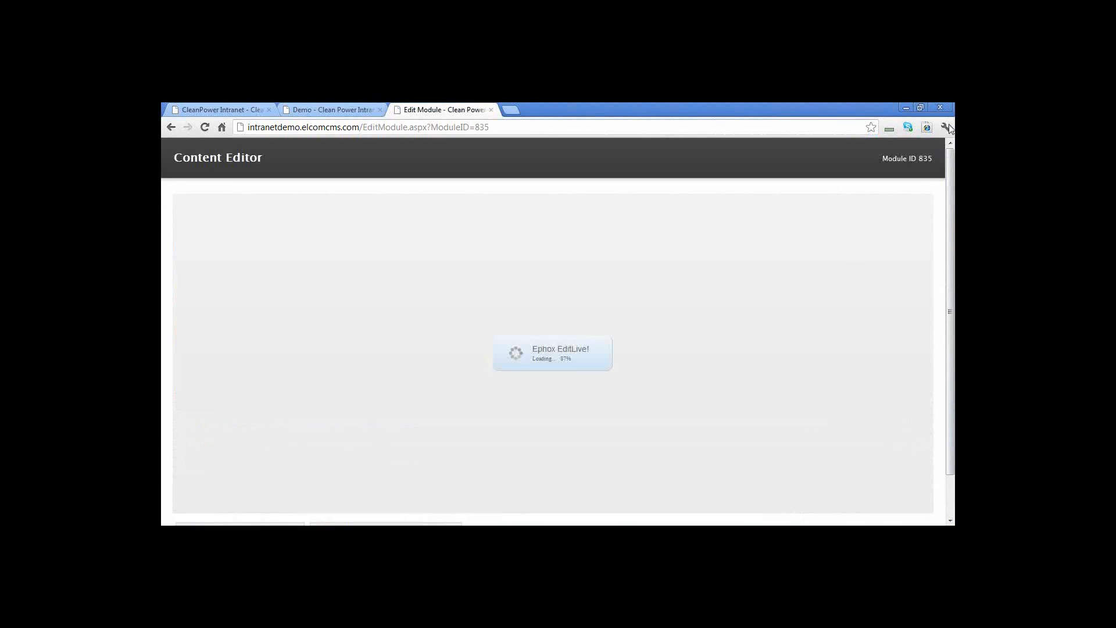
mouse_move(788, 128)
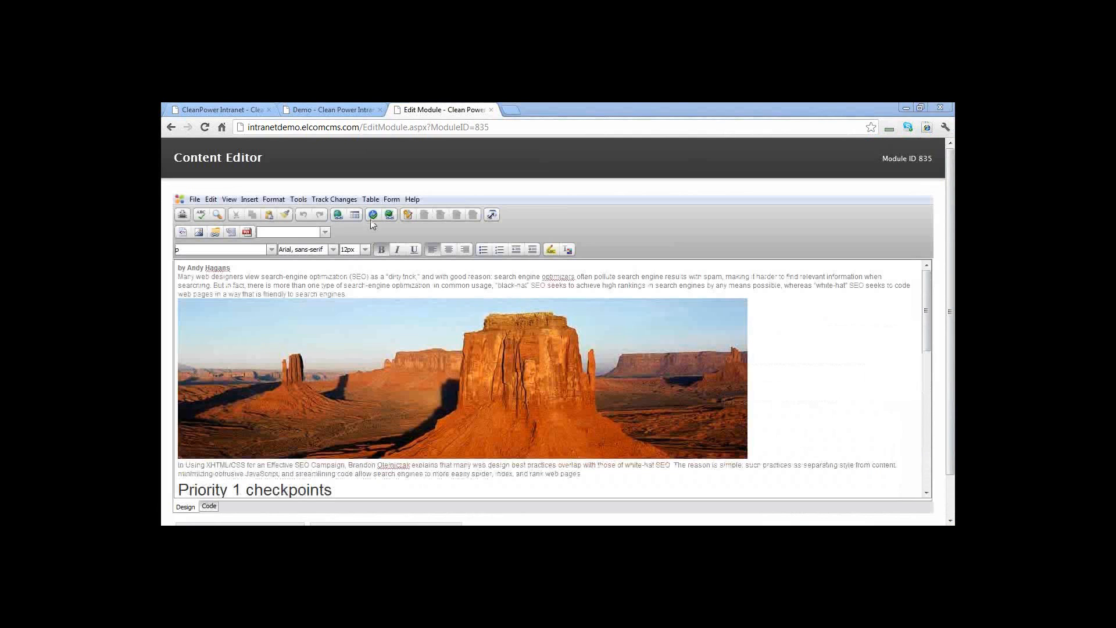
mouse_move(321, 329)
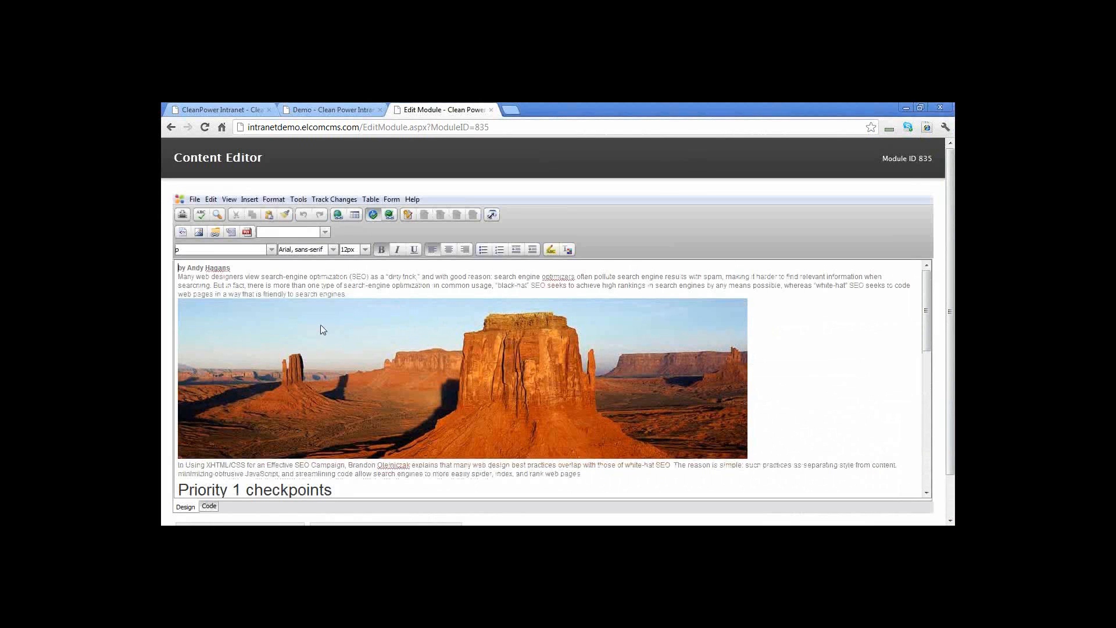
mouse_move(399, 323)
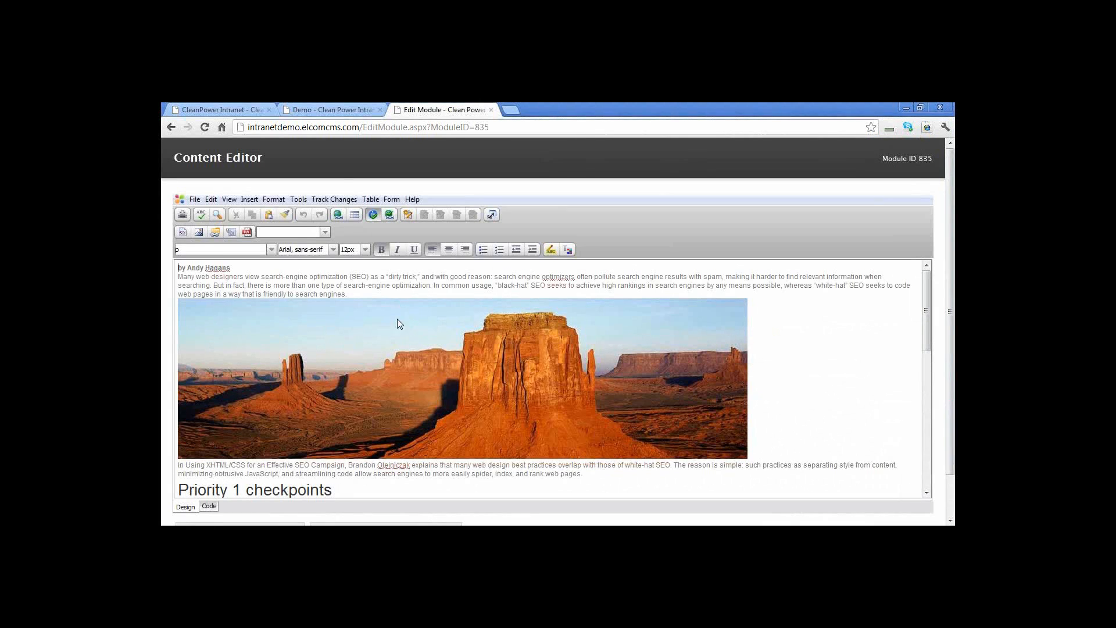
left_click(334, 199)
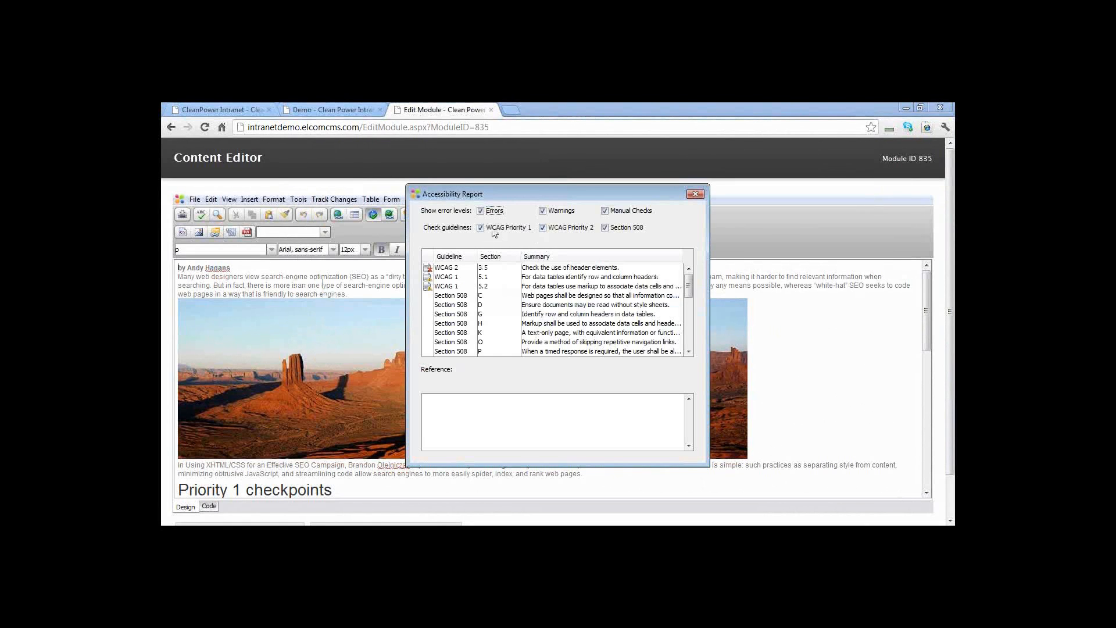
left_click(482, 227)
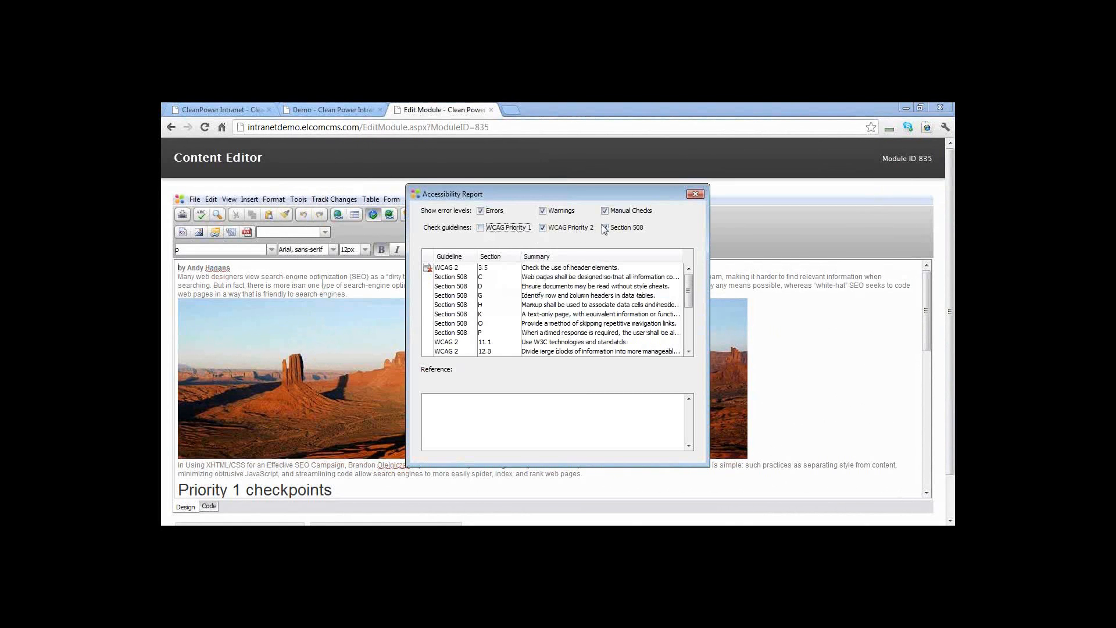
- Exclude Section 508 and manual checks, inspect the WCAG 2 3.5 header-elements warning, then close the report
left_click(604, 227)
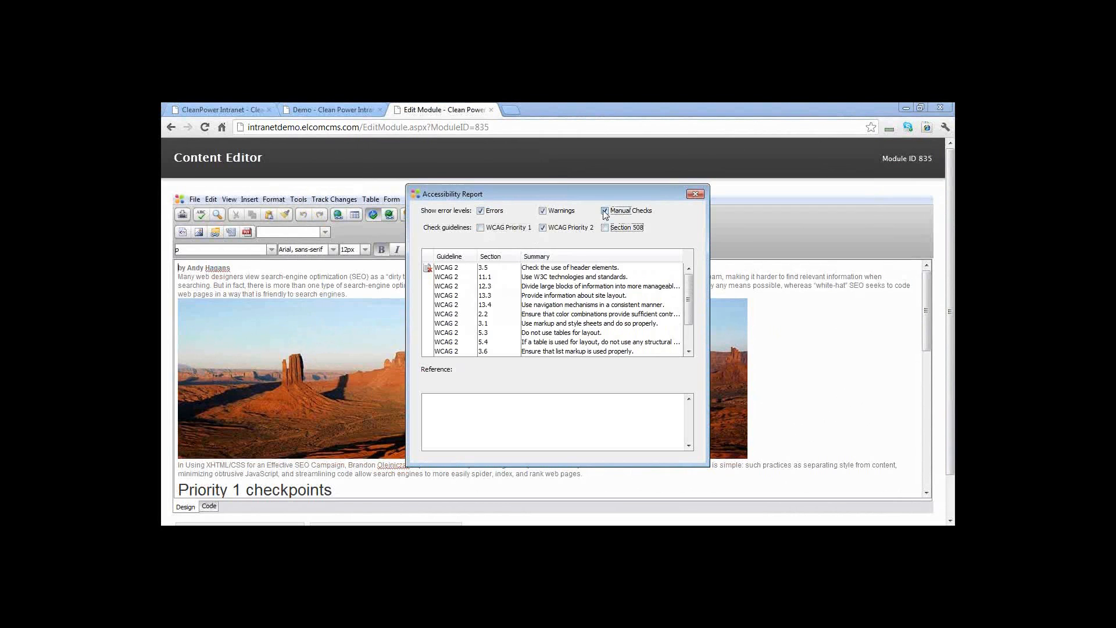
left_click(604, 211)
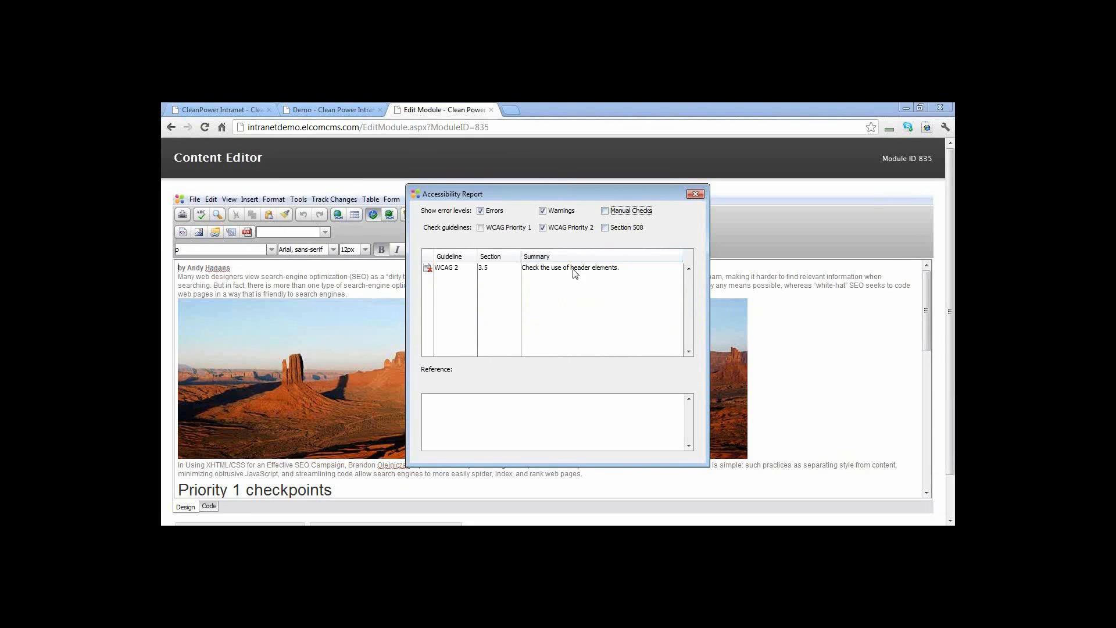
left_click(570, 268)
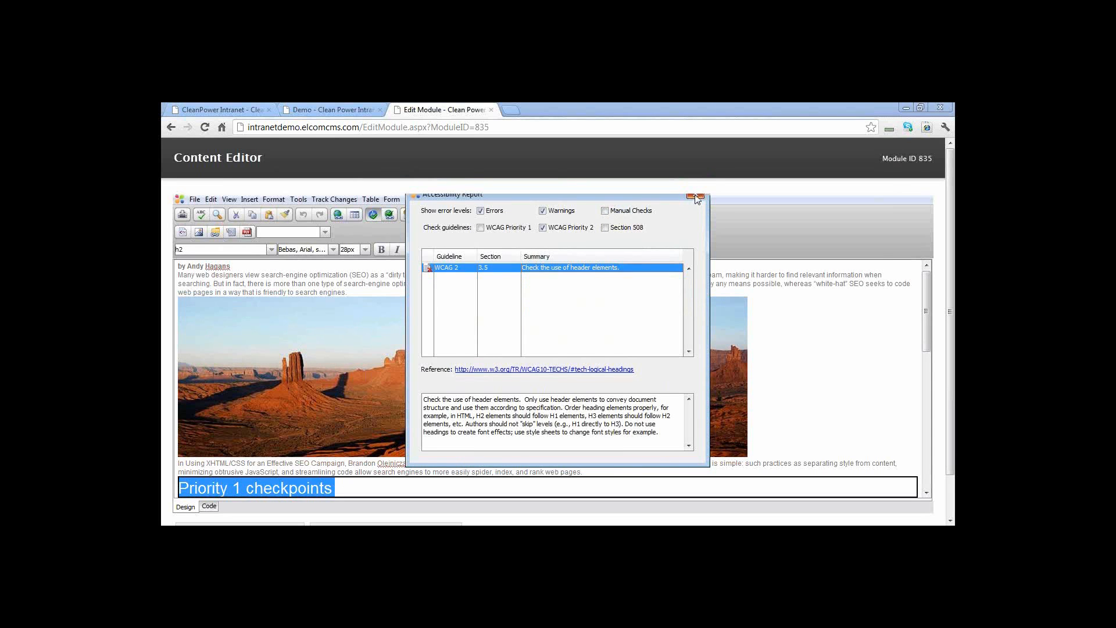
left_click(696, 197)
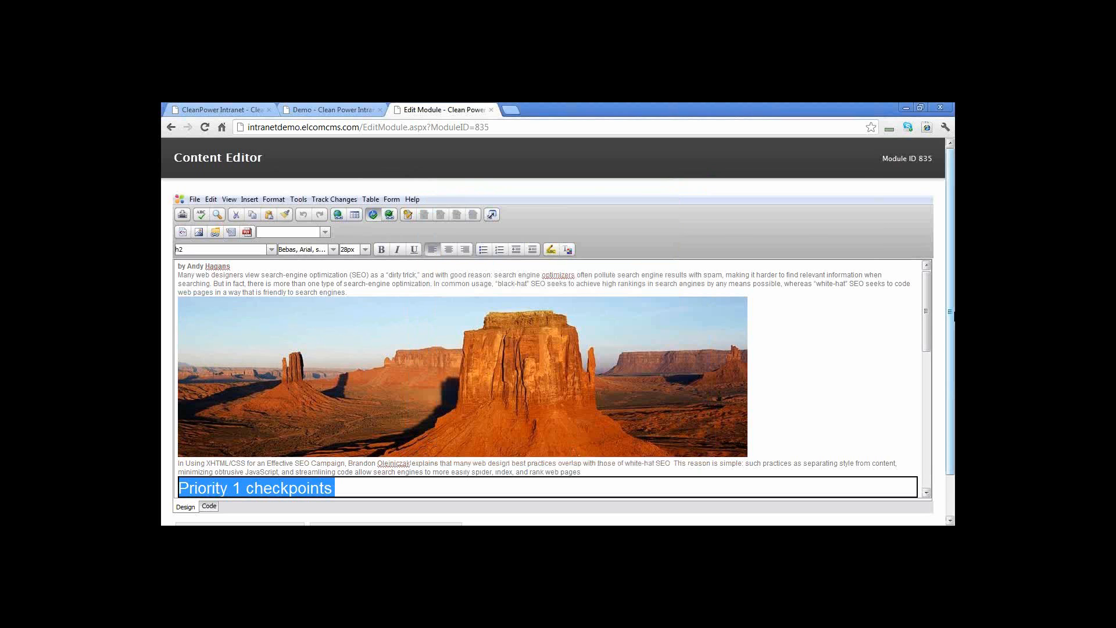
- Return to the live article page and bring up the Add options for new content
scroll("down", 3)
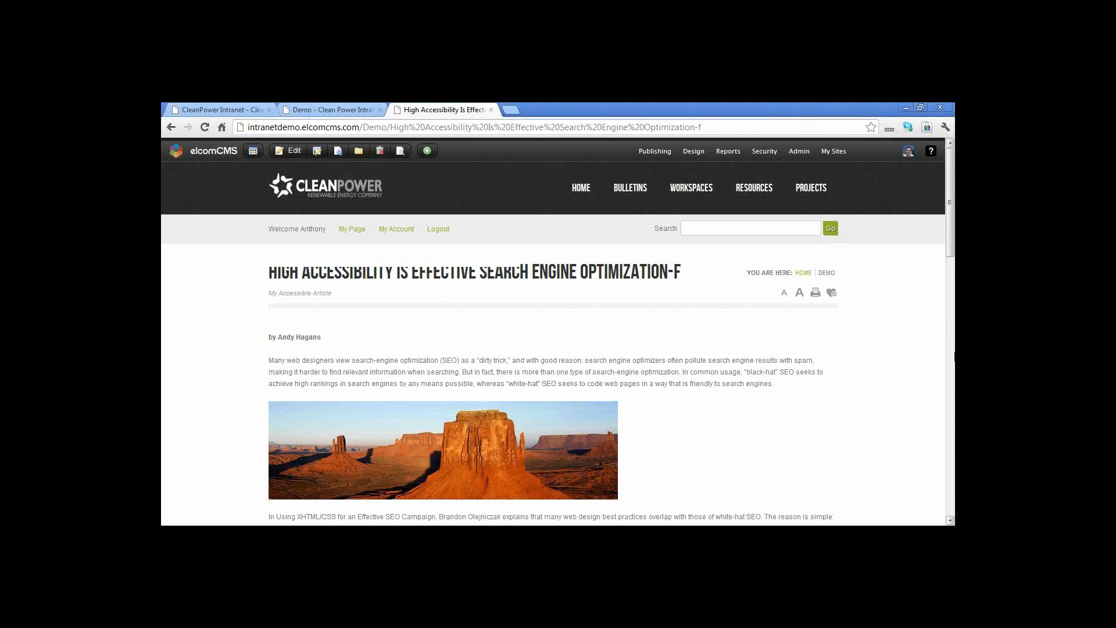
scroll("down", 3)
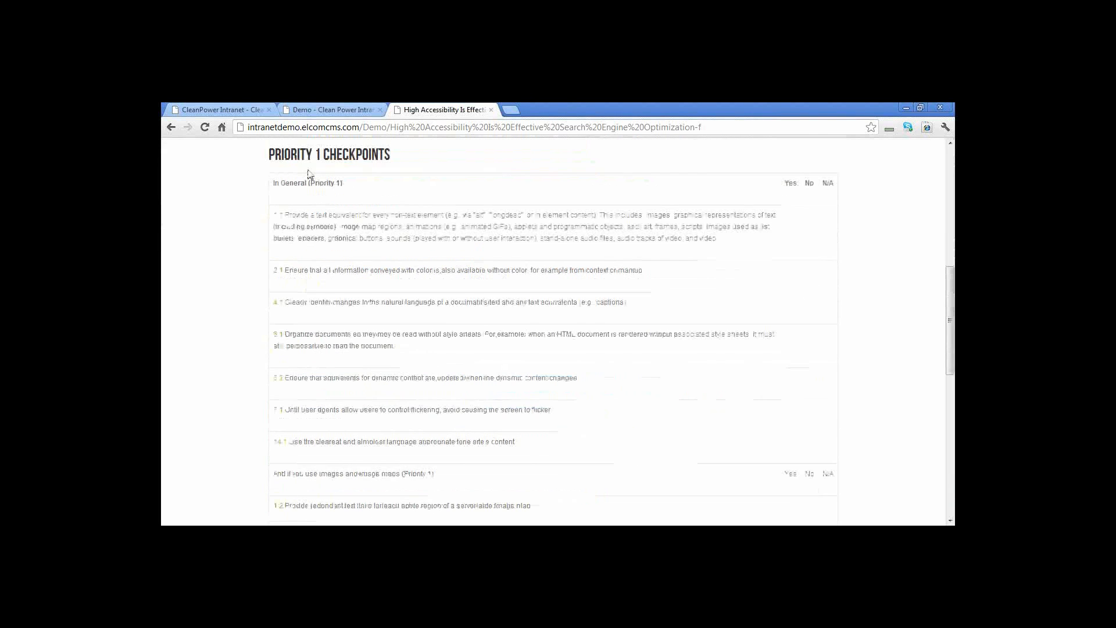
scroll("up", 3)
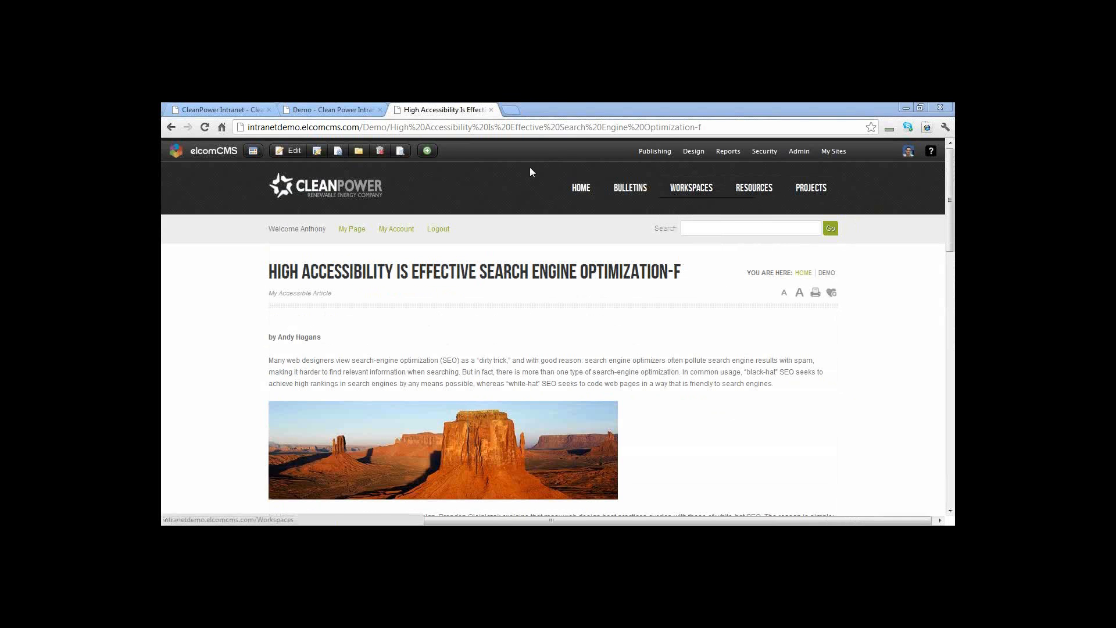
left_click(425, 150)
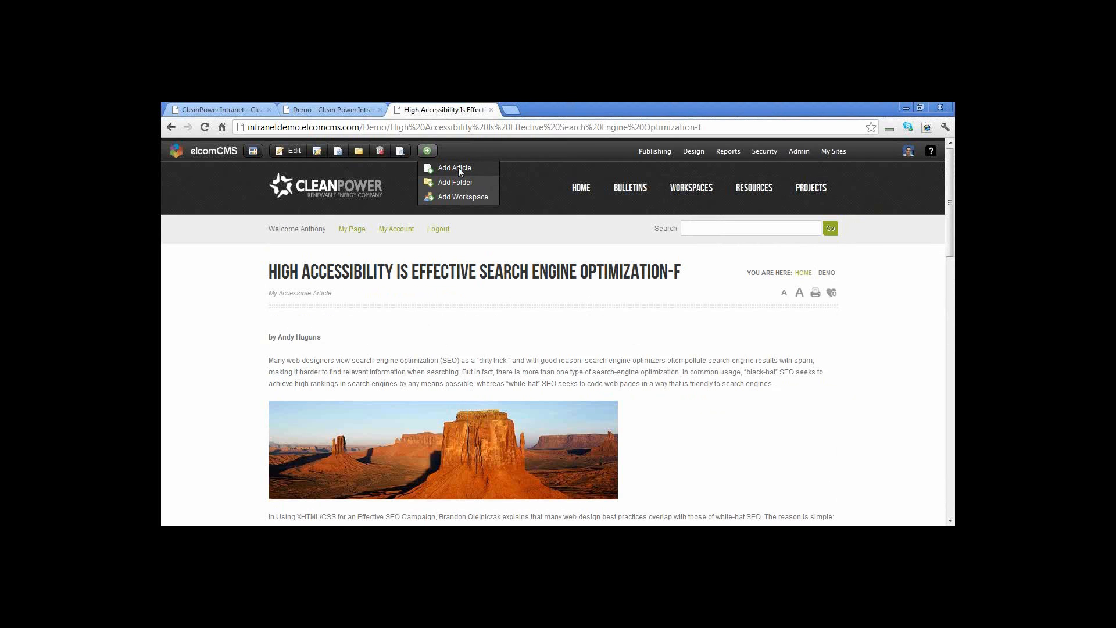
- Start a new article titled 'New Content Demo' with the brief description 'My Article'
left_click(454, 167)
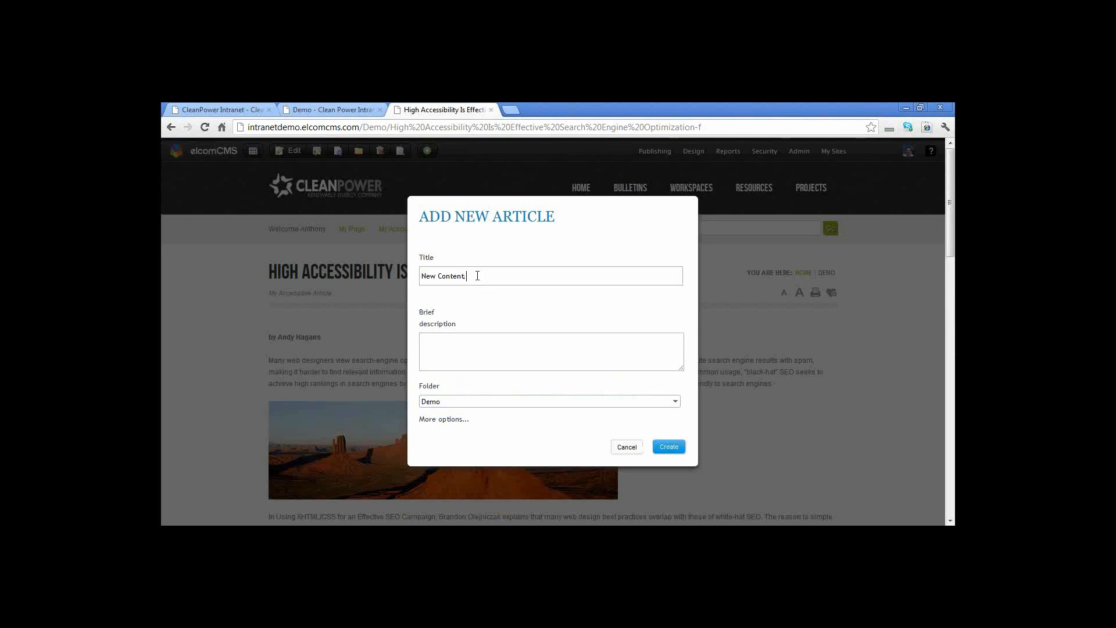
type("Demo")
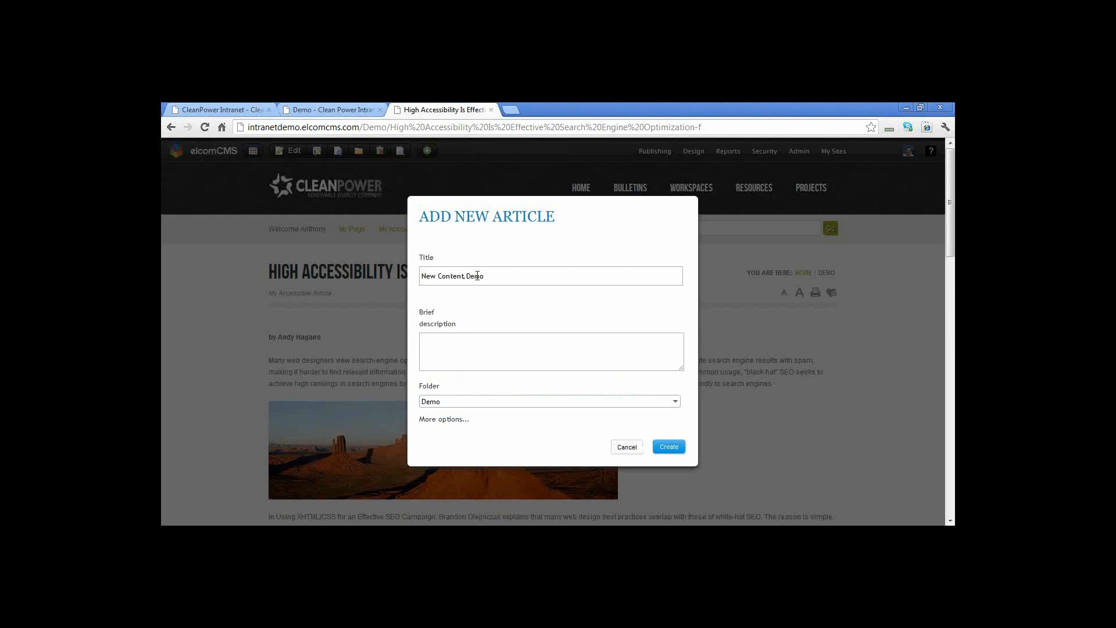
type("M")
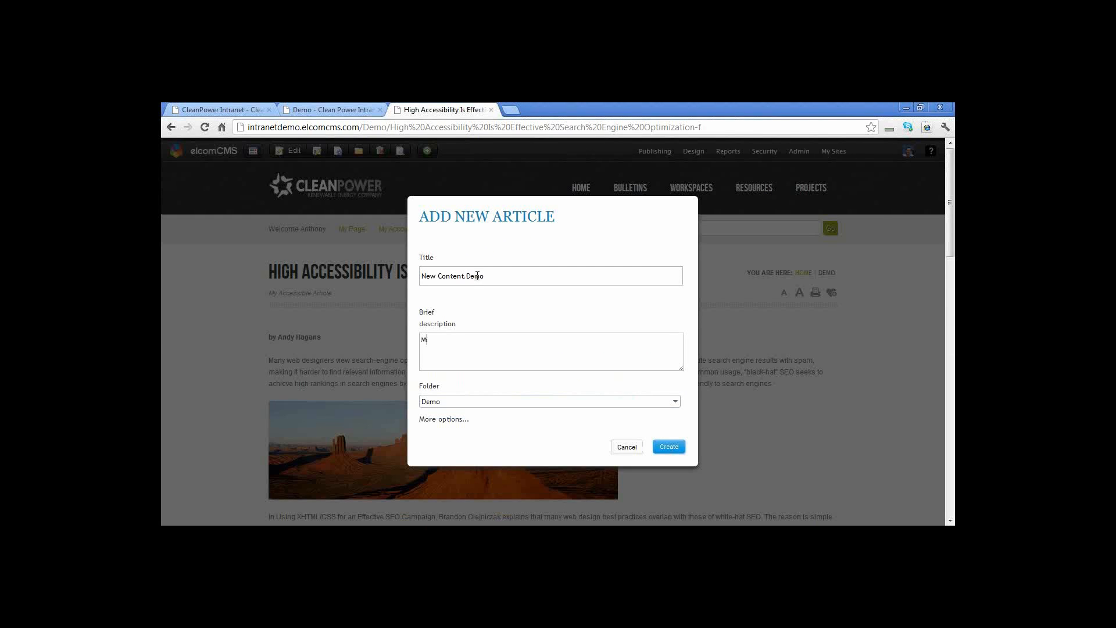
type("y Article")
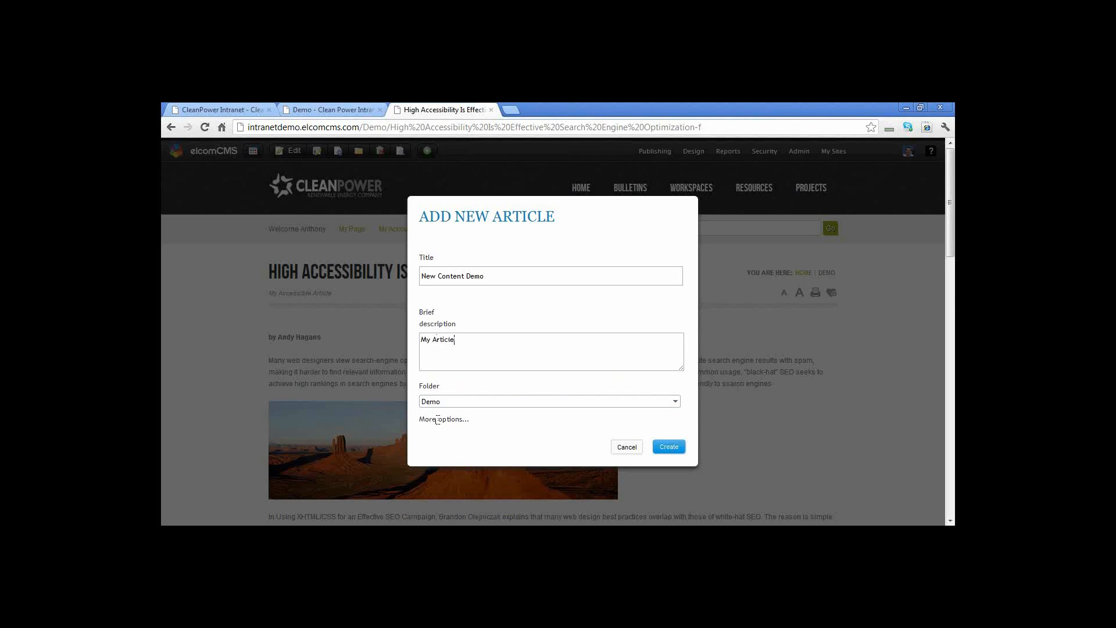
- Set masterpage and template to 'content - 1 column' under More options and create the article
left_click(443, 419)
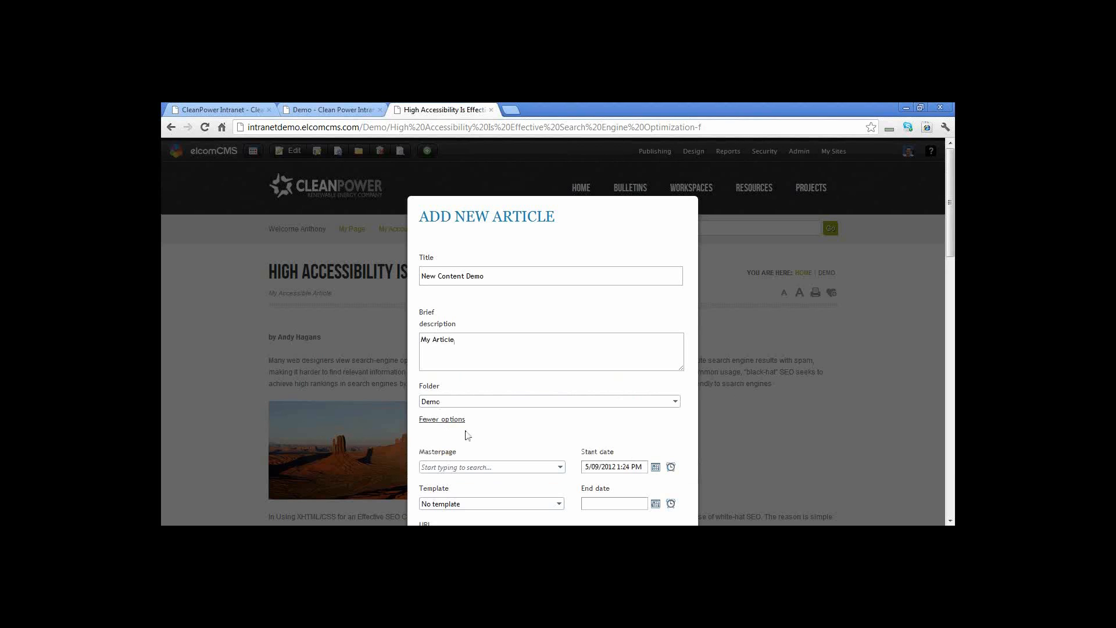
left_click(560, 468)
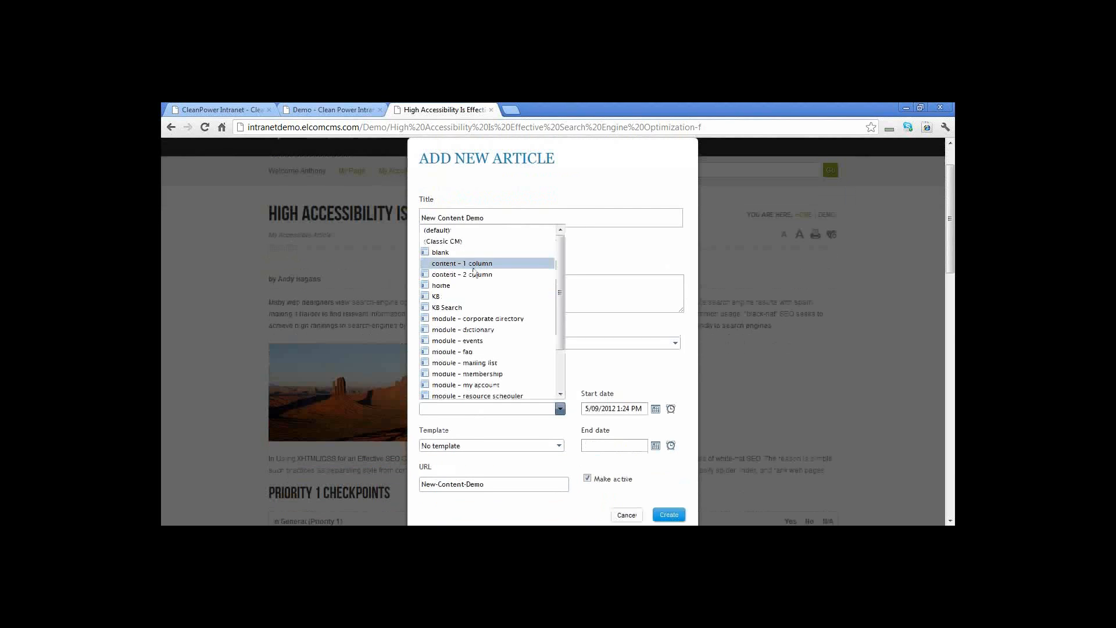
left_click(462, 263)
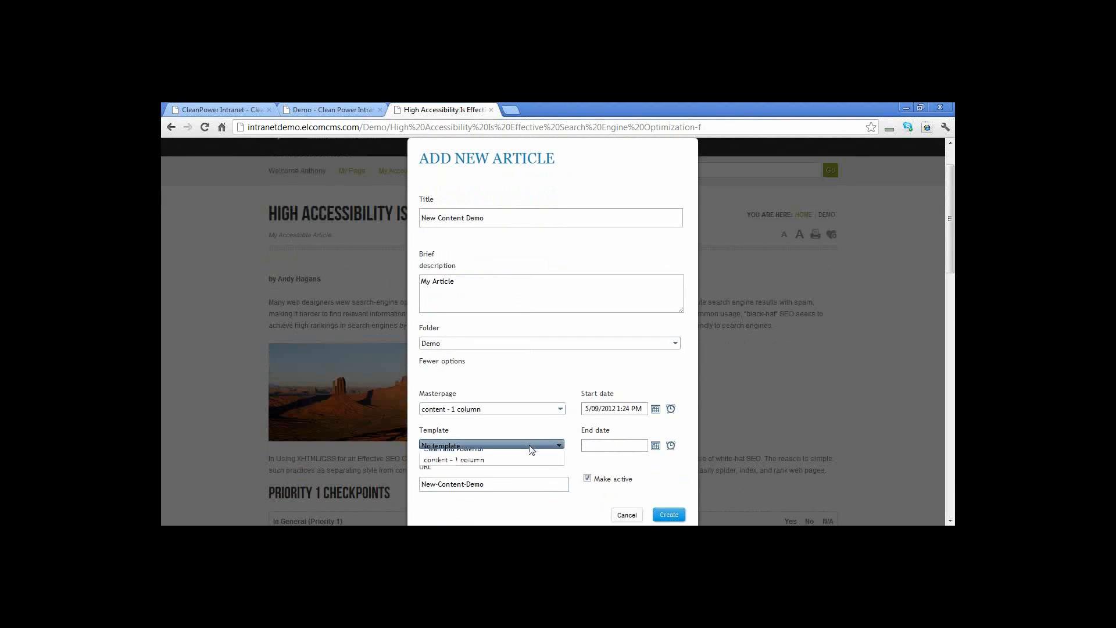
left_click(453, 459)
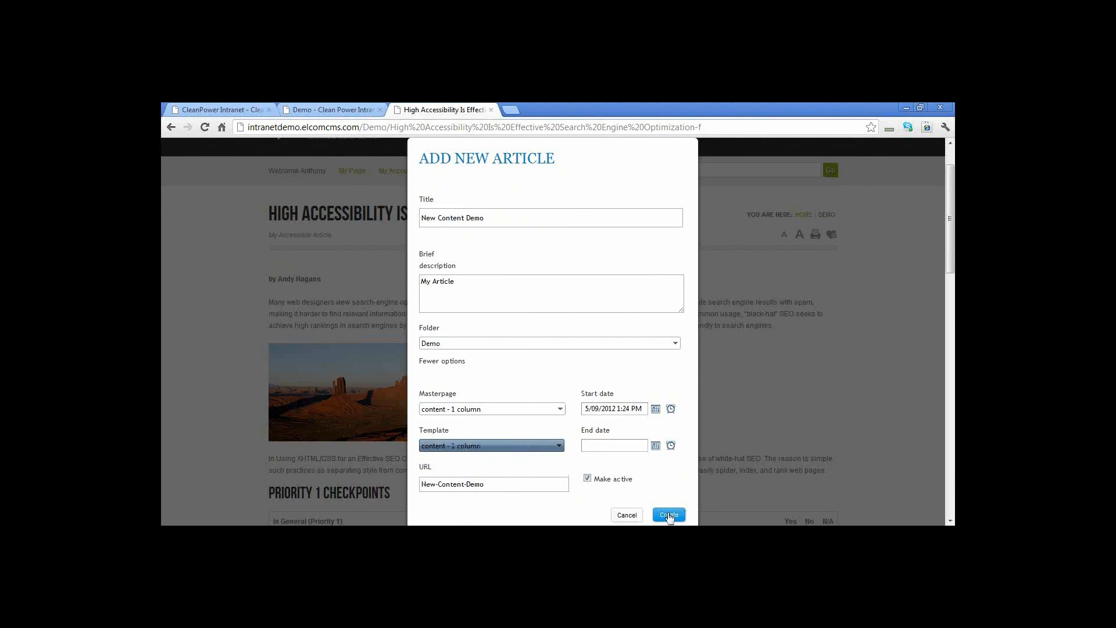
left_click(668, 516)
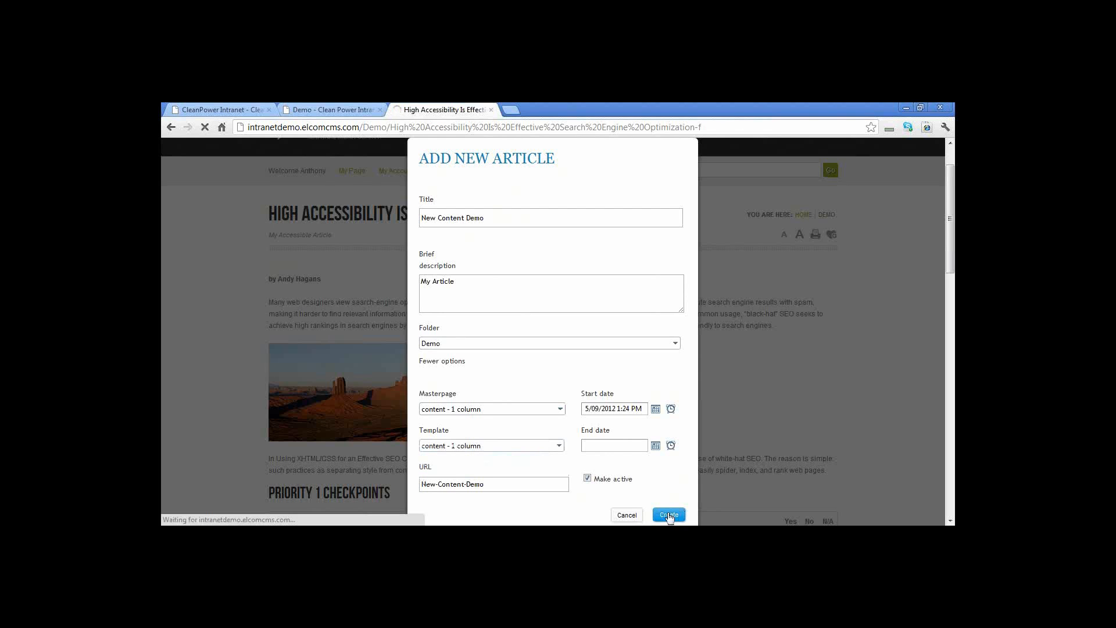
left_click(667, 515)
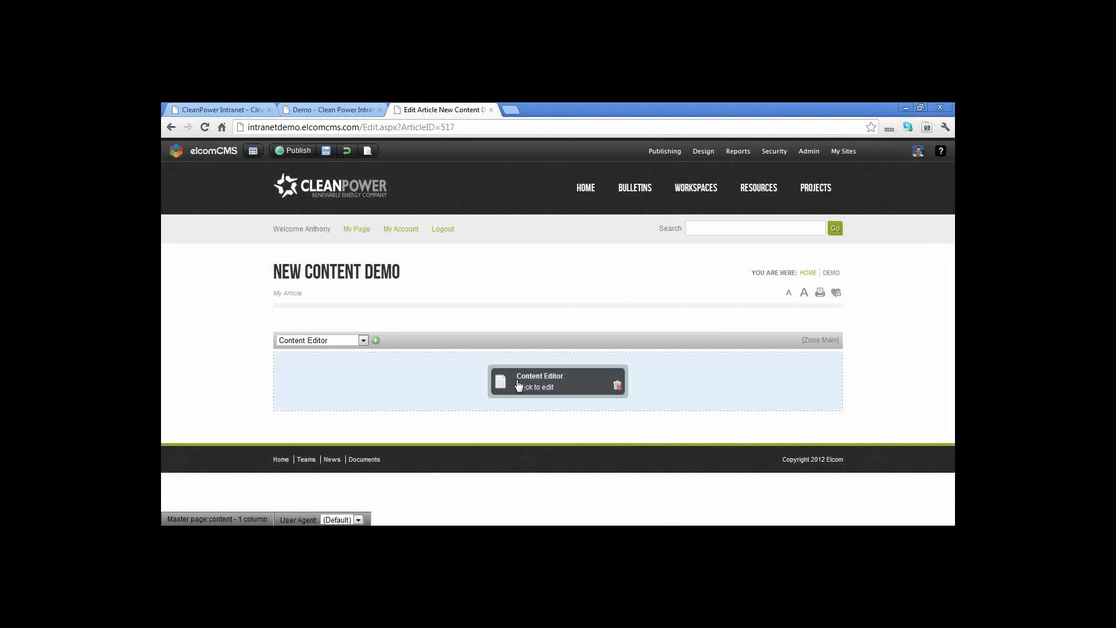
- Load EditLive for the new article's Content Editor module and place the cursor in its empty body
left_click(538, 381)
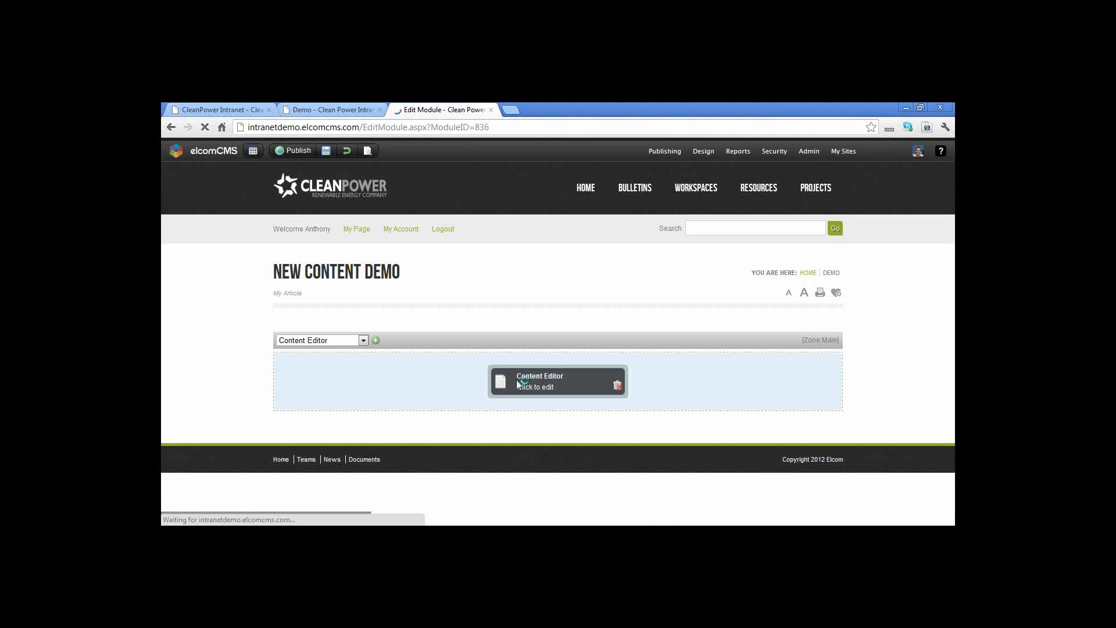
left_click(557, 381)
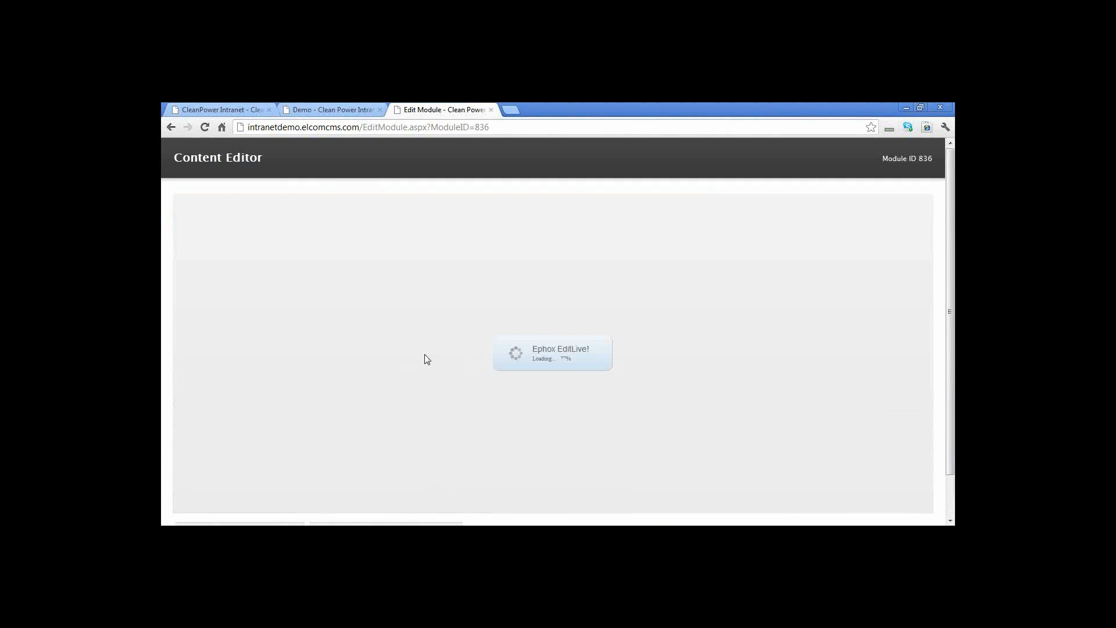
mouse_move(439, 352)
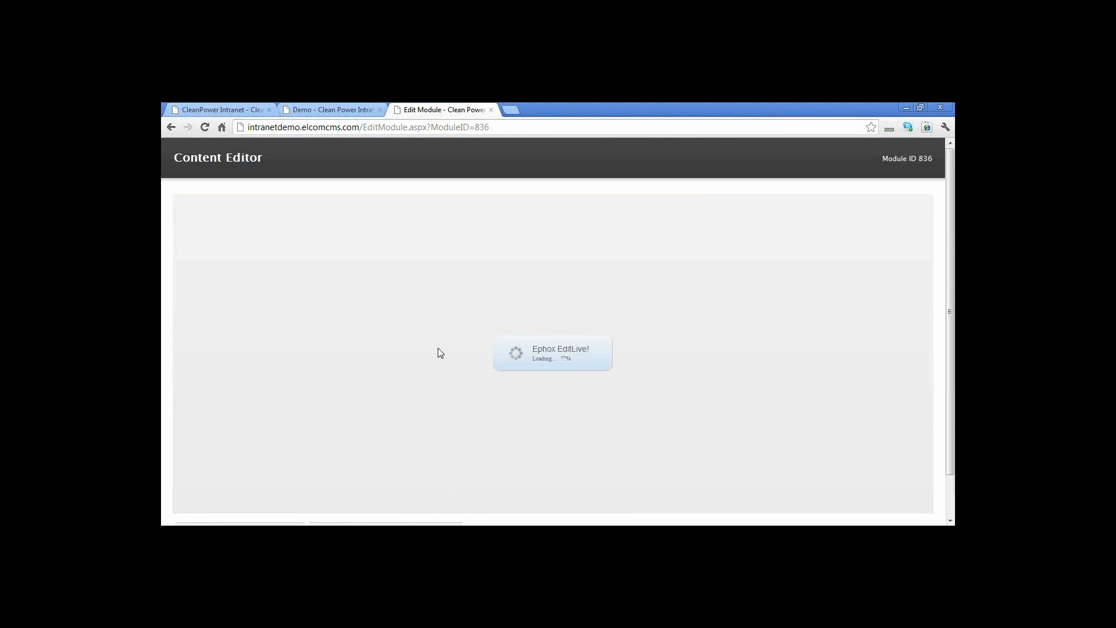
mouse_move(464, 334)
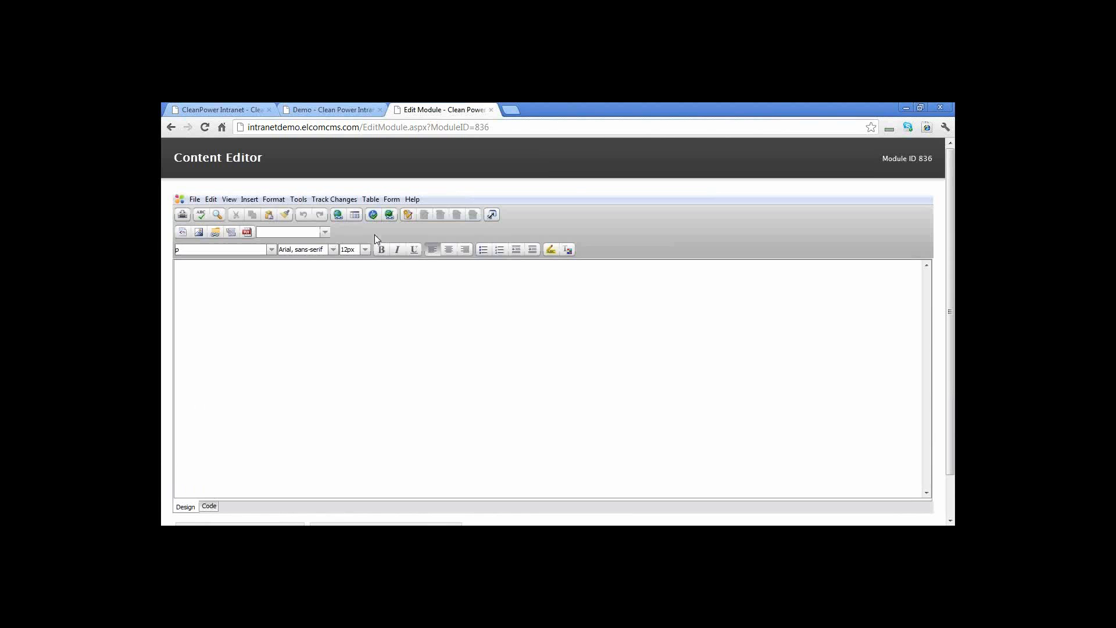
left_click(340, 272)
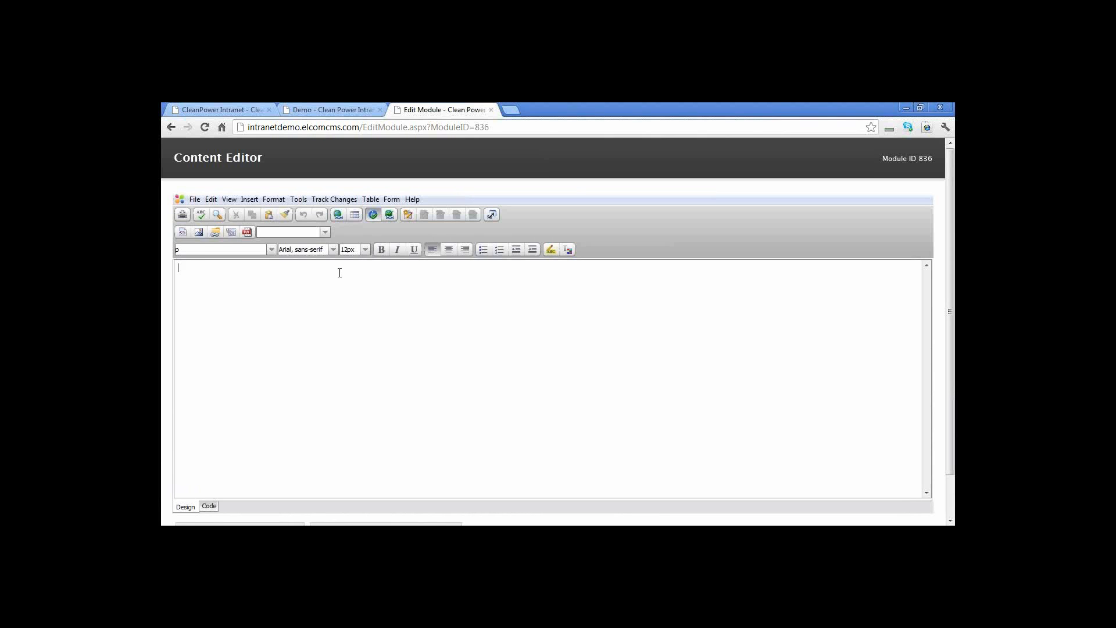
- Insert a 3 x 4 table, then search 'image' and insert image1.jpeg below it
left_click(354, 213)
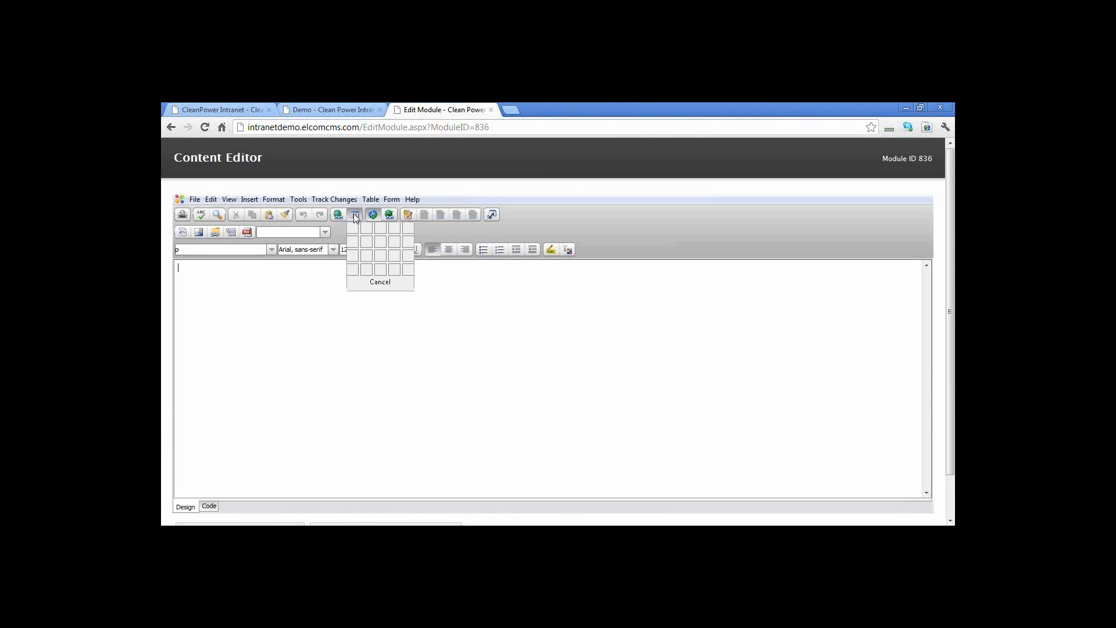
mouse_move(392, 258)
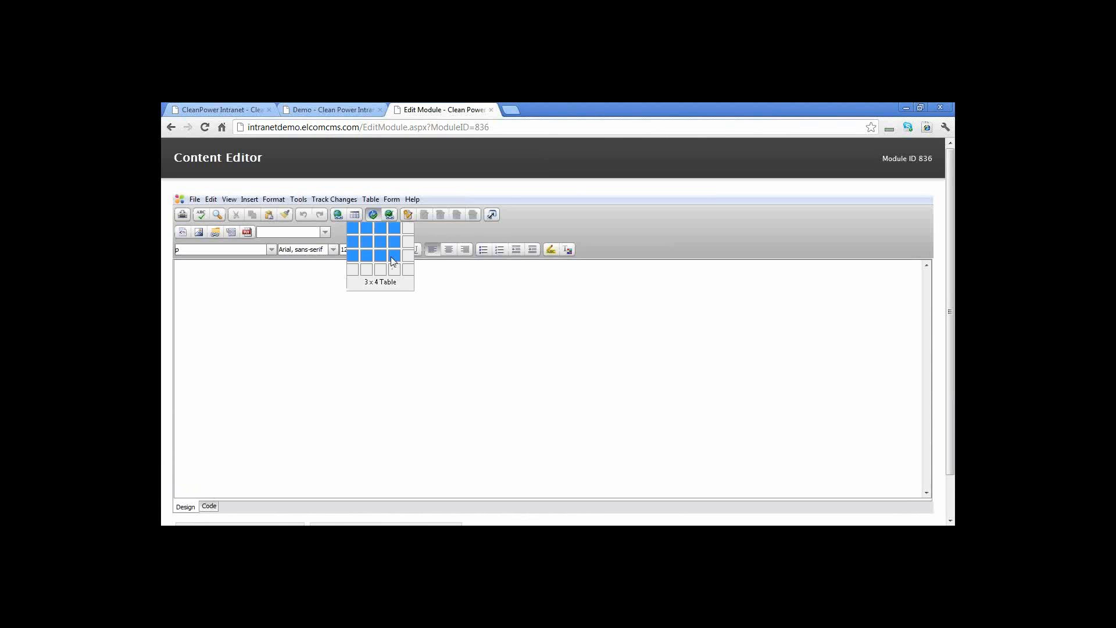
left_click(392, 258)
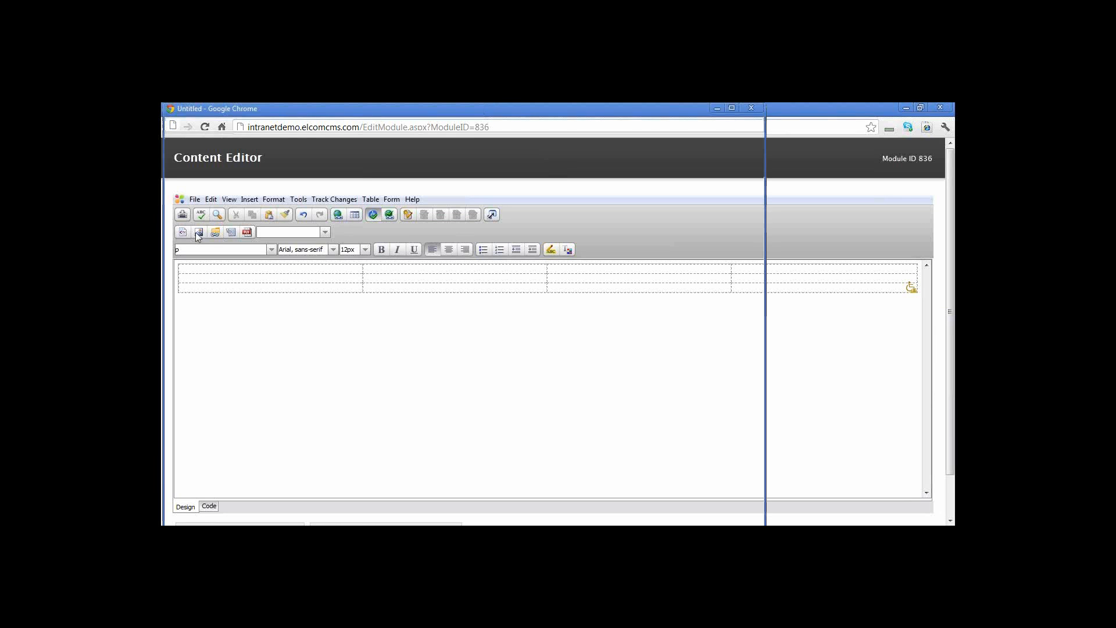
left_click(199, 233)
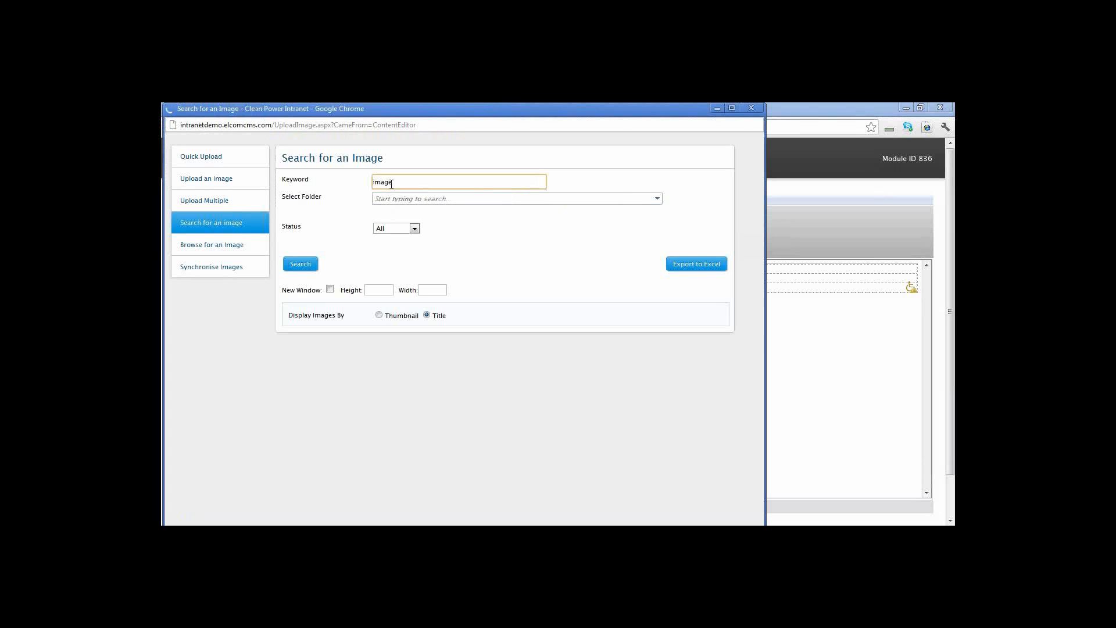
left_click(300, 264)
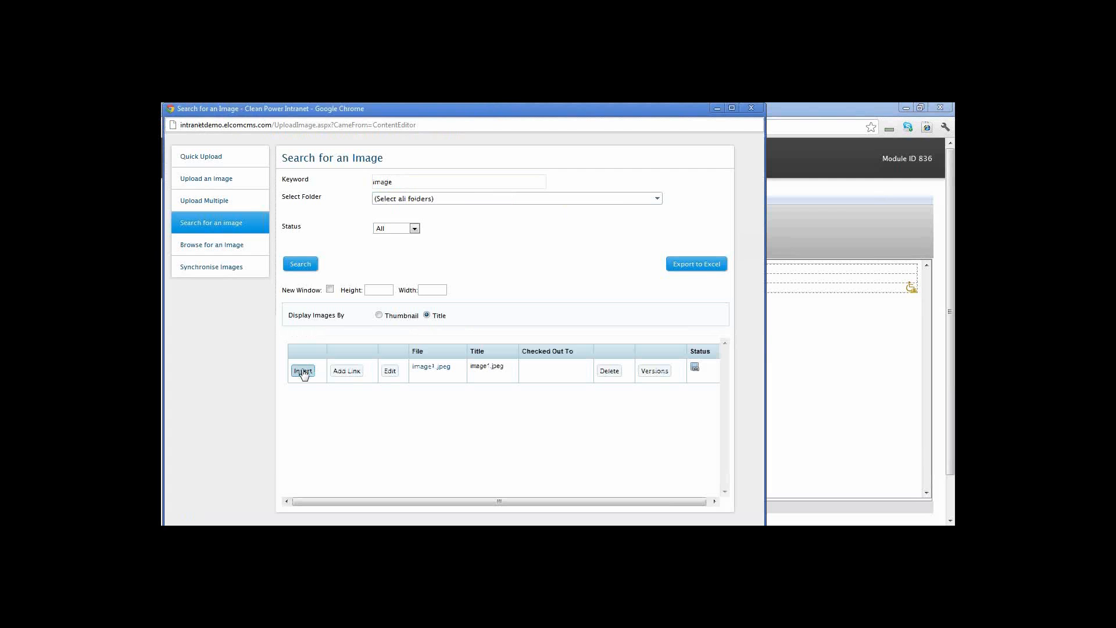
left_click(302, 371)
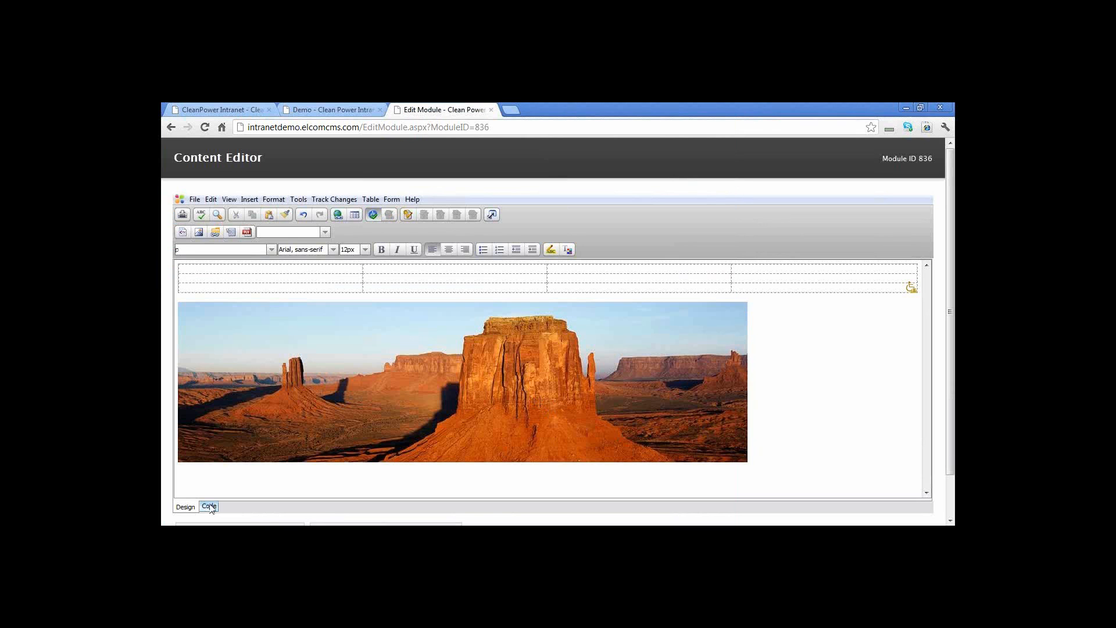
left_click(208, 506)
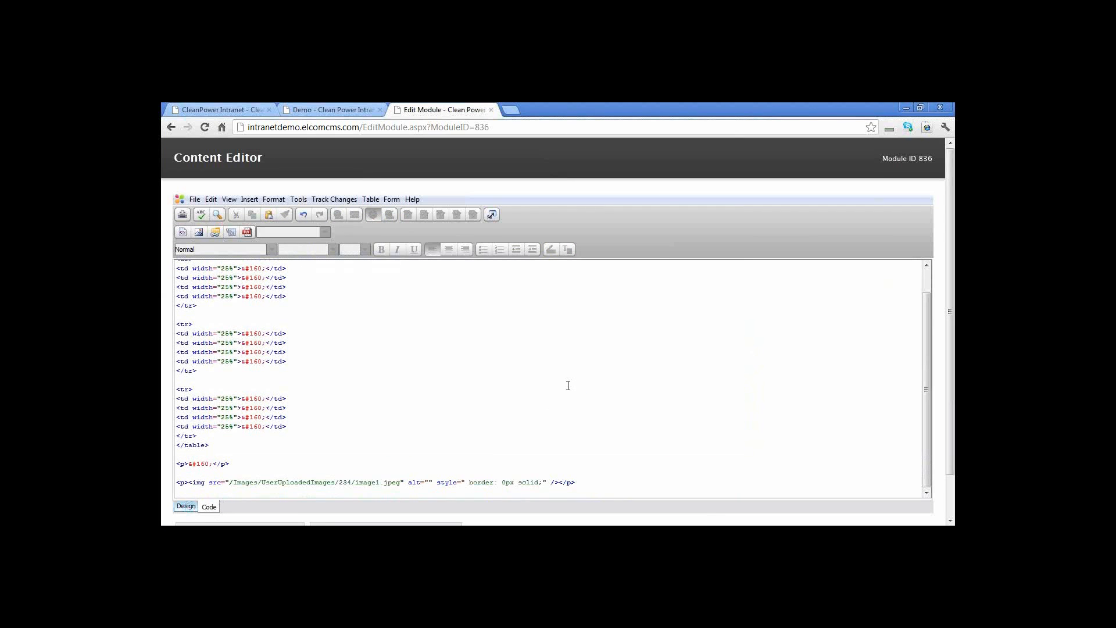
left_click(184, 506)
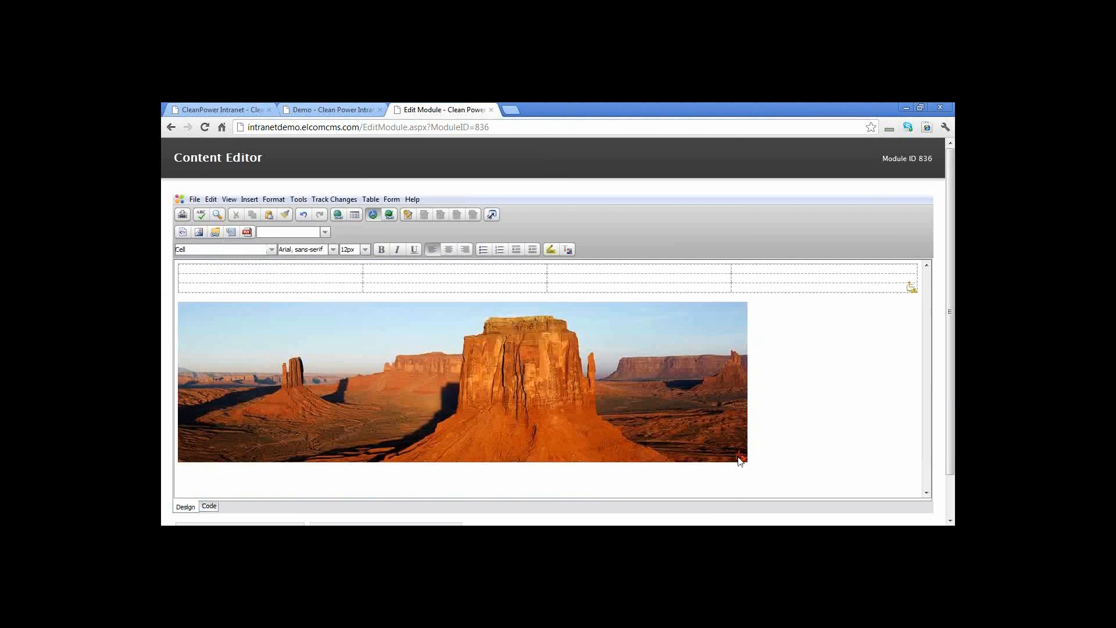
left_click(463, 382)
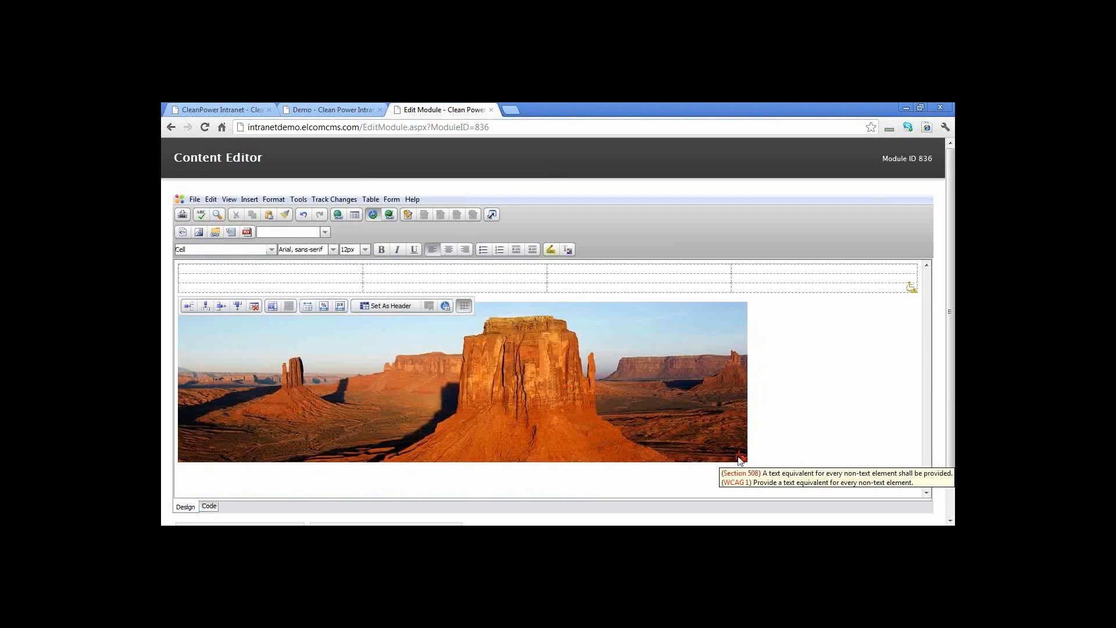
mouse_move(788, 422)
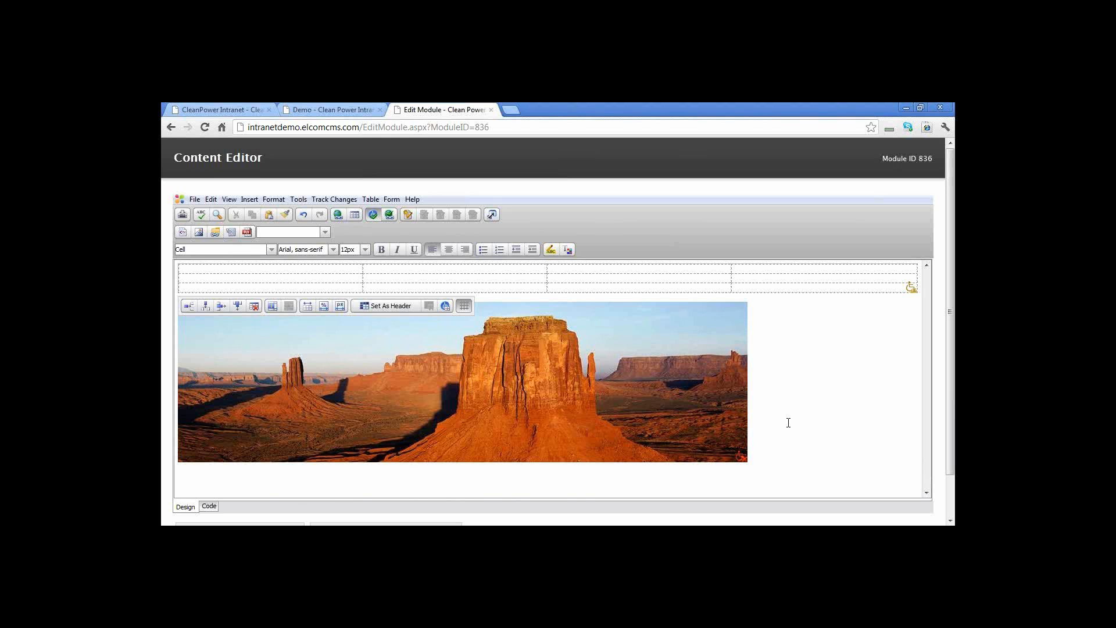
mouse_move(798, 419)
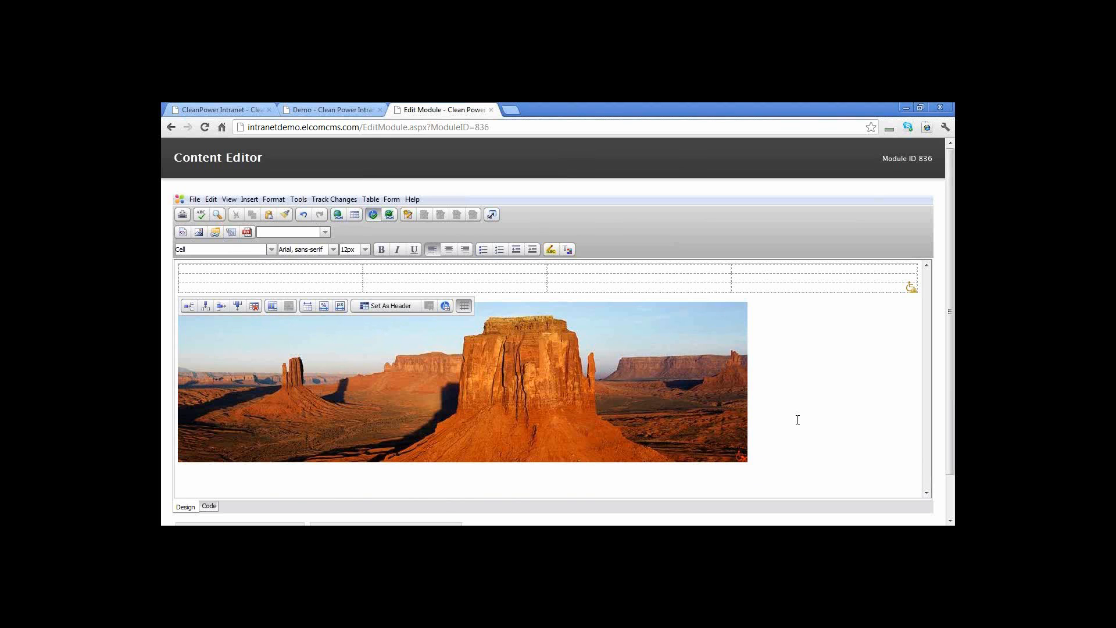